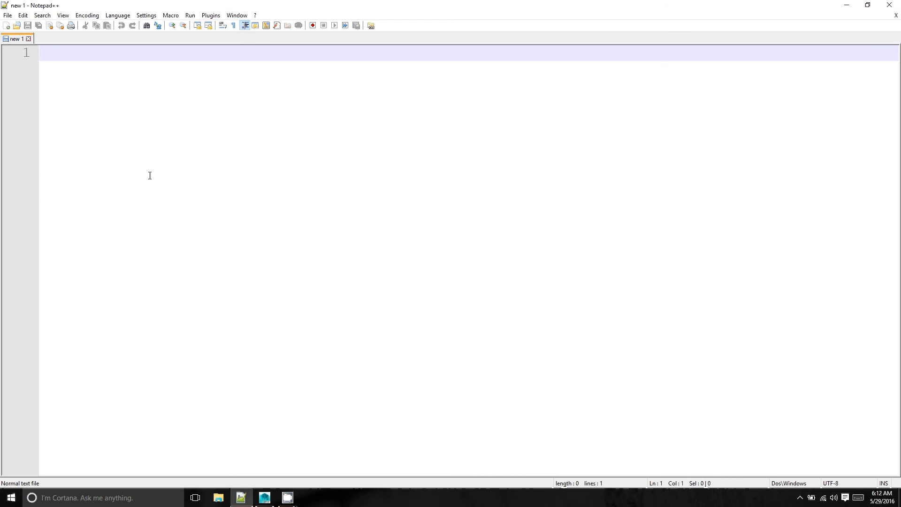
mouse_move(109, 142)
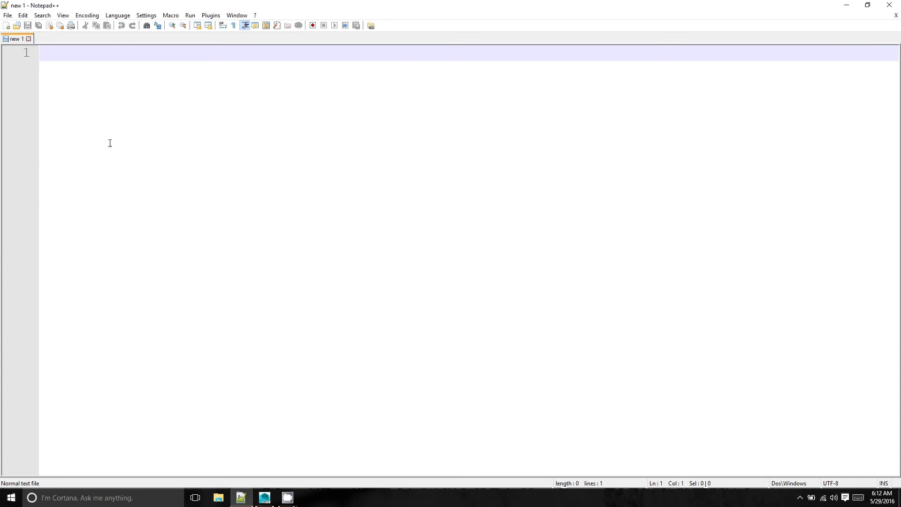
mouse_move(124, 118)
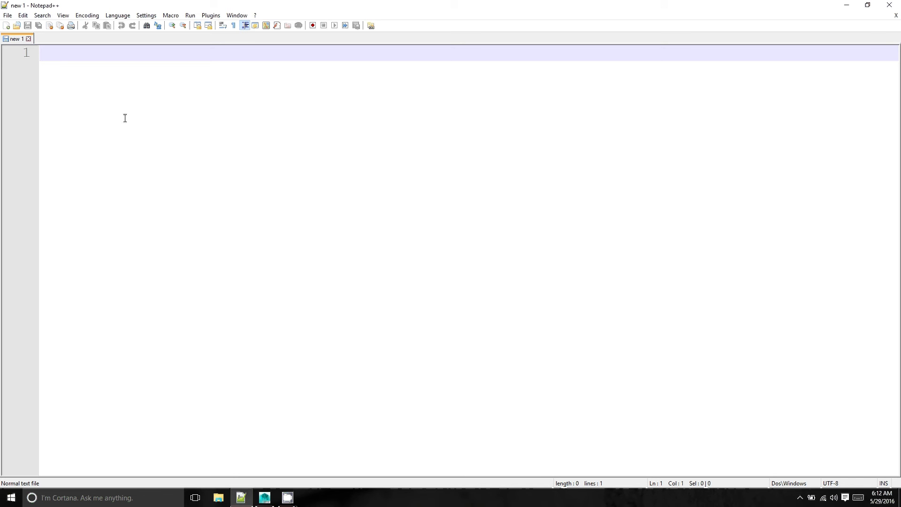
mouse_move(83, 49)
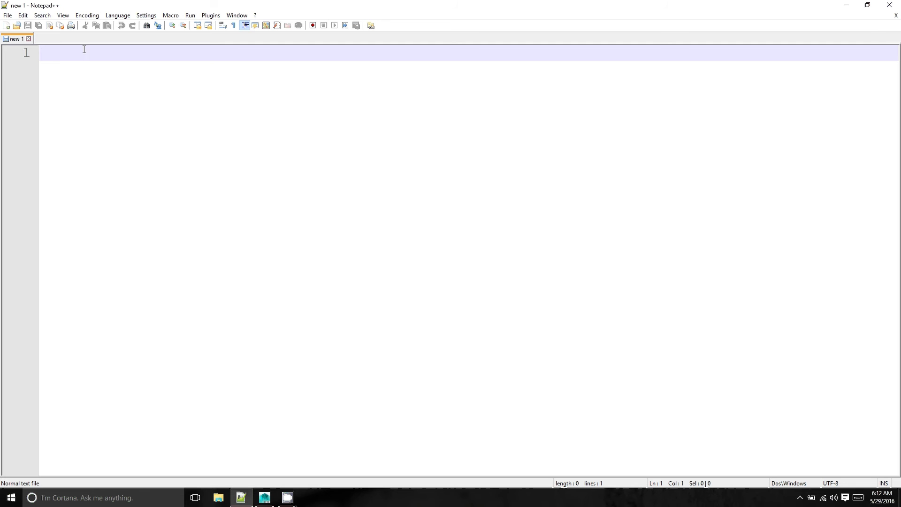
mouse_move(130, 310)
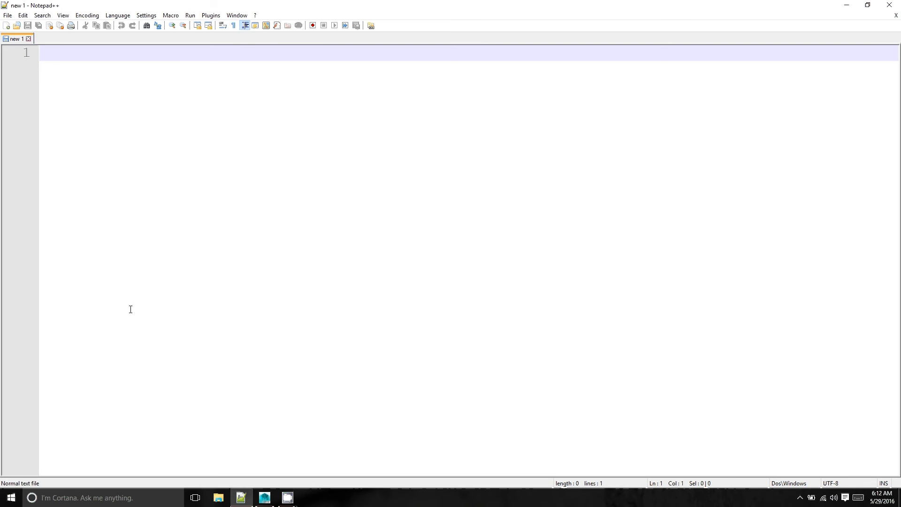
mouse_move(161, 131)
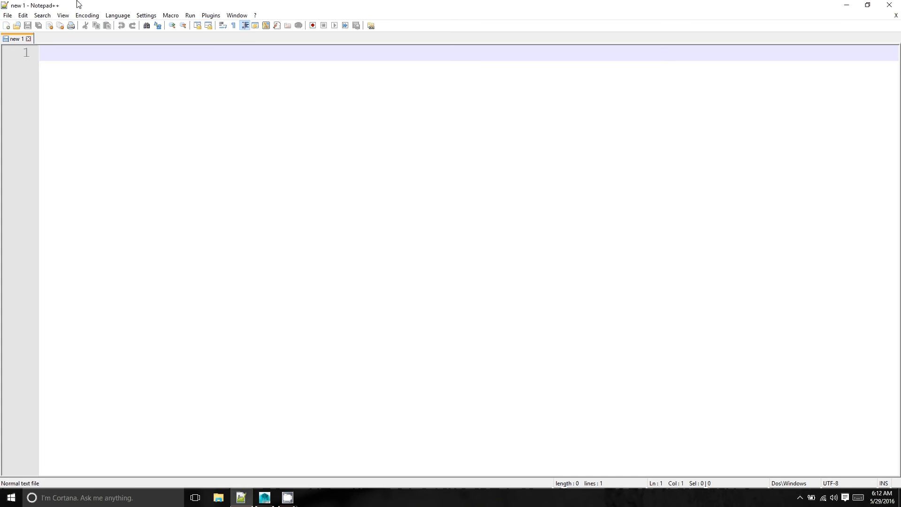
mouse_move(62, 13)
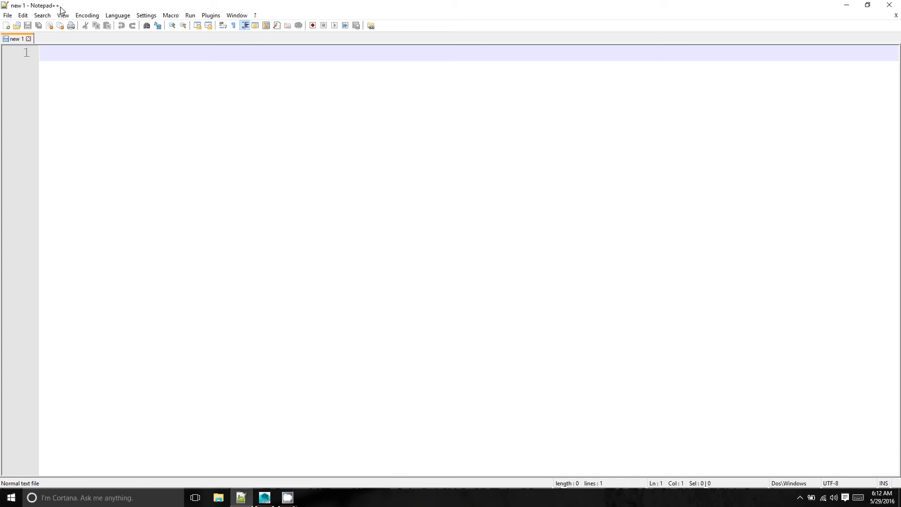
mouse_move(188, 317)
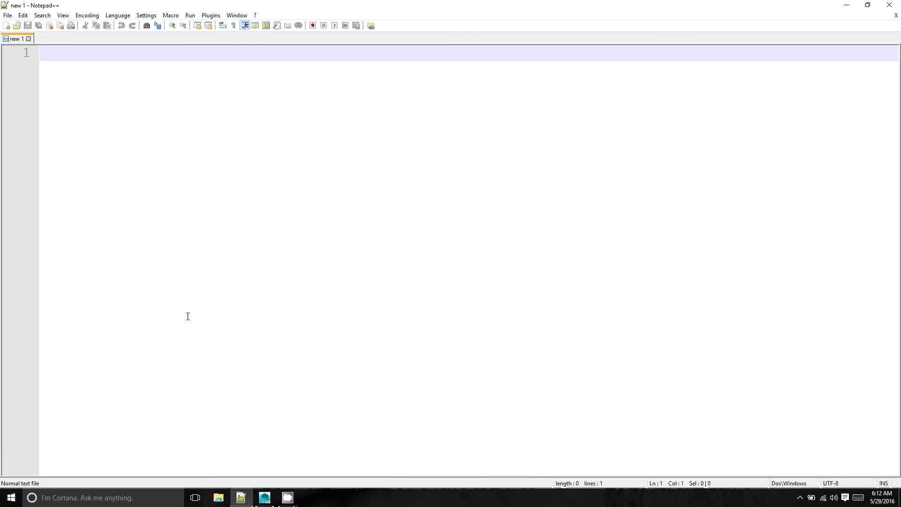
mouse_move(220, 271)
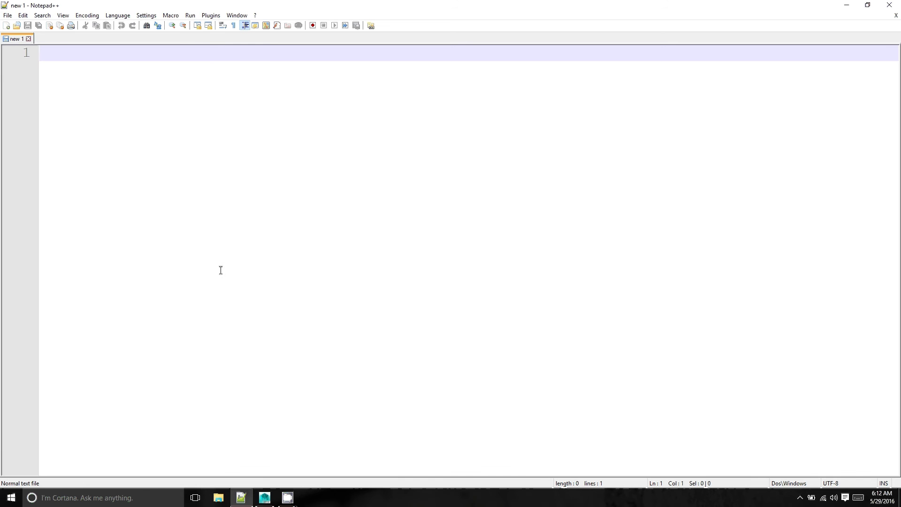
- Switch from the text editor over to Autodesk Maya
left_click(264, 497)
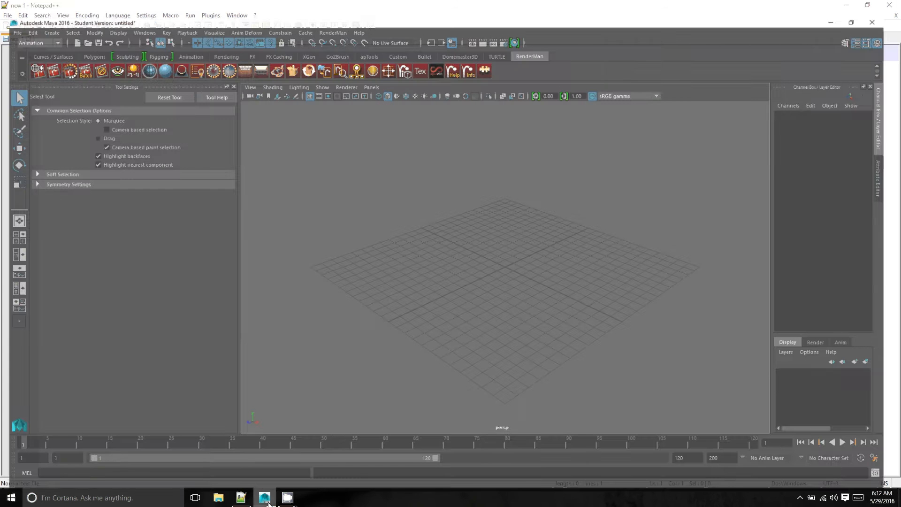
left_click(263, 497)
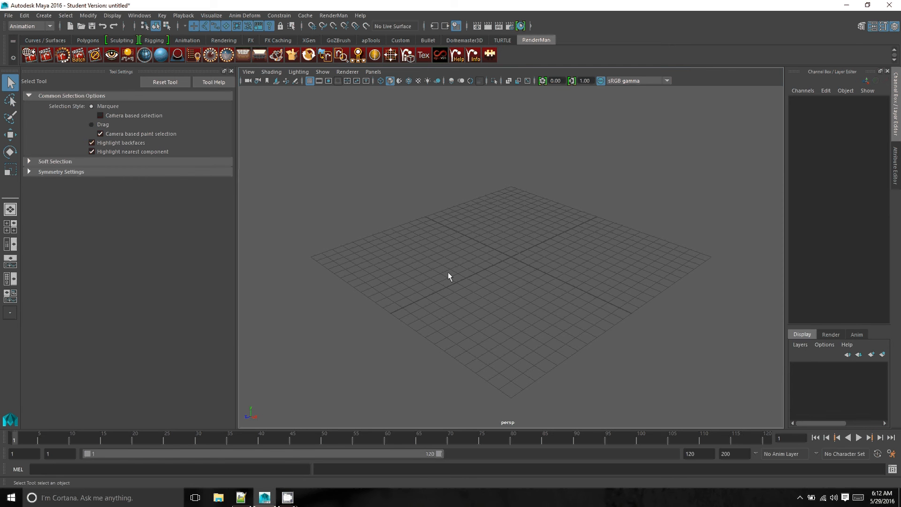
mouse_move(544, 334)
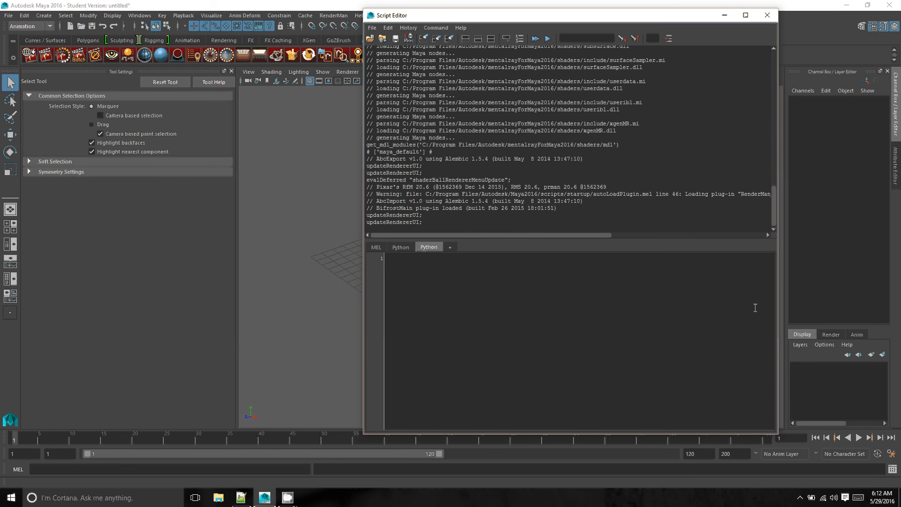
mouse_move(440, 285)
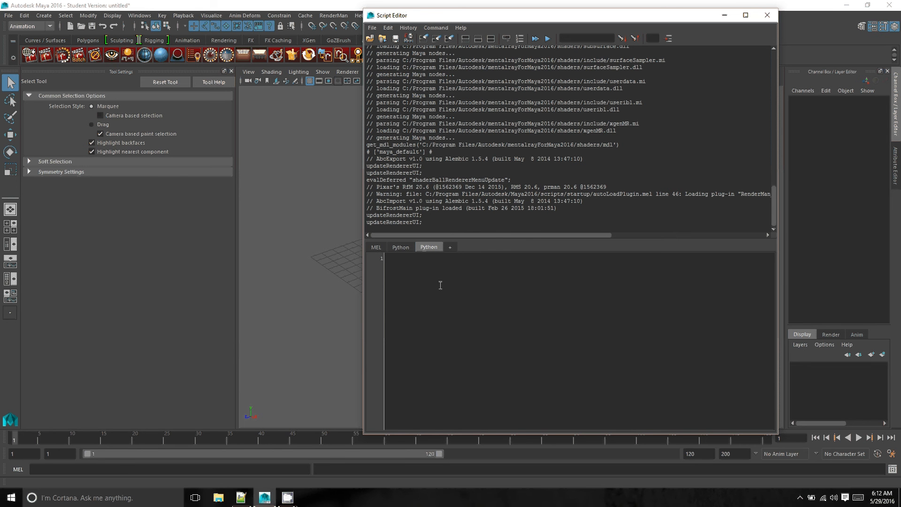
mouse_move(484, 303)
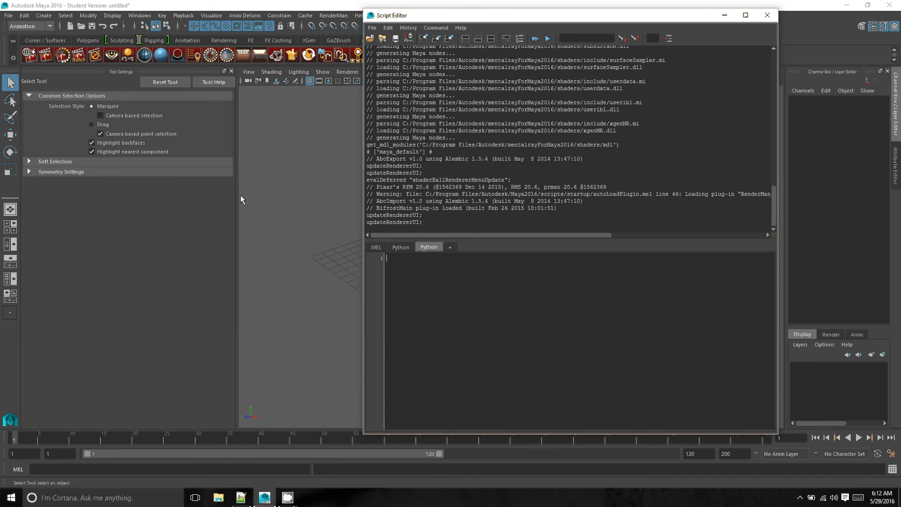
mouse_move(290, 170)
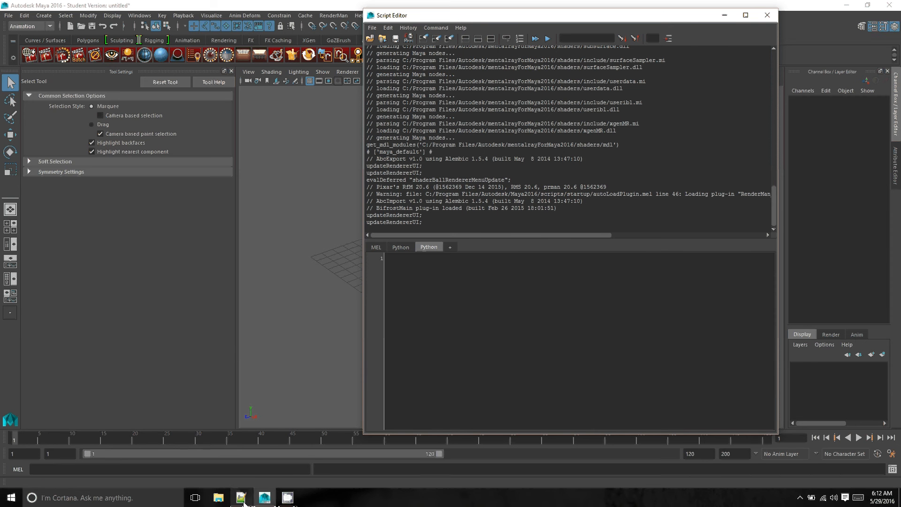
- Return to Notepad++ with its empty text file in front
left_click(241, 498)
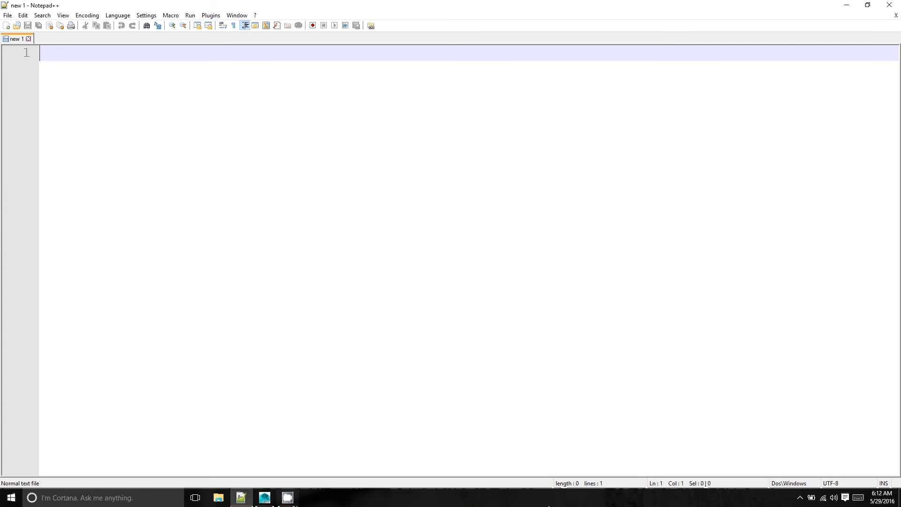
mouse_move(358, 434)
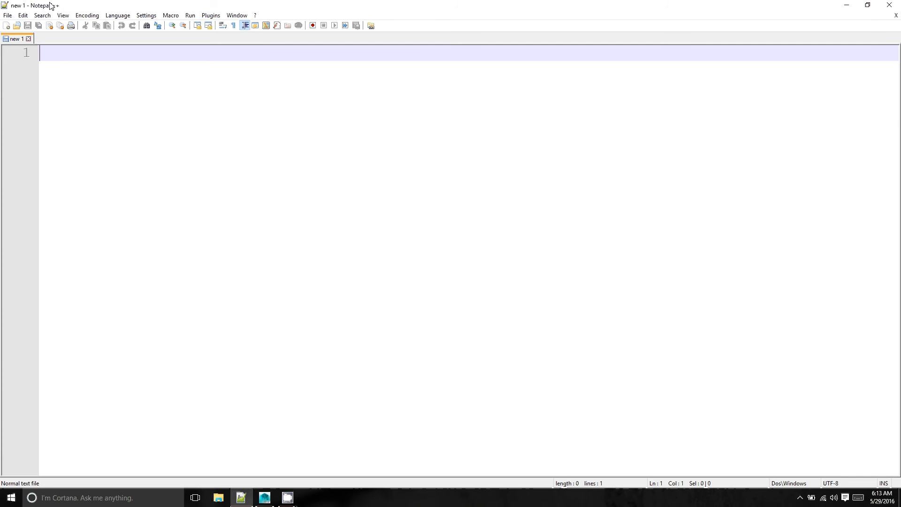
mouse_move(383, 242)
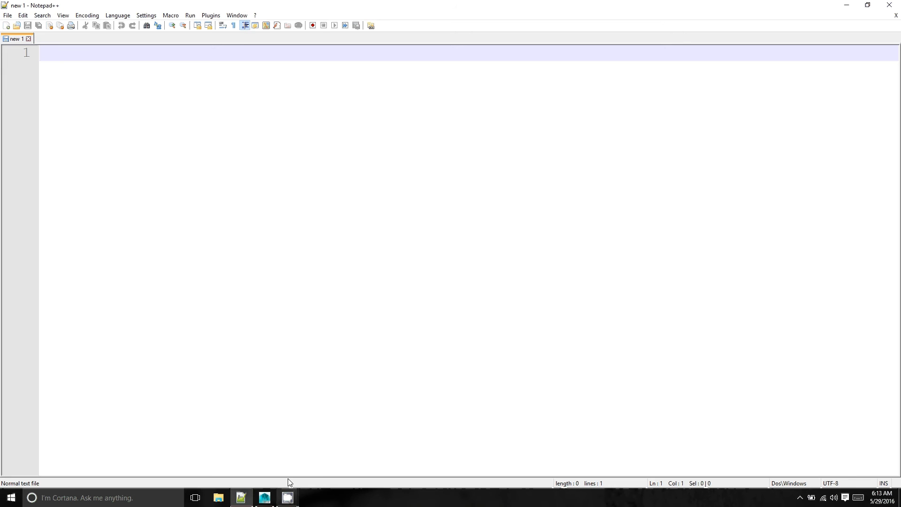
mouse_move(264, 497)
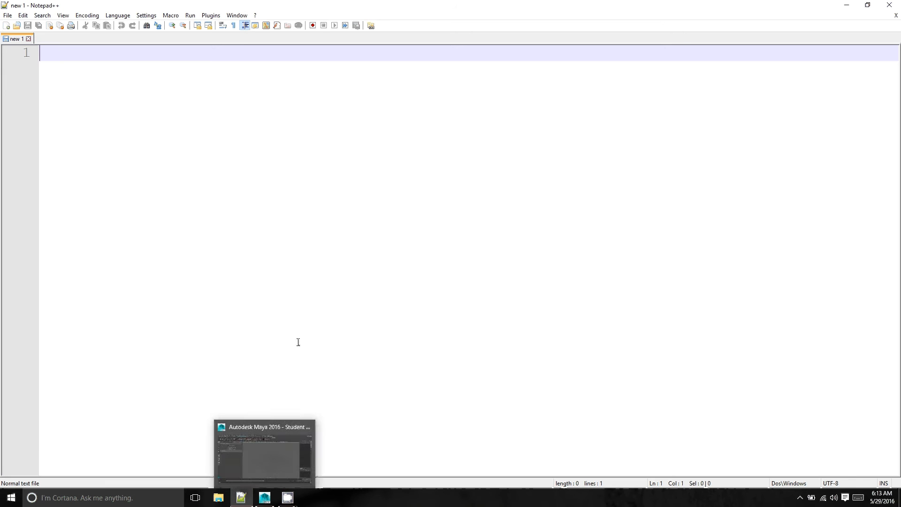
mouse_move(395, 232)
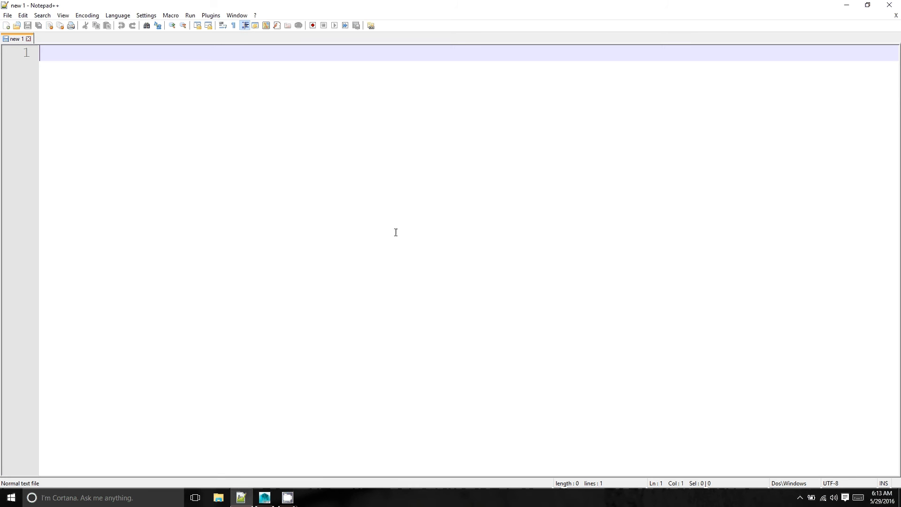
mouse_move(273, 226)
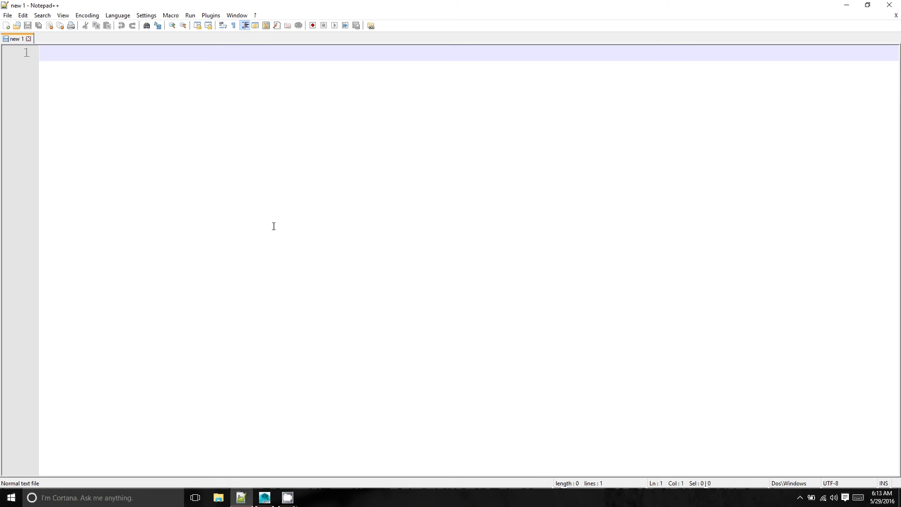
mouse_move(199, 102)
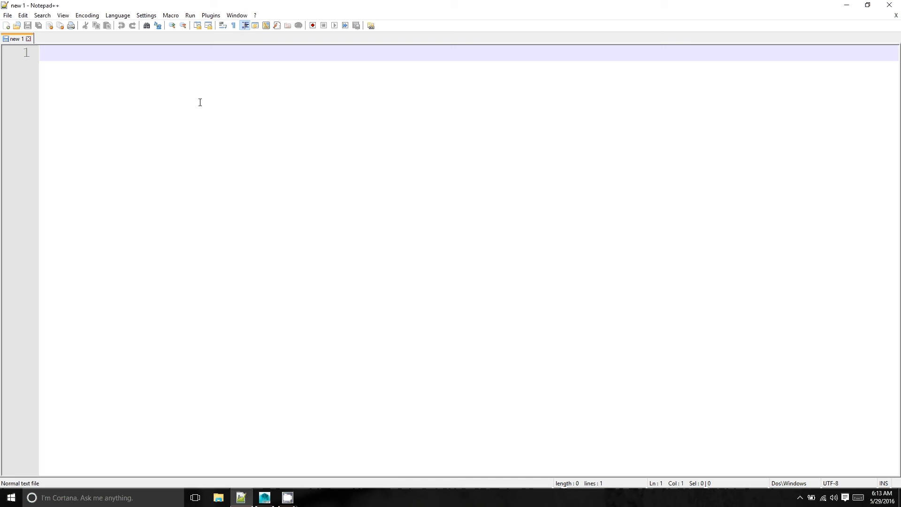
mouse_move(276, 430)
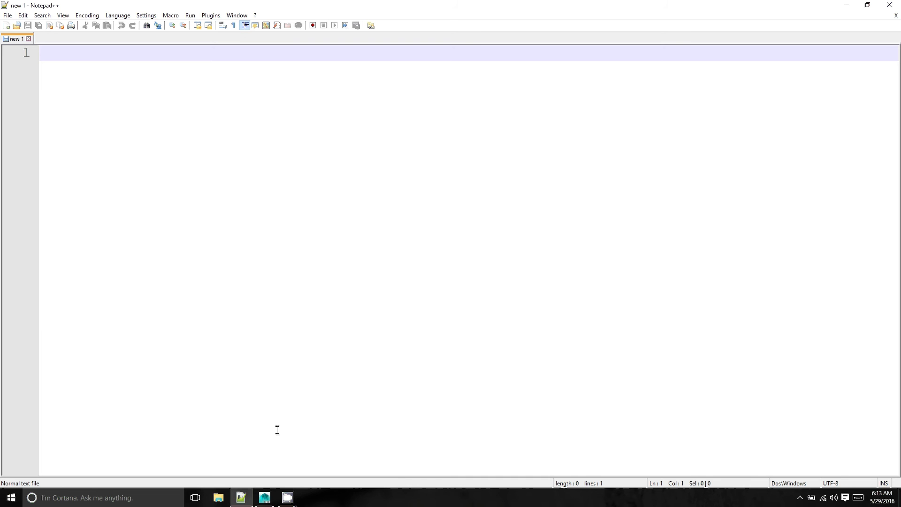
mouse_move(307, 441)
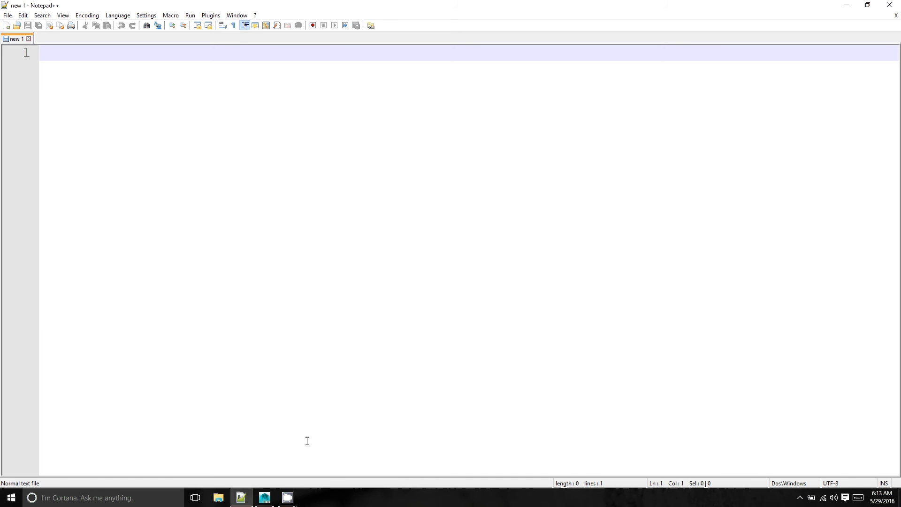
mouse_move(281, 390)
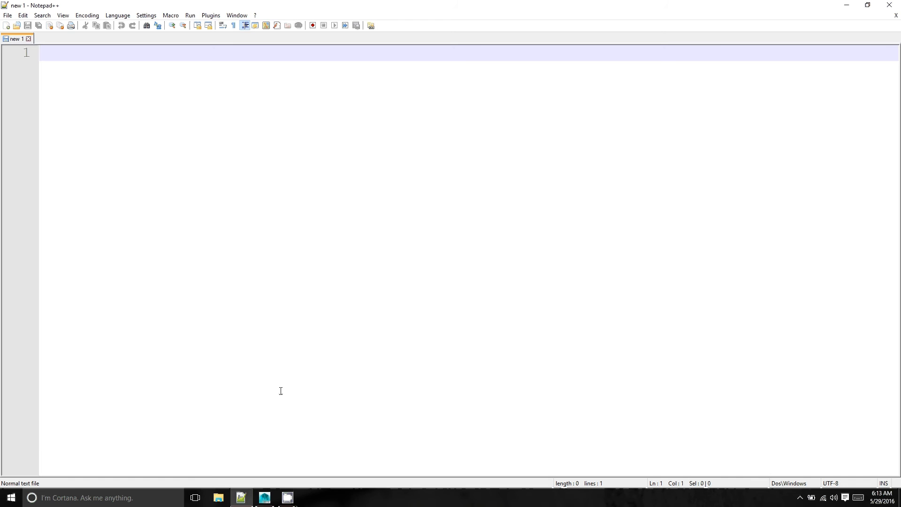
mouse_move(290, 244)
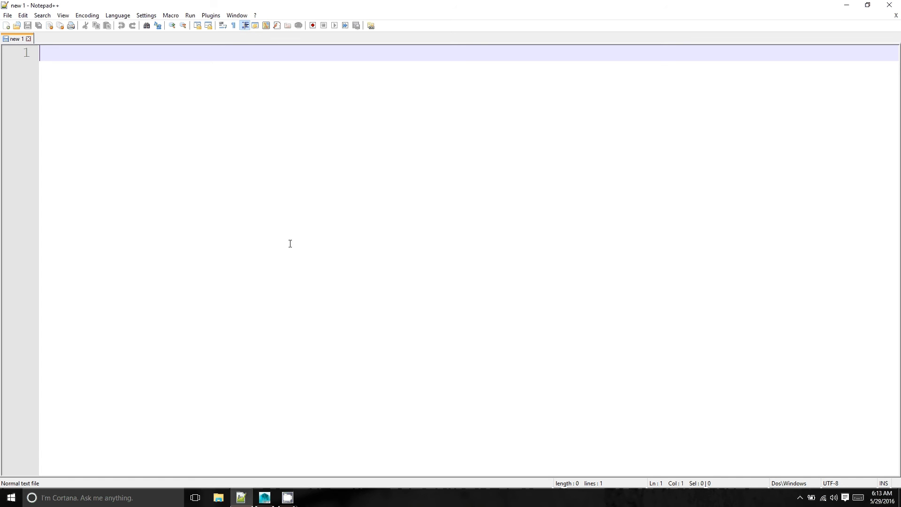
mouse_move(211, 113)
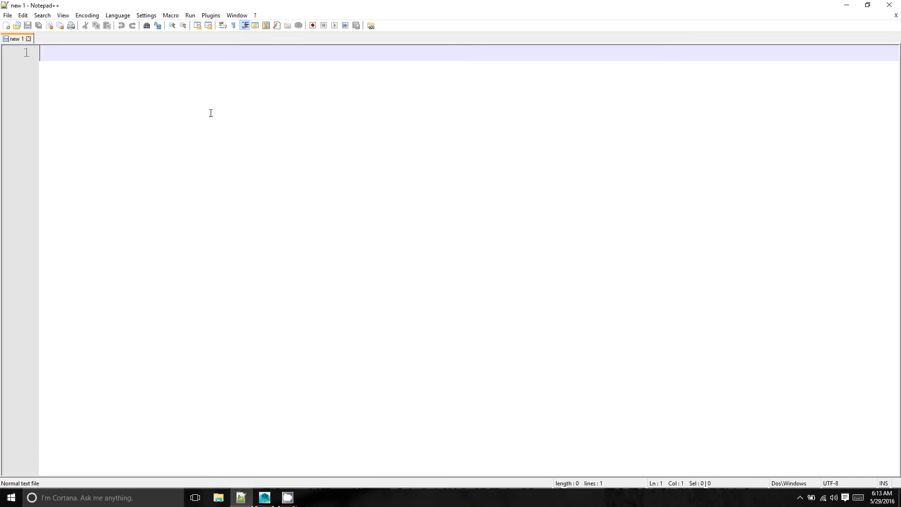
mouse_move(211, 65)
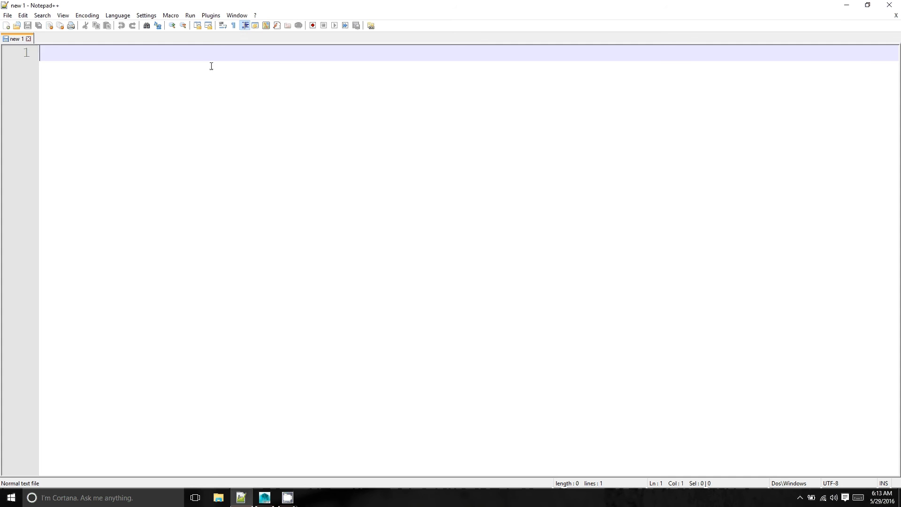
mouse_move(259, 172)
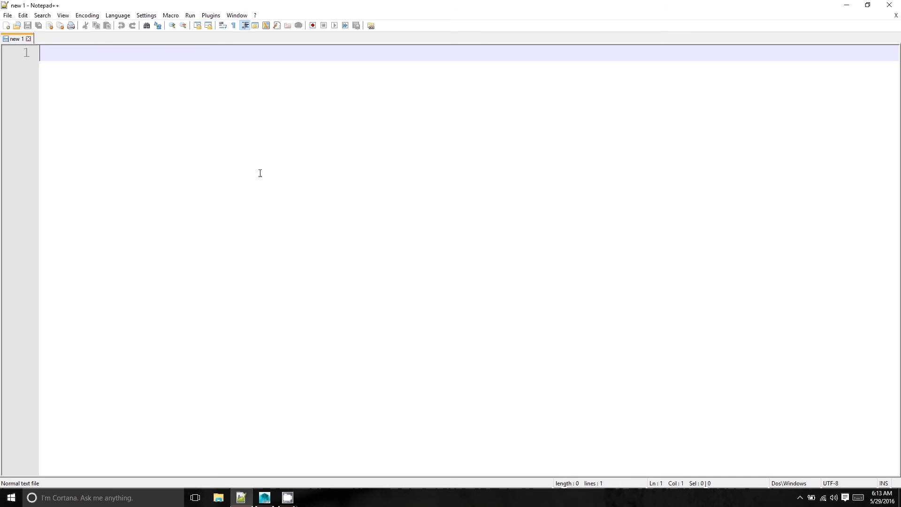
mouse_move(146, 183)
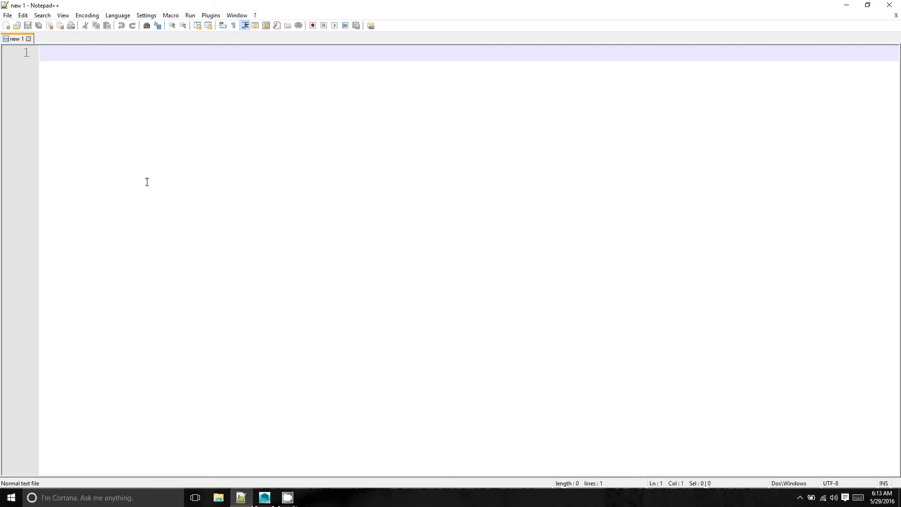
mouse_move(134, 147)
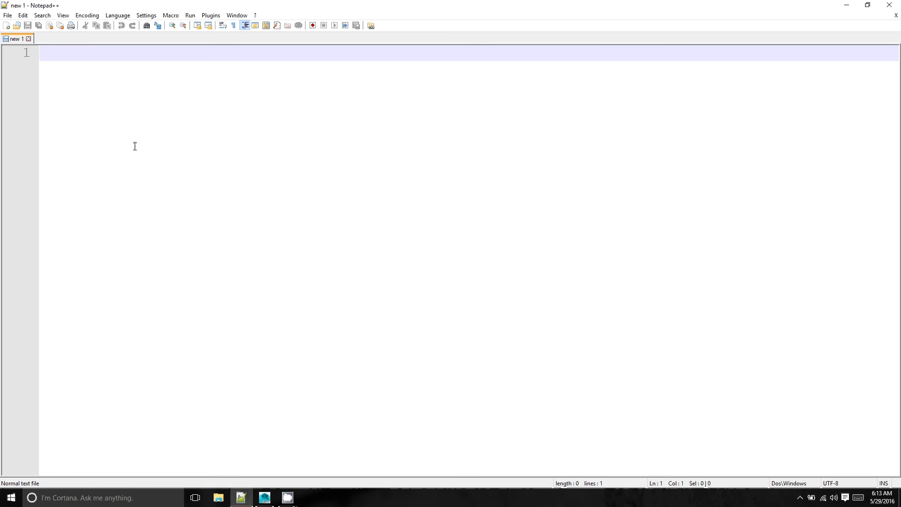
mouse_move(236, 83)
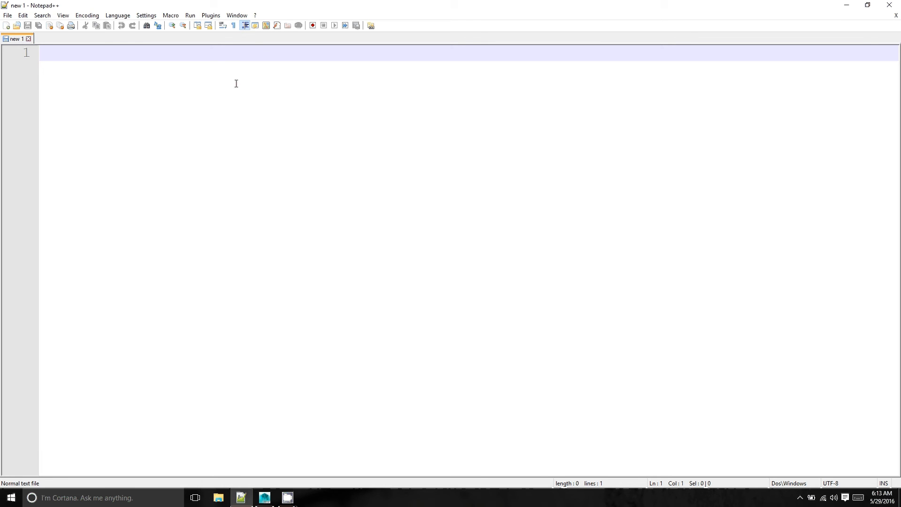
mouse_move(112, 102)
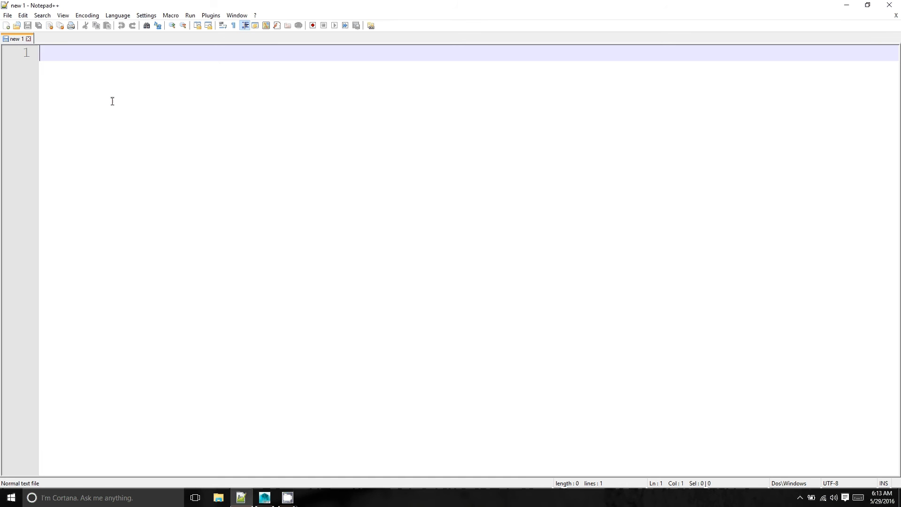
mouse_move(103, 117)
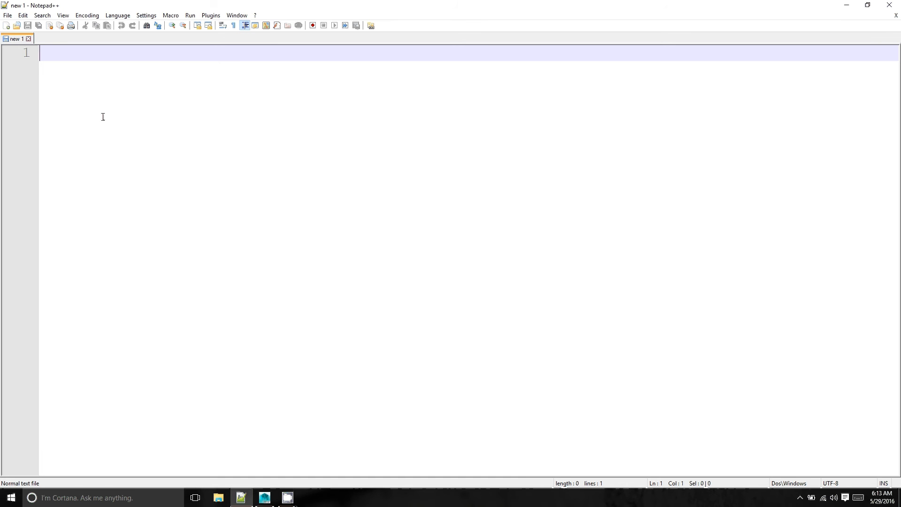
mouse_move(134, 164)
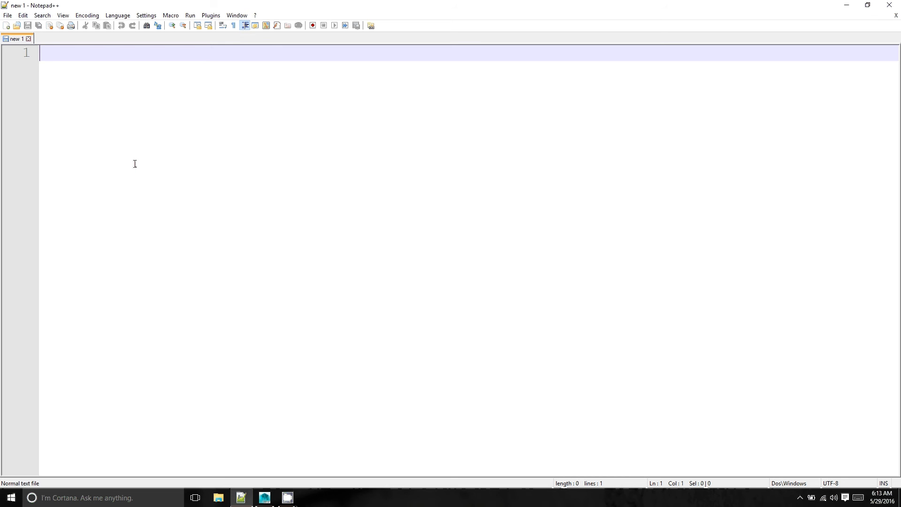
mouse_move(141, 233)
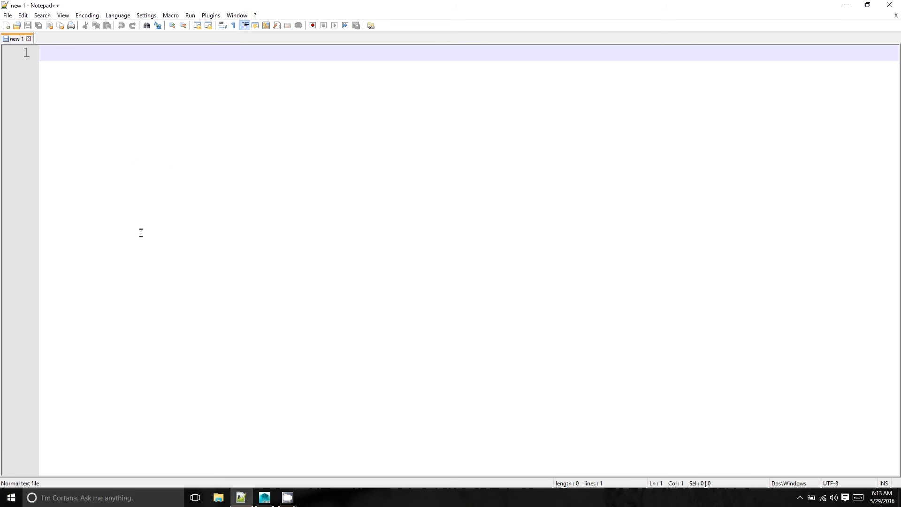
mouse_move(96, 252)
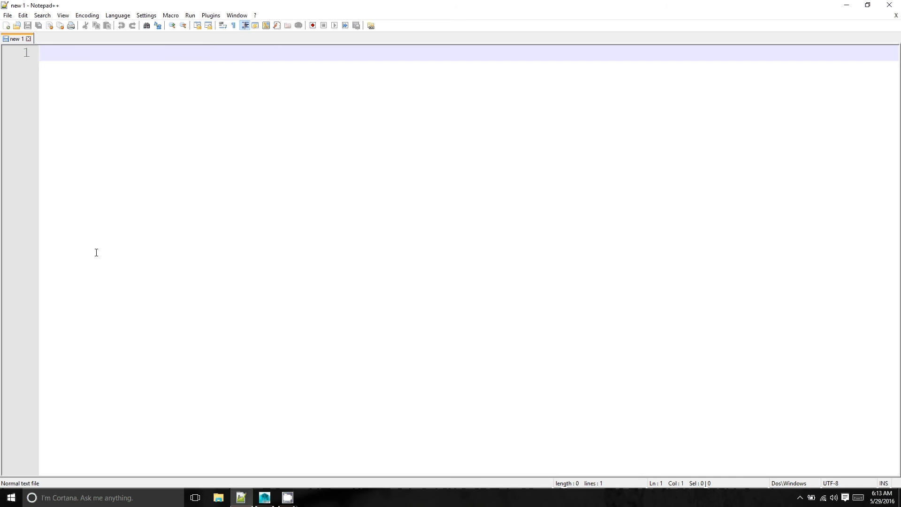
mouse_move(91, 200)
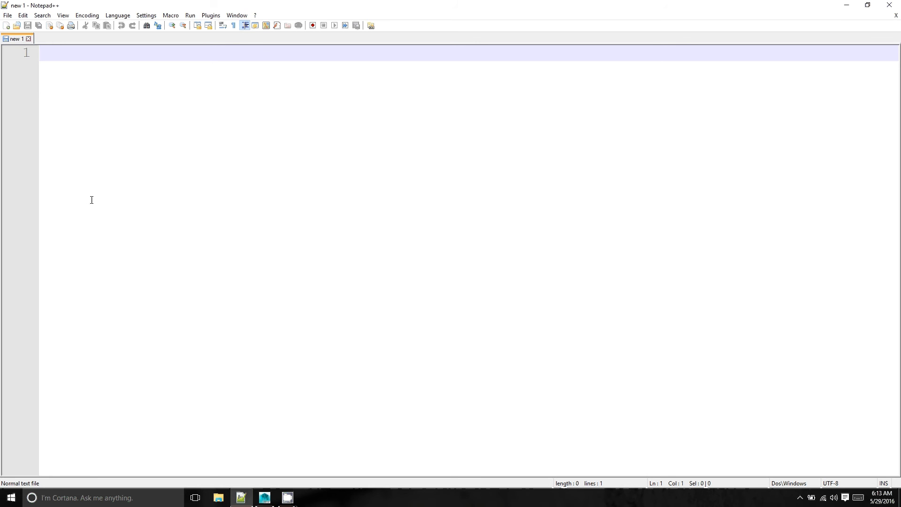
mouse_move(100, 288)
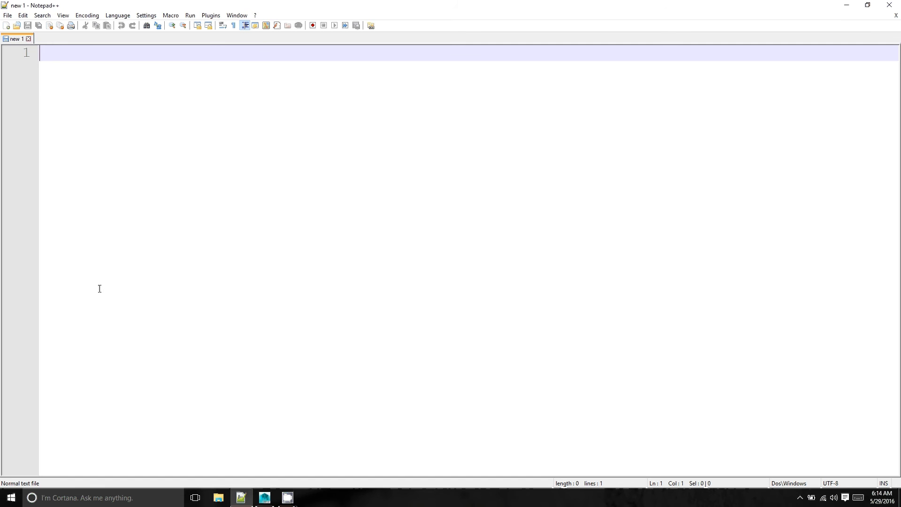
- Start line 1 of the script with a single # comment character
type("#")
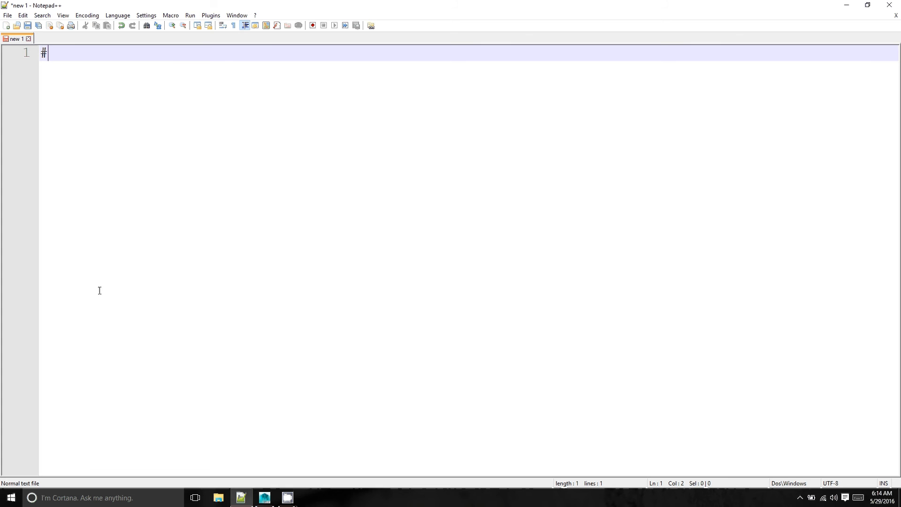
mouse_move(178, 52)
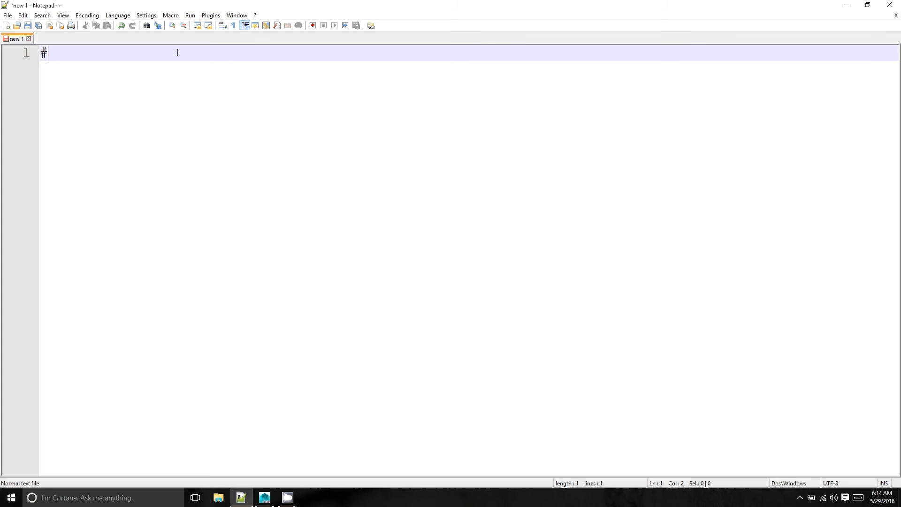
mouse_move(100, 62)
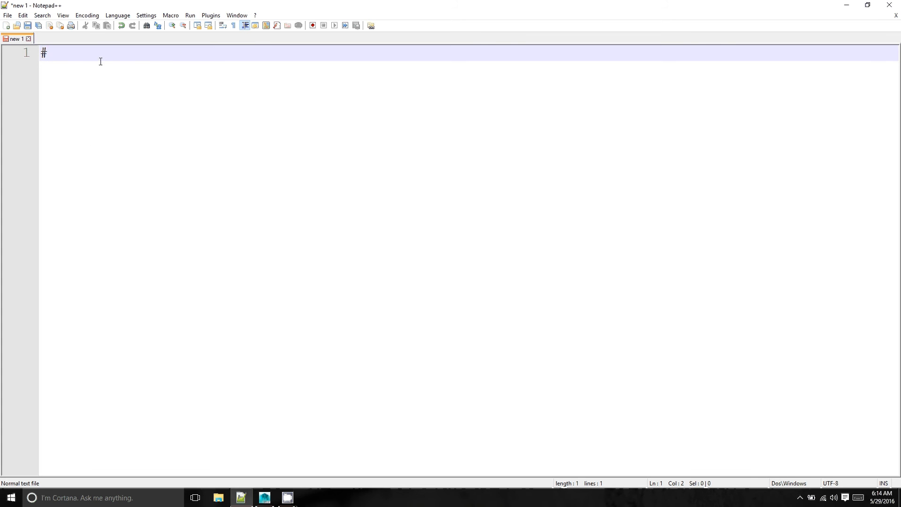
mouse_move(72, 7)
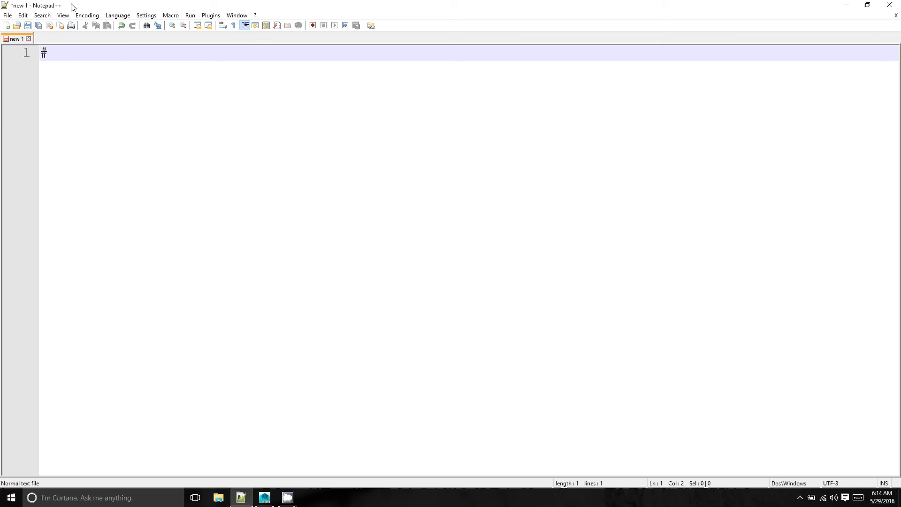
mouse_move(115, 263)
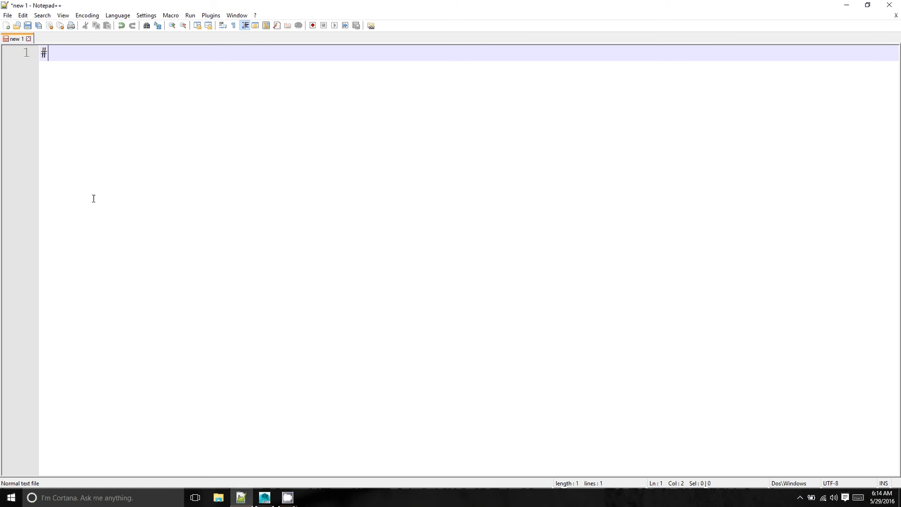
mouse_move(100, 79)
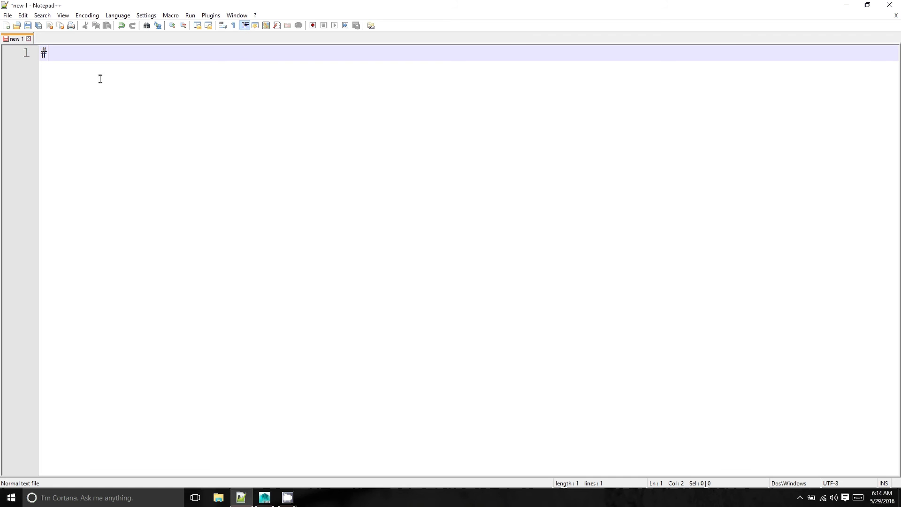
mouse_move(55, 136)
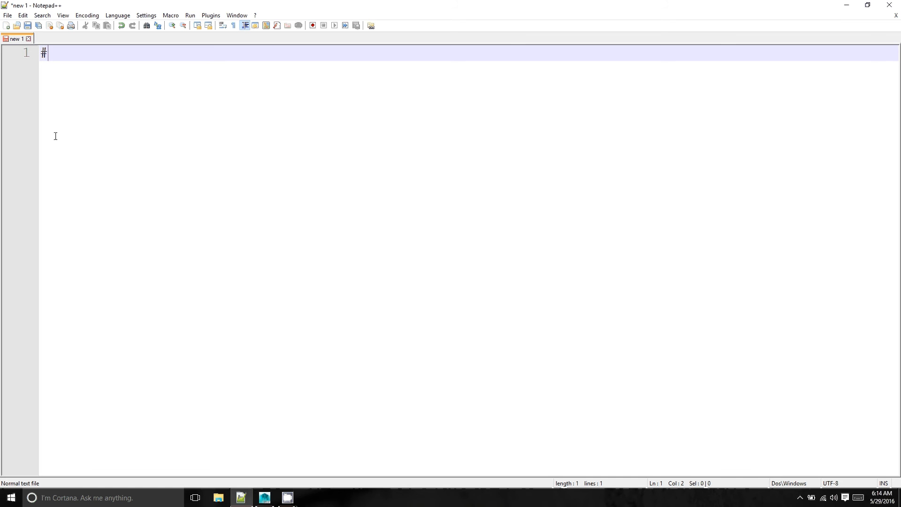
mouse_move(63, 136)
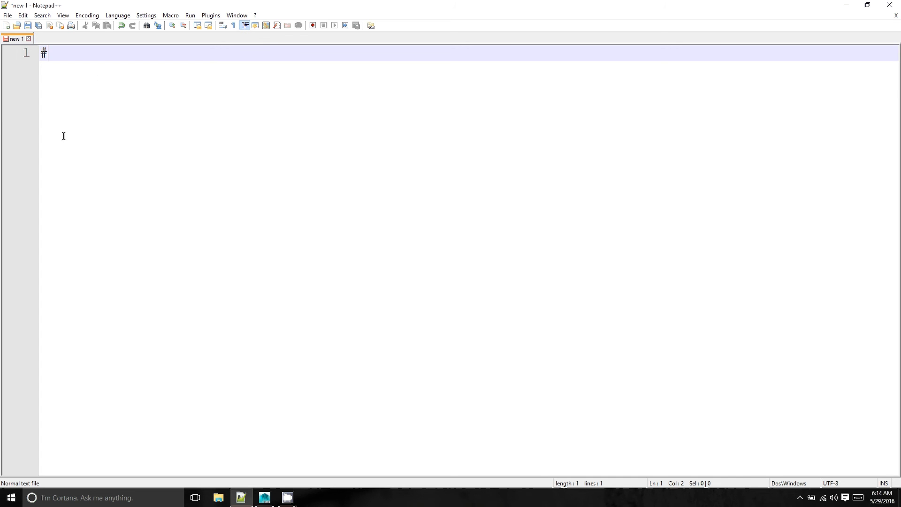
mouse_move(144, 152)
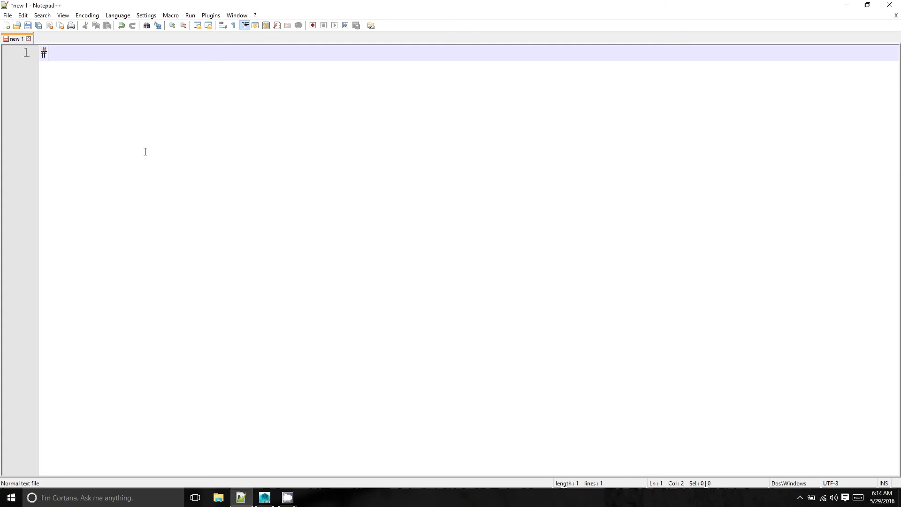
mouse_move(36, 73)
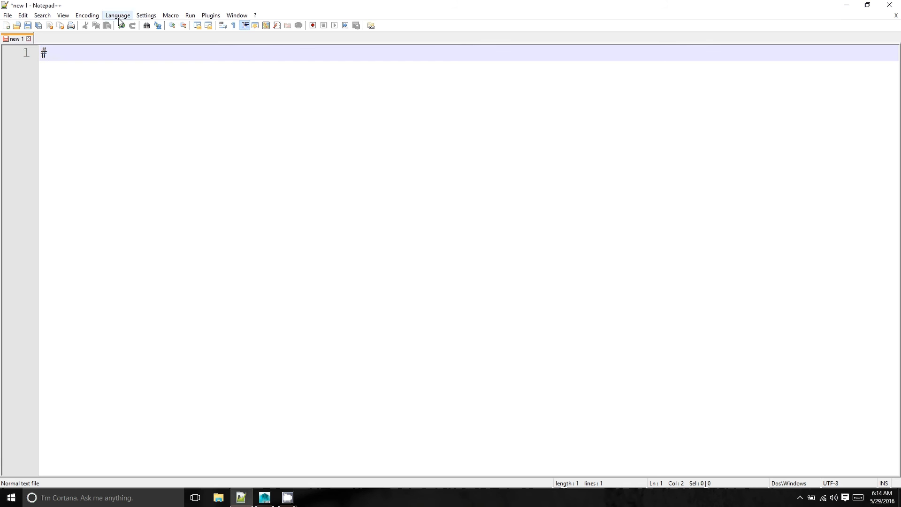
mouse_move(107, 104)
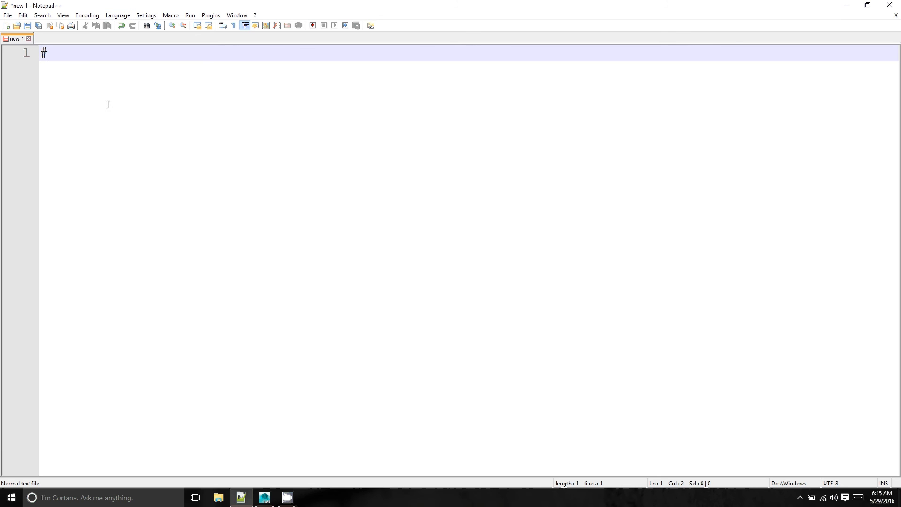
mouse_move(148, 175)
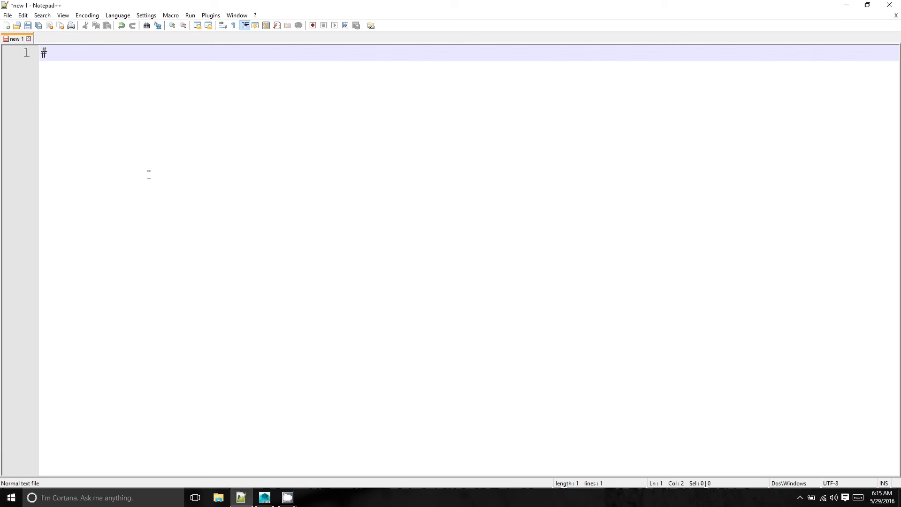
mouse_move(19, 301)
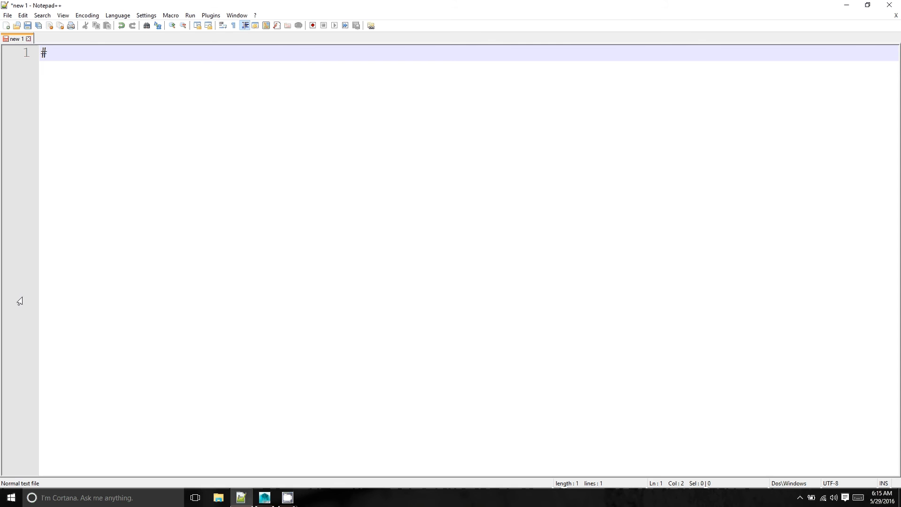
mouse_move(106, 244)
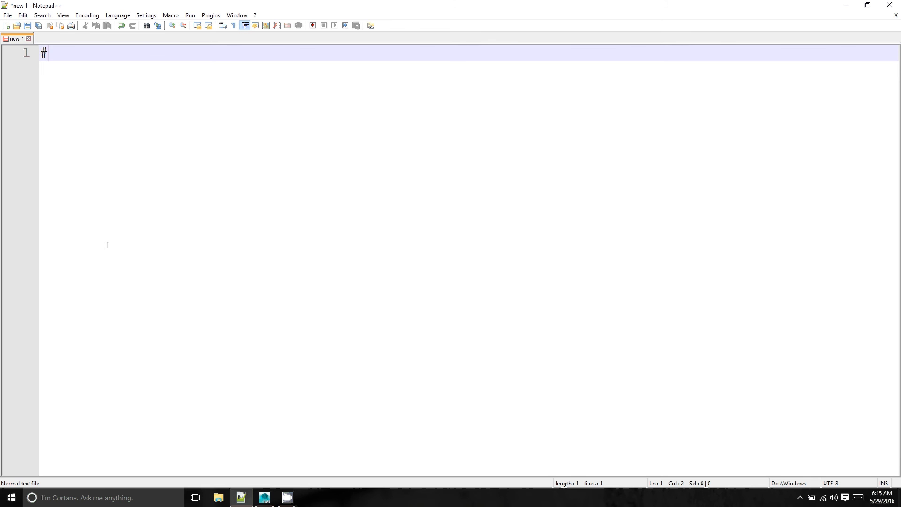
mouse_move(59, 307)
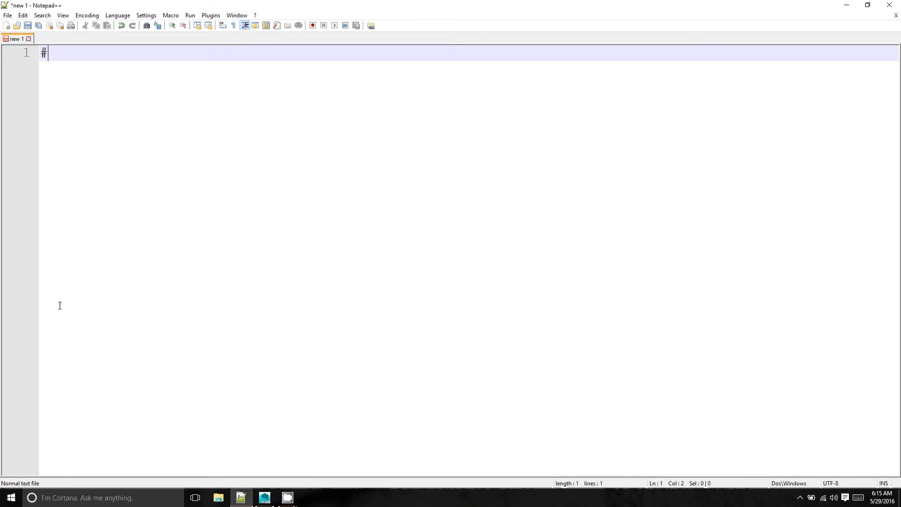
- Complete line 1 as the comment #apFirstCode.py naming the script file
type("ap")
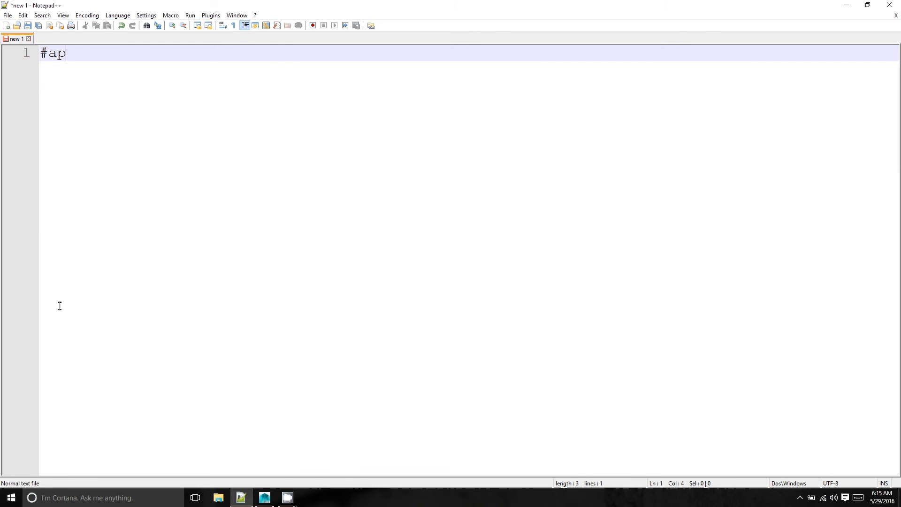
type("F")
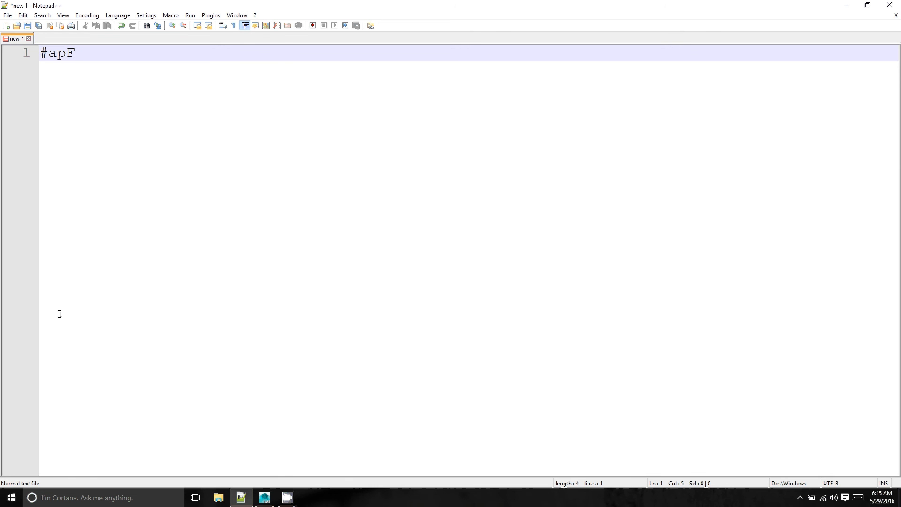
type("ir")
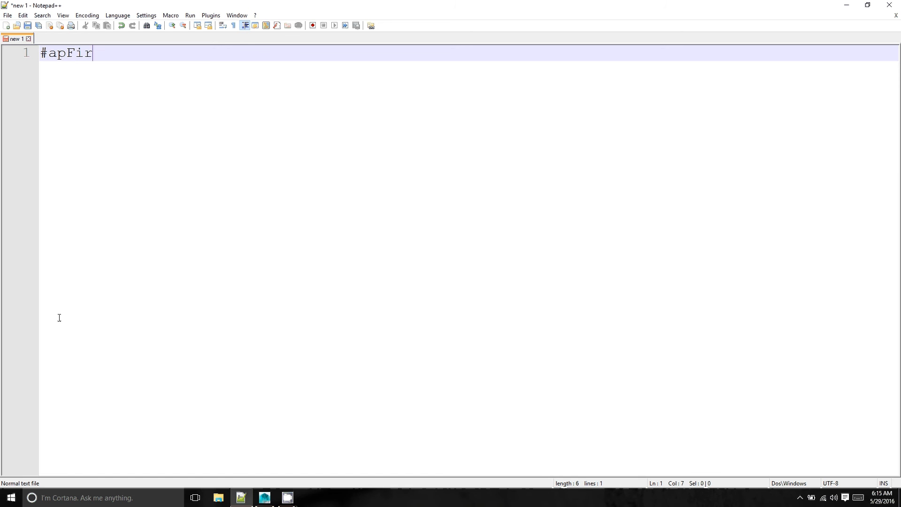
type("st")
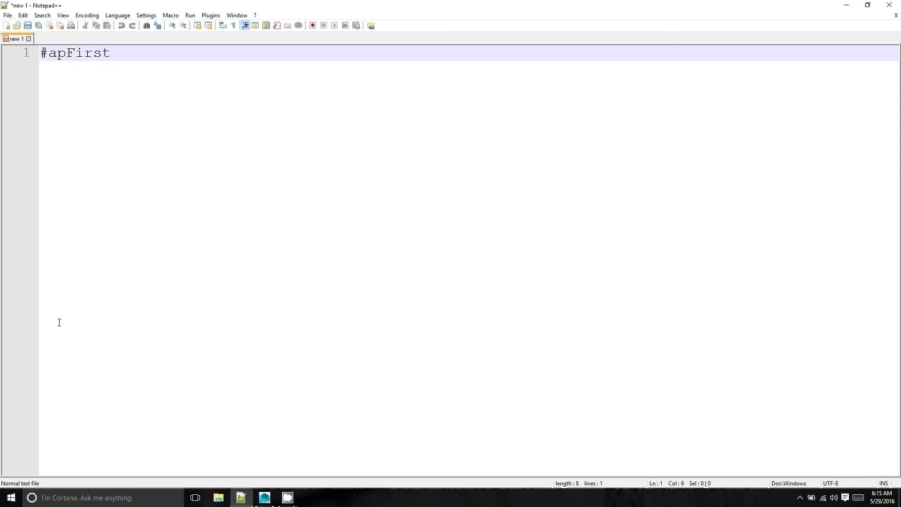
type("C")
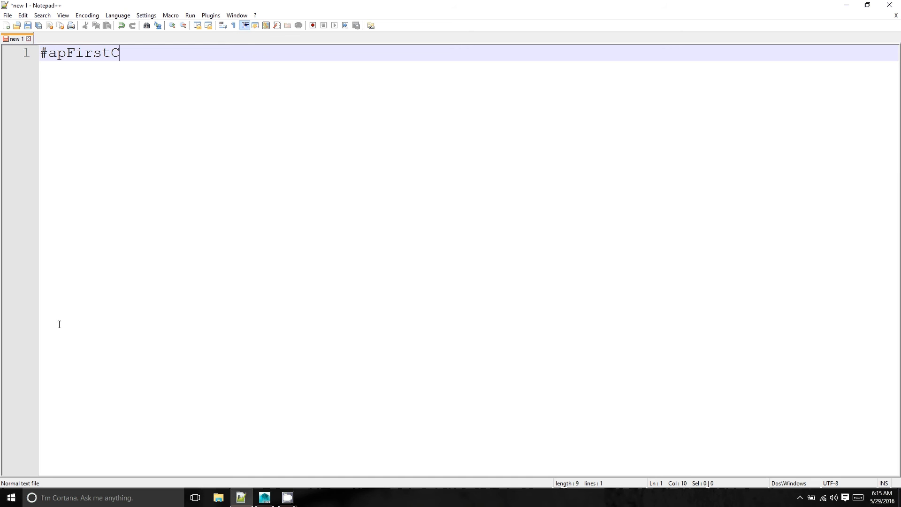
type("ode")
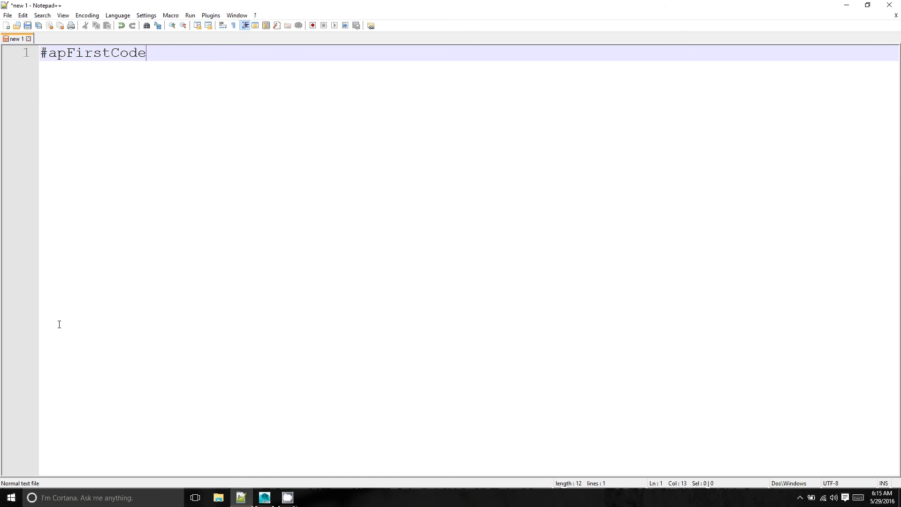
type(".py")
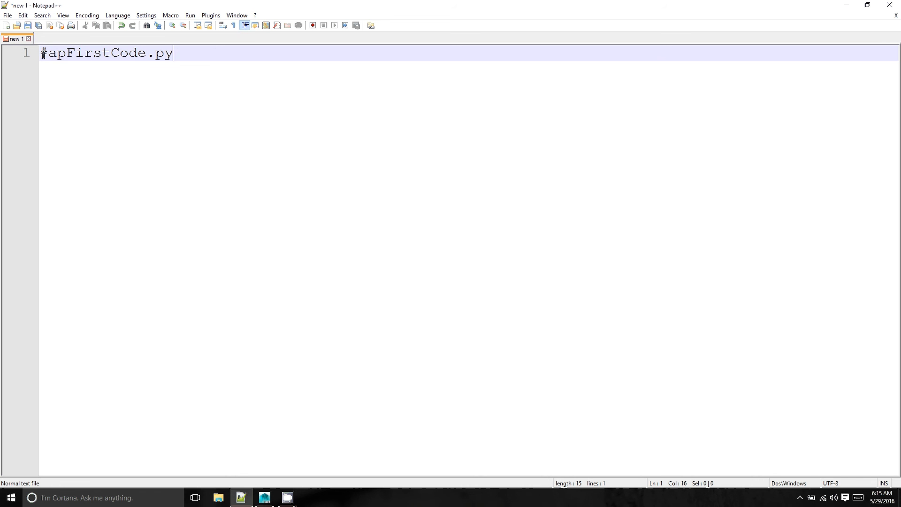
left_click(68, 53)
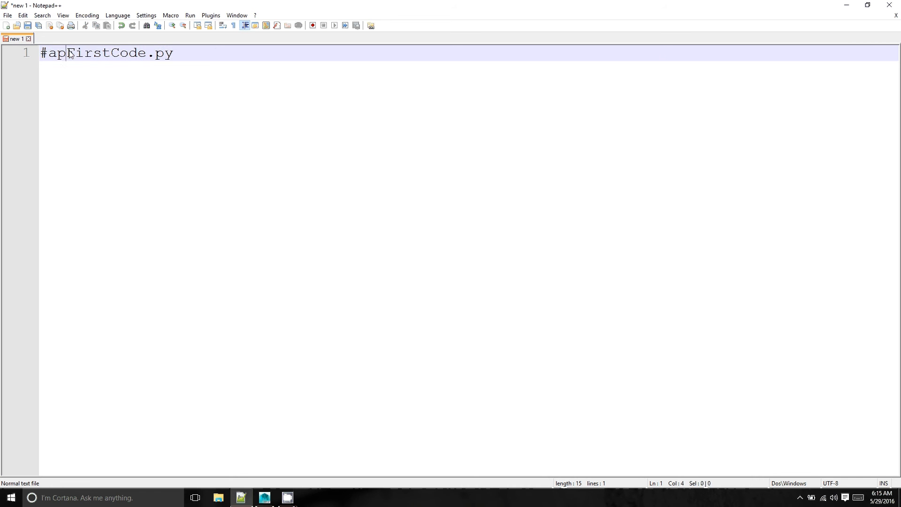
mouse_move(200, 88)
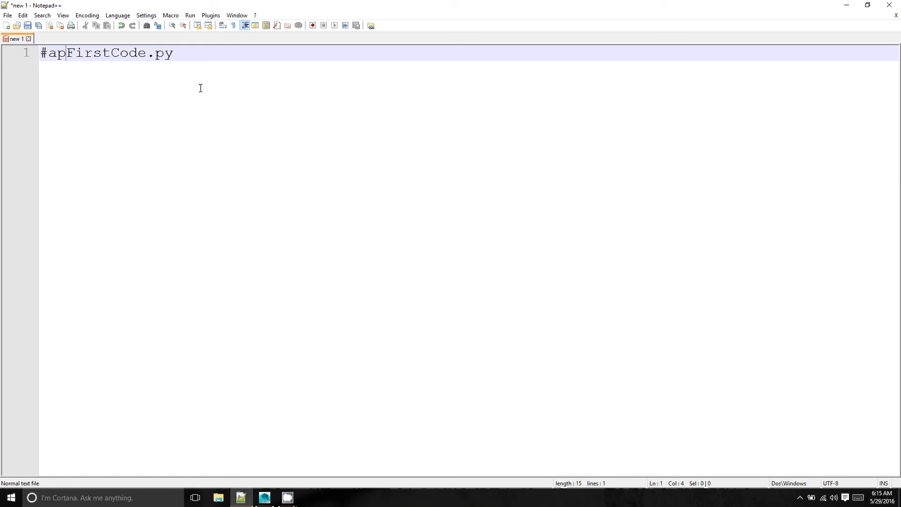
mouse_move(73, 67)
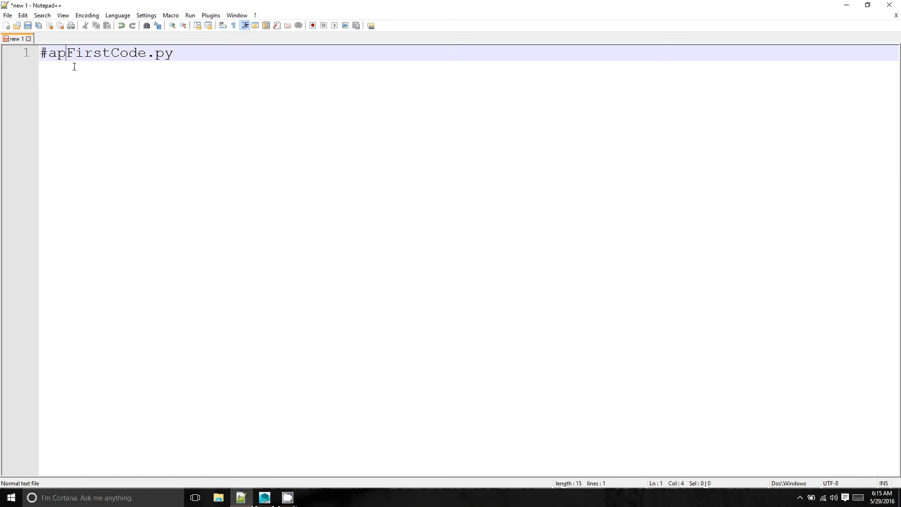
mouse_move(176, 54)
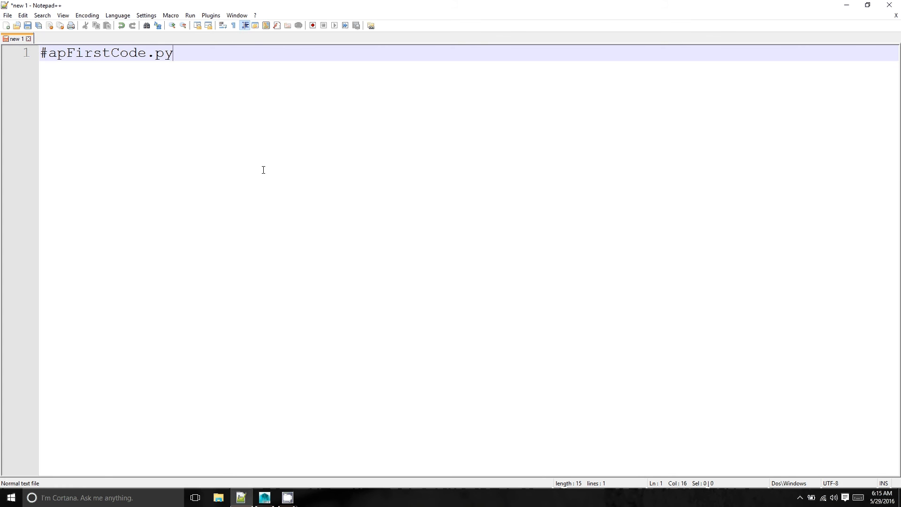
mouse_move(199, 103)
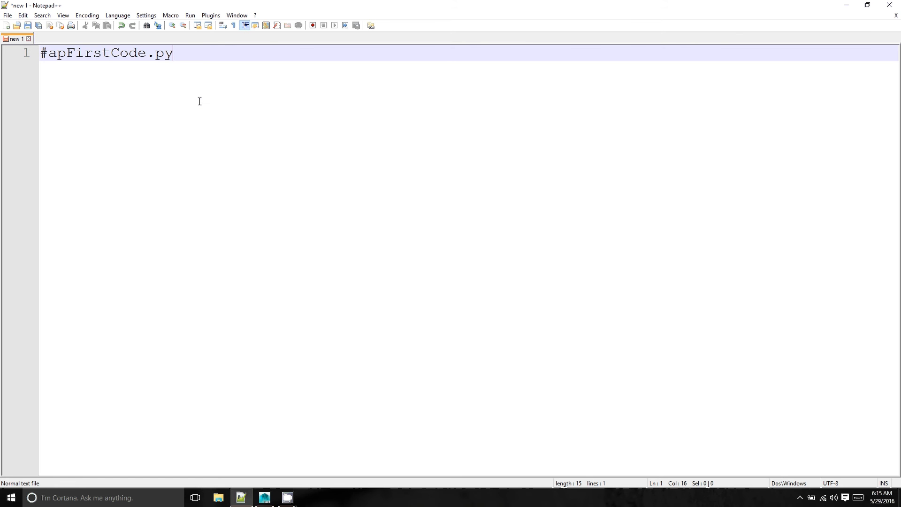
- Add a second comment line: #This is going to by my first python script
key("Return")
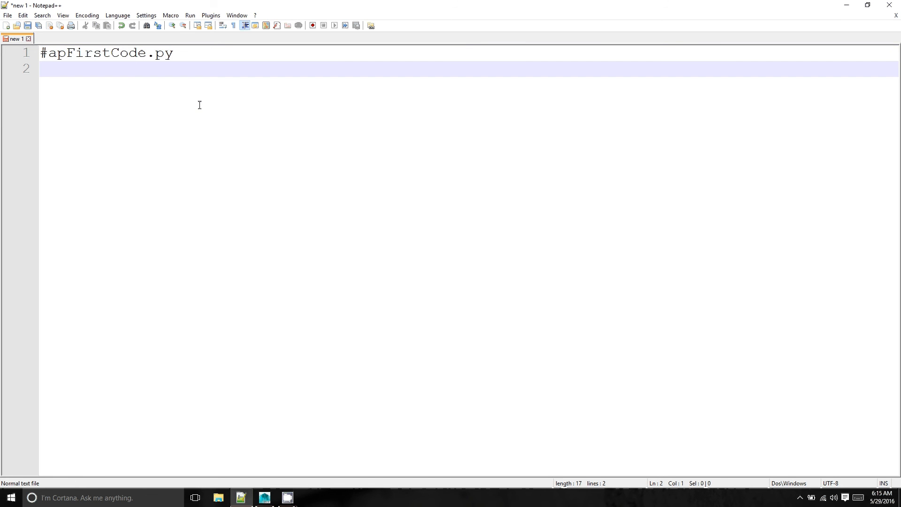
type("#")
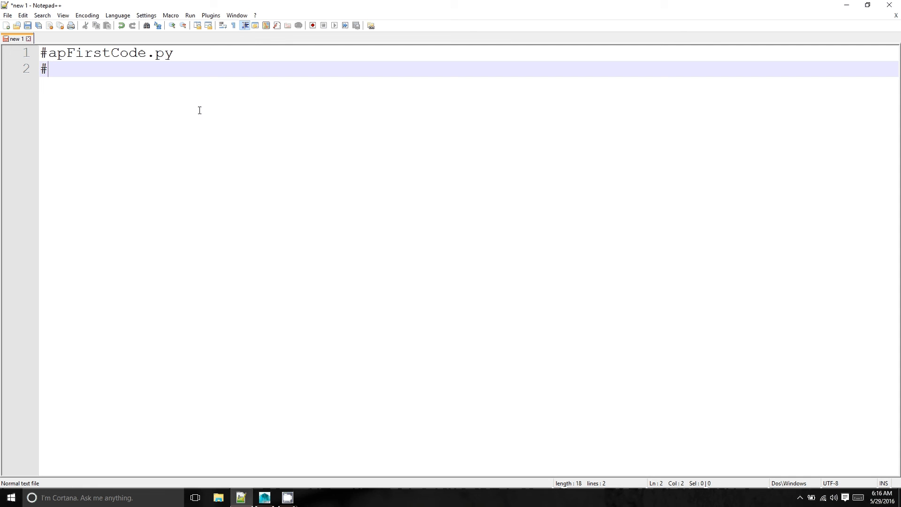
type("This is going th")
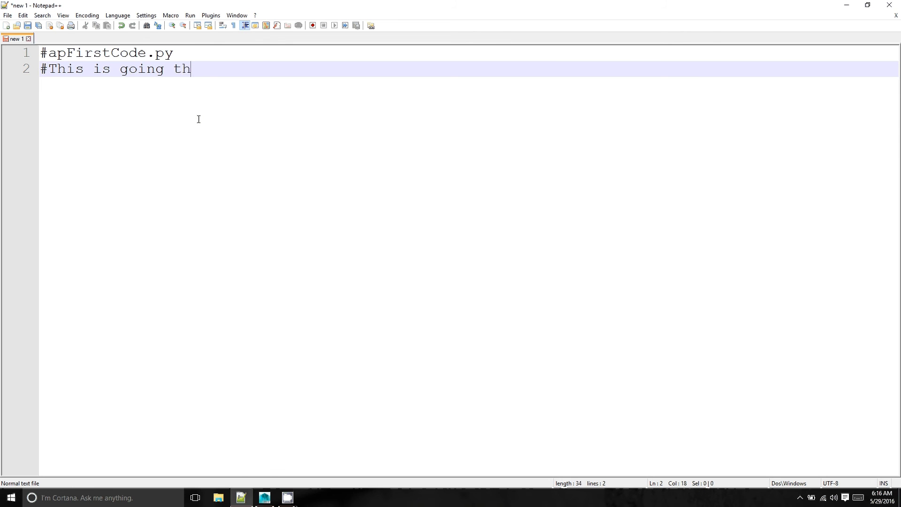
type("o m")
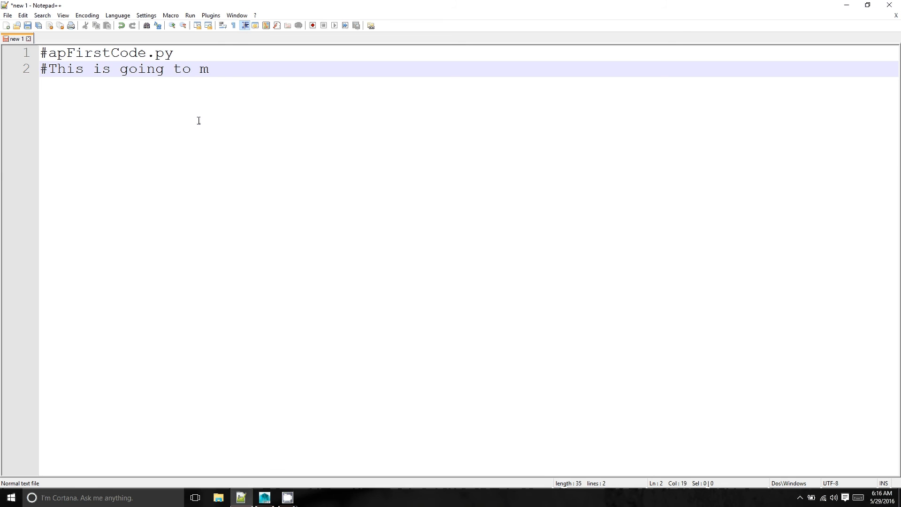
type("by my fi")
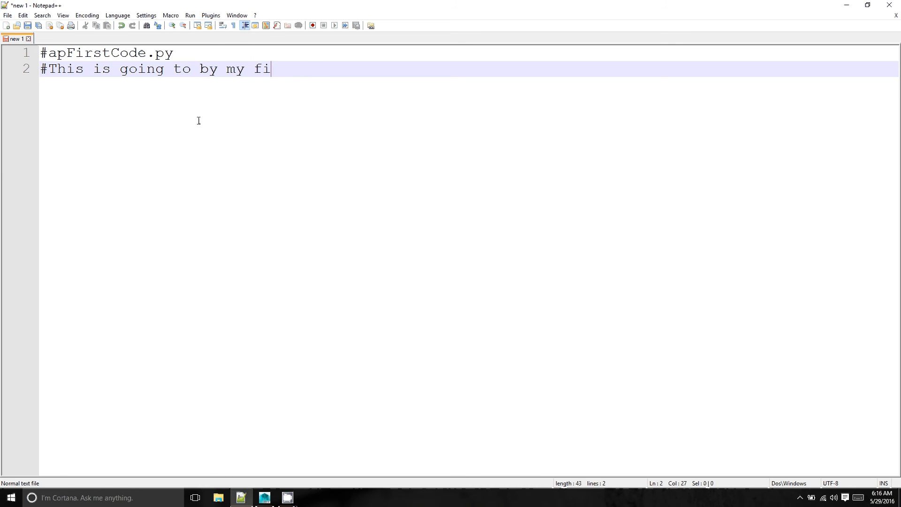
type("rst pic")
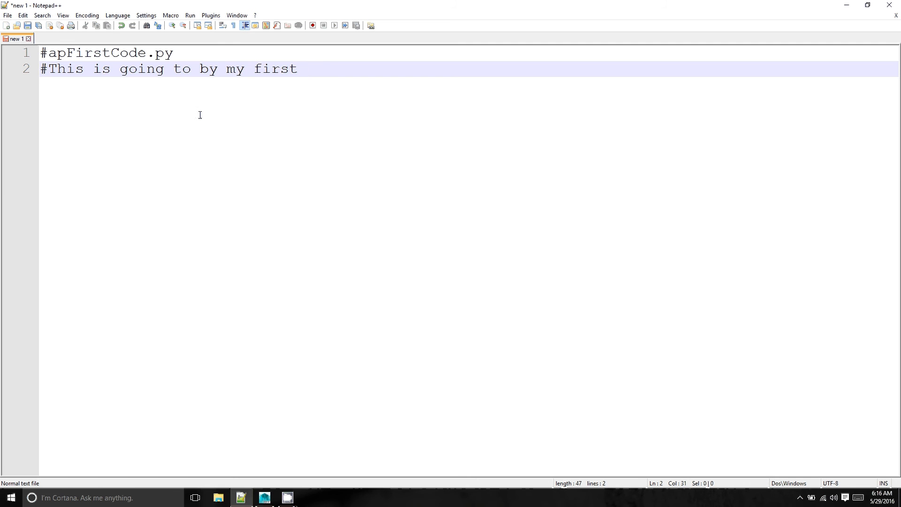
type("sc")
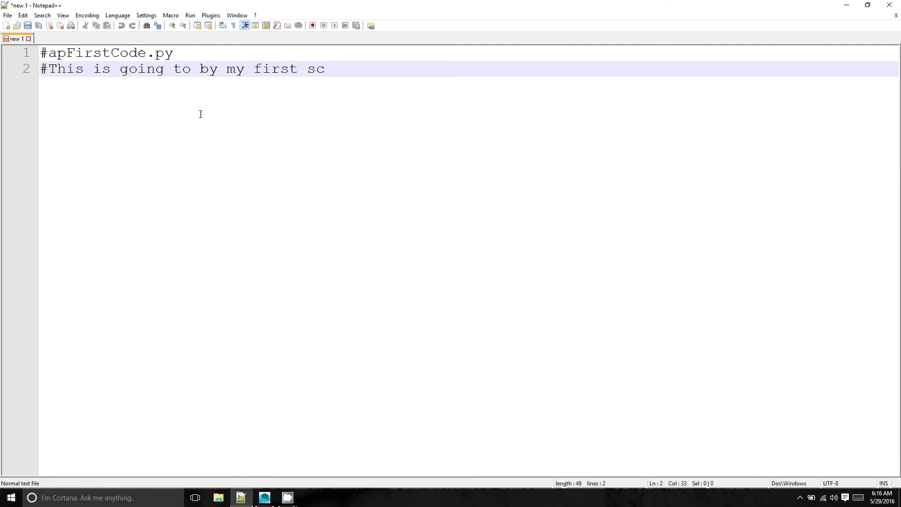
type("pythong")
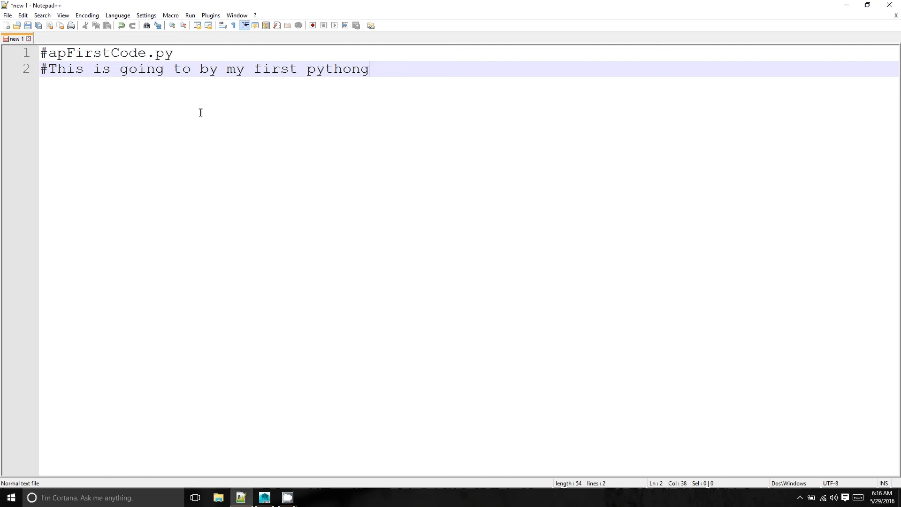
type("script")
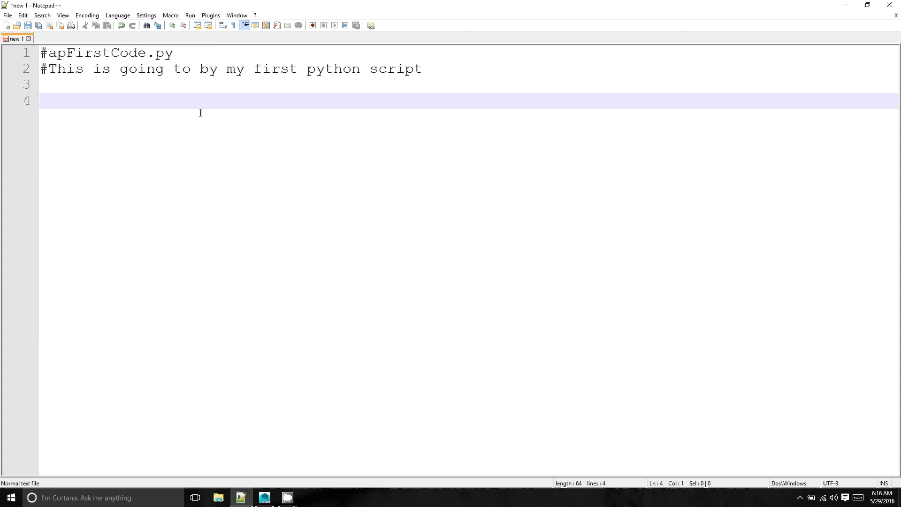
mouse_move(130, 84)
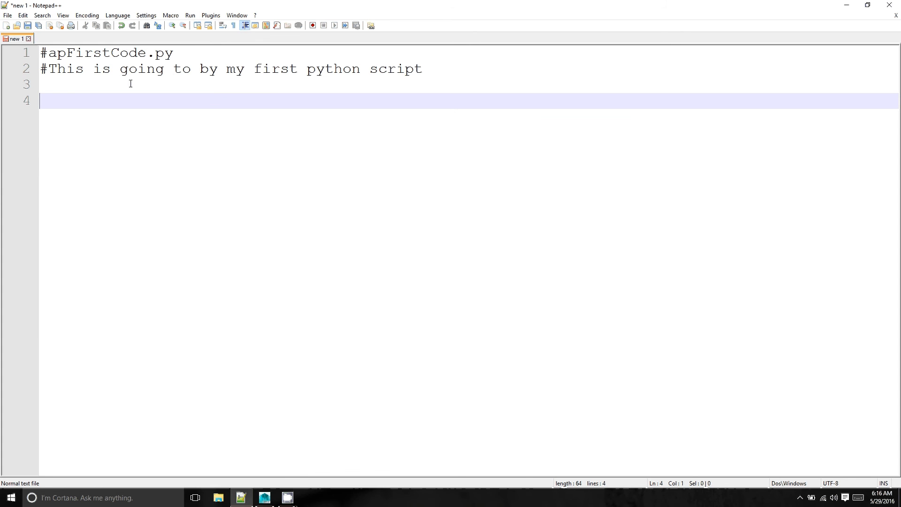
mouse_move(229, 78)
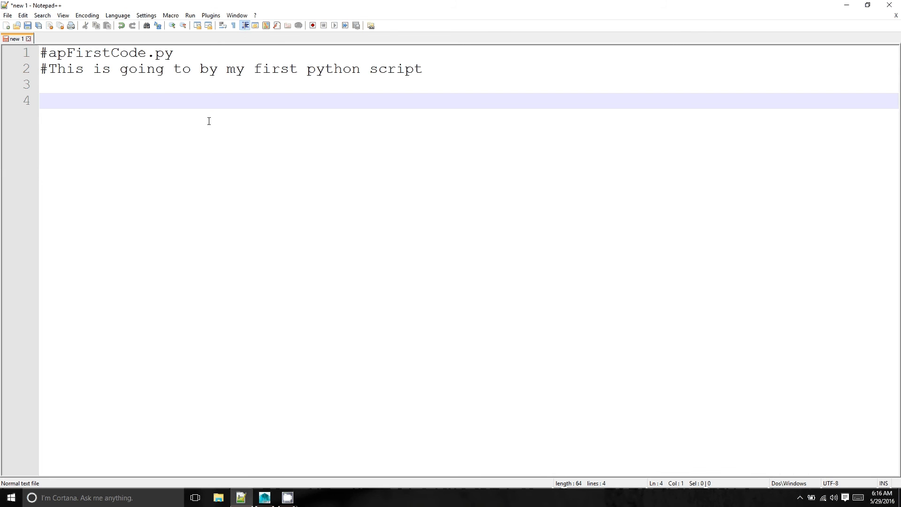
mouse_move(22, 15)
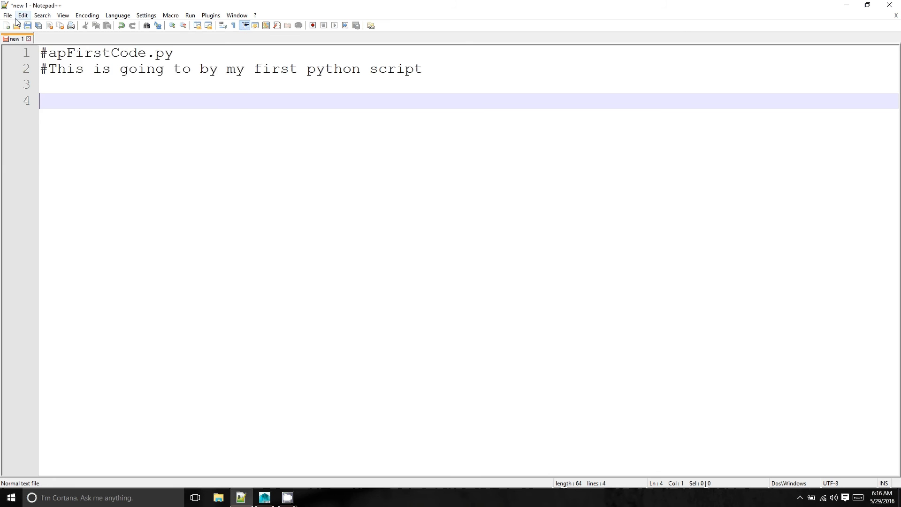
- Save the script as the Python file apfistCoe.py in the Python for Maya 101 folder
left_click(7, 15)
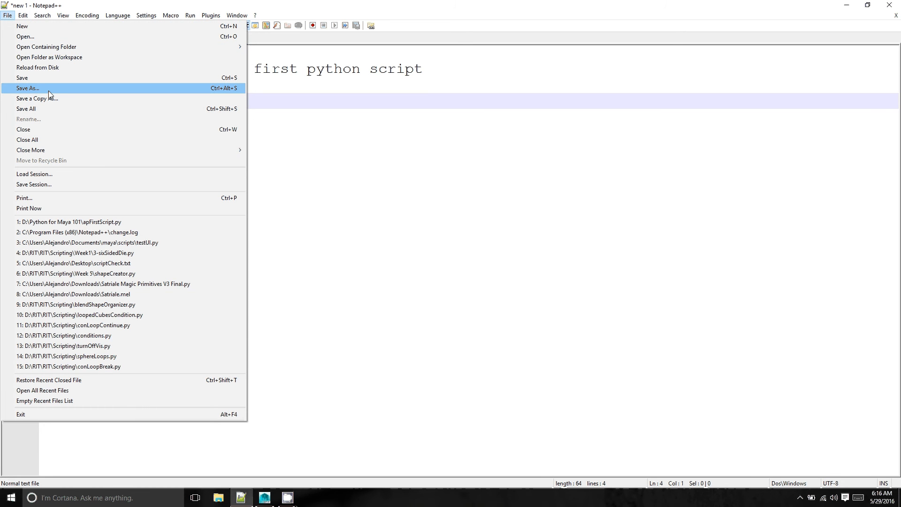
left_click(27, 88)
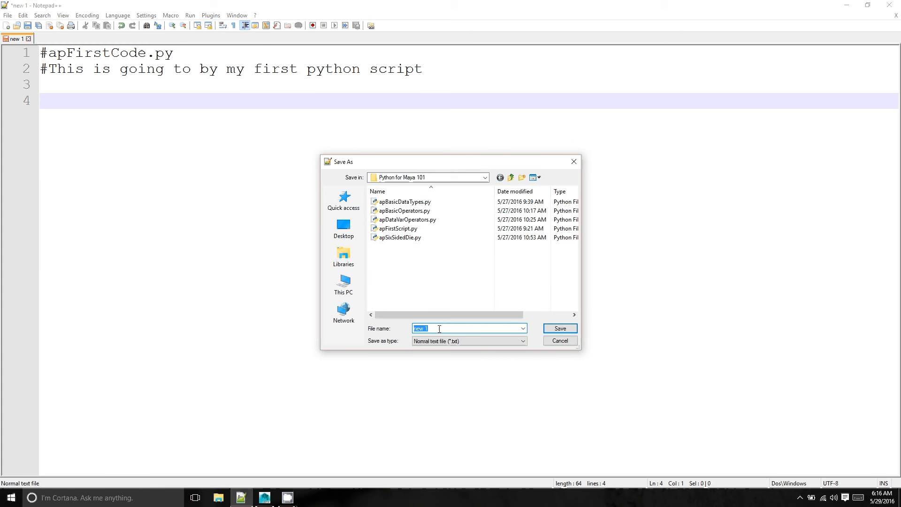
key("Delete")
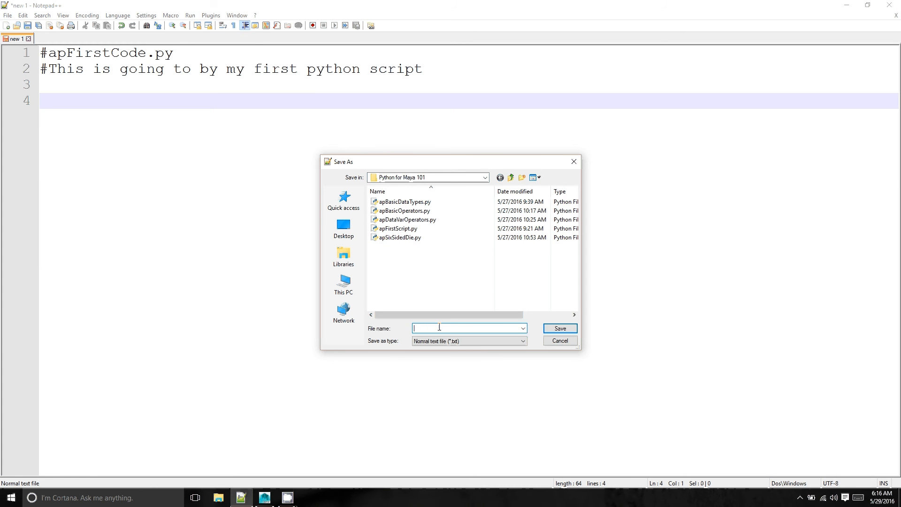
type("apfistCo")
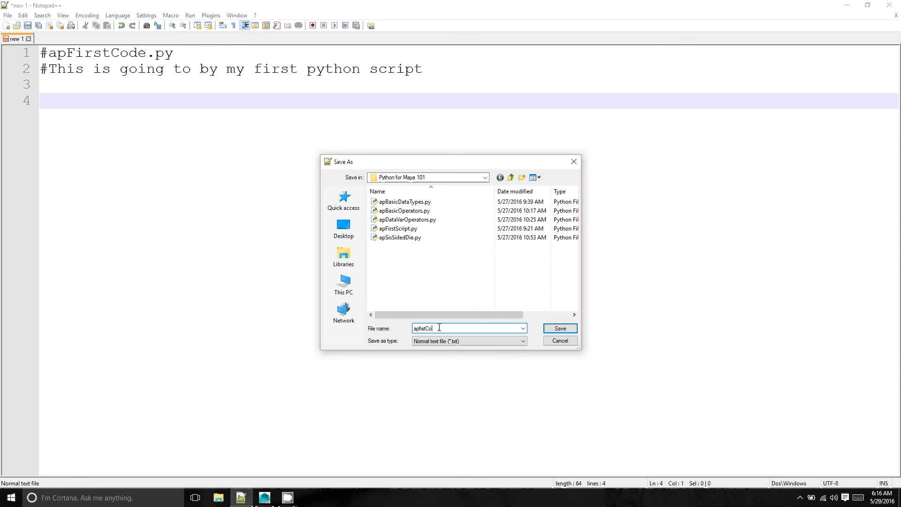
type("e.py")
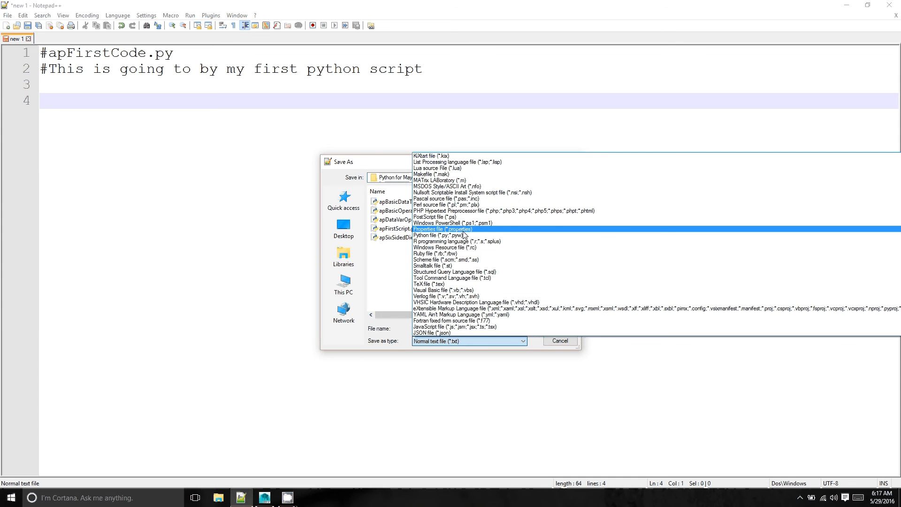
left_click(439, 235)
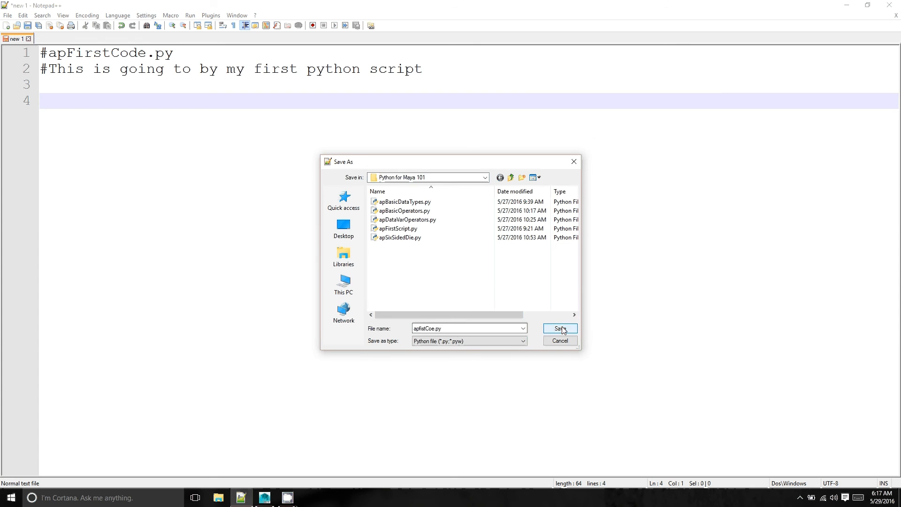
left_click(558, 329)
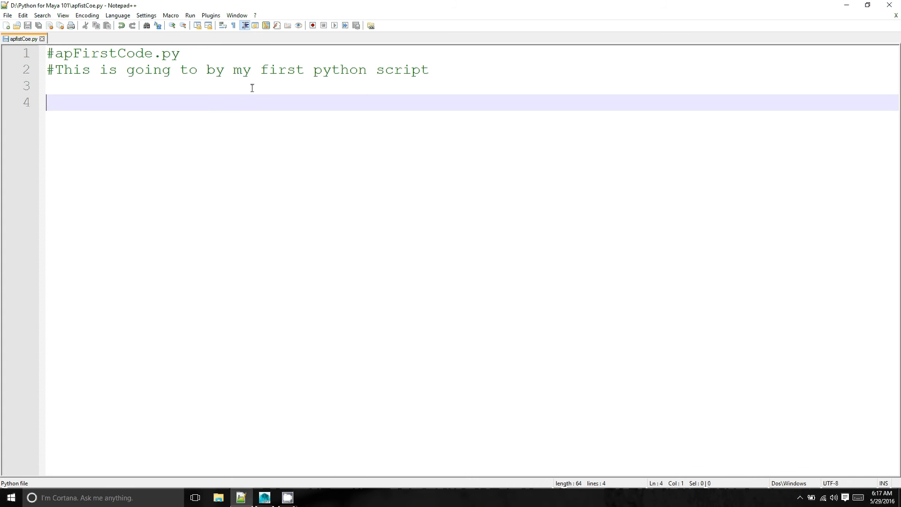
mouse_move(211, 115)
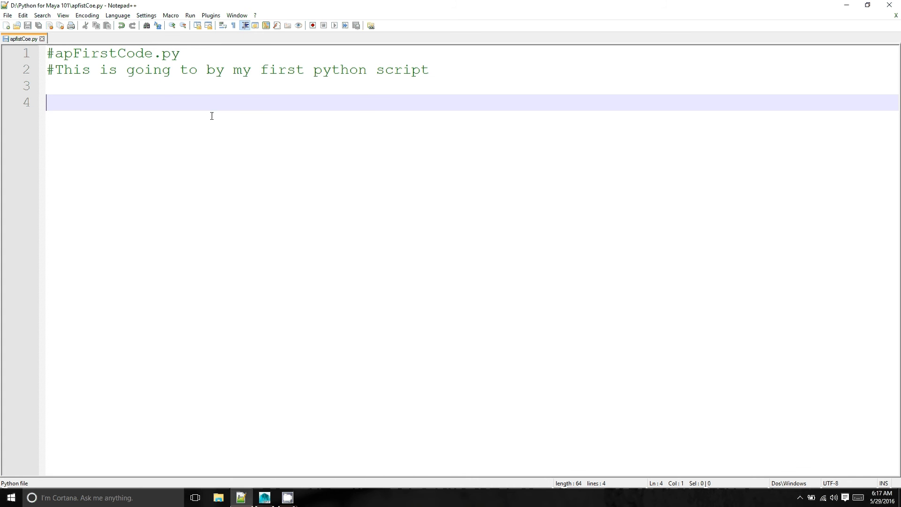
mouse_move(288, 224)
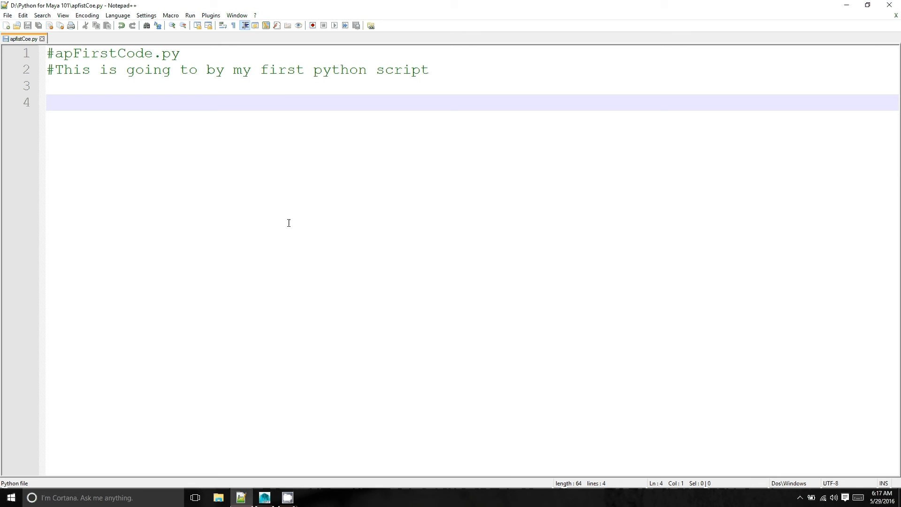
mouse_move(282, 39)
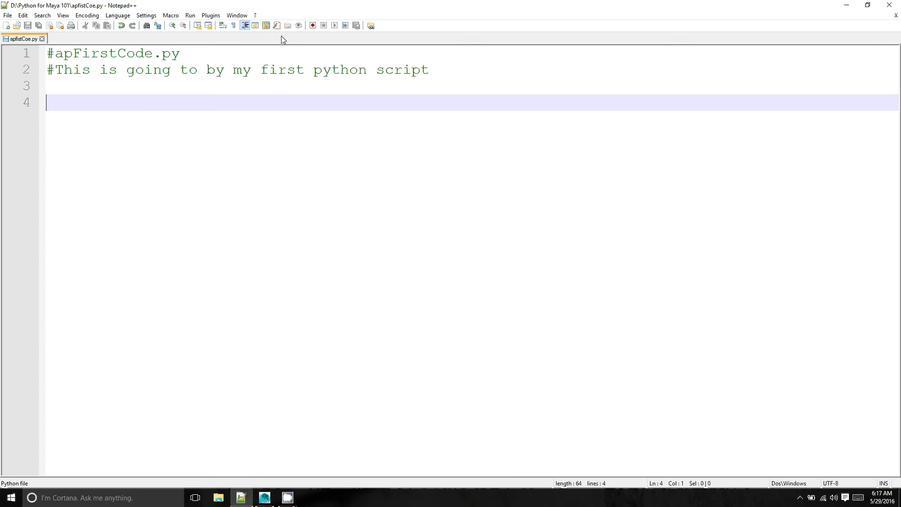
mouse_move(175, 149)
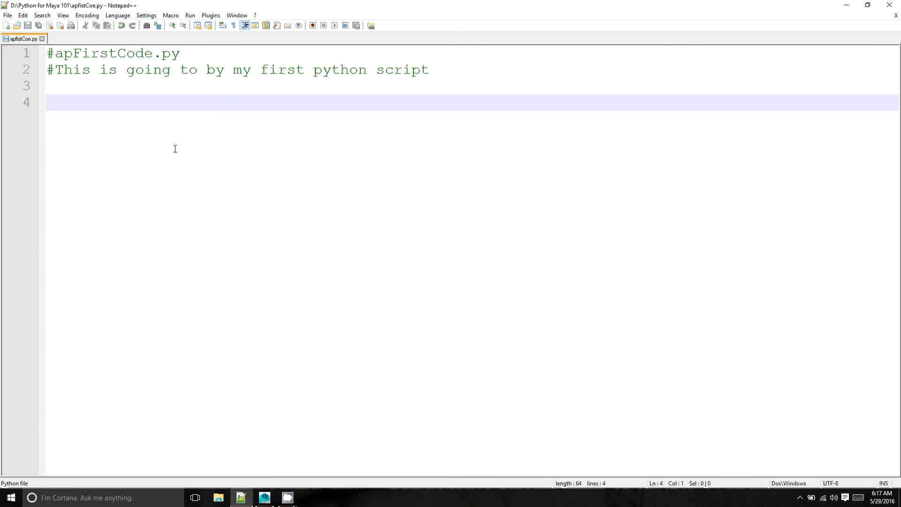
mouse_move(128, 112)
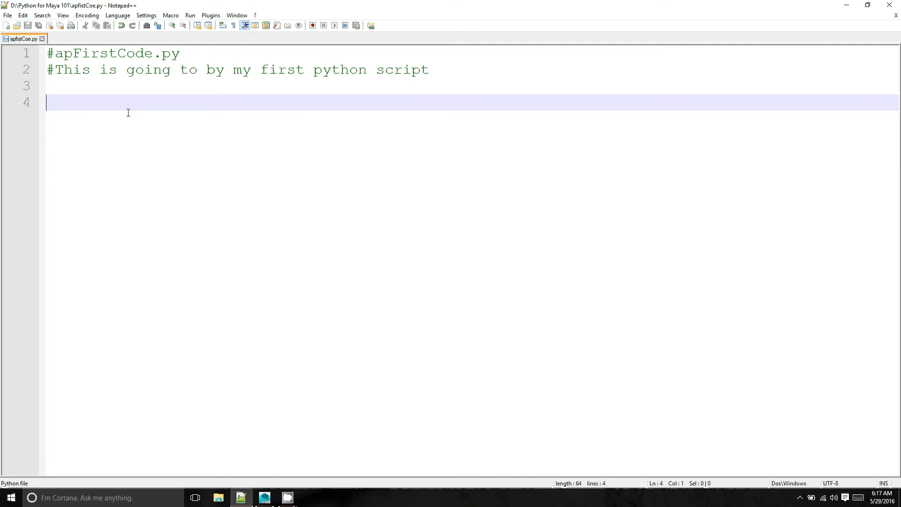
mouse_move(79, 79)
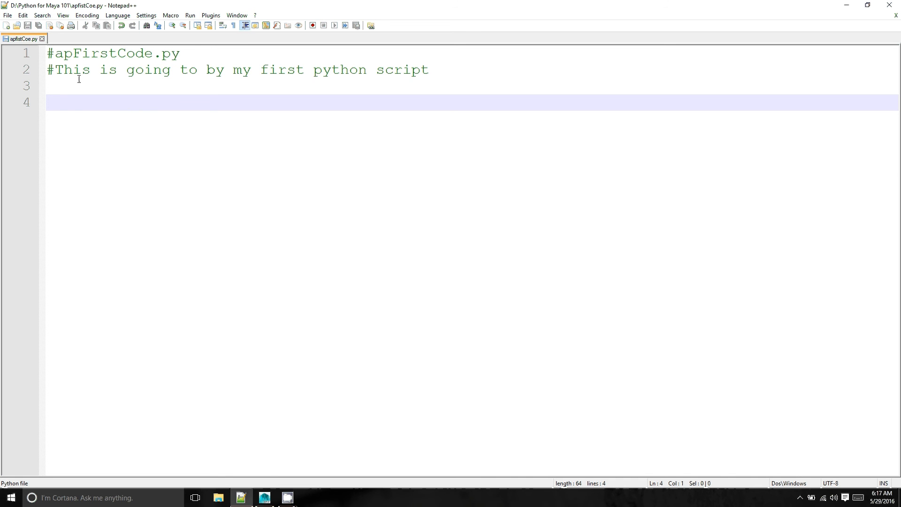
mouse_move(103, 101)
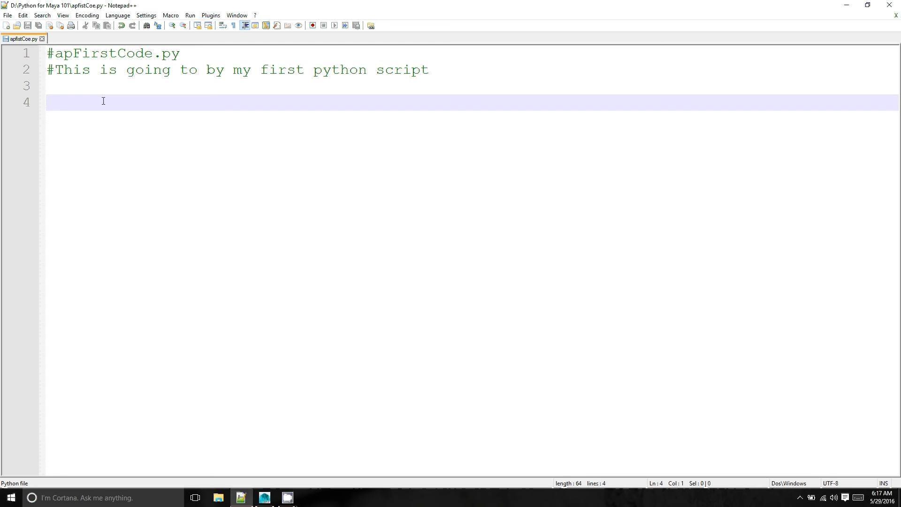
mouse_move(91, 172)
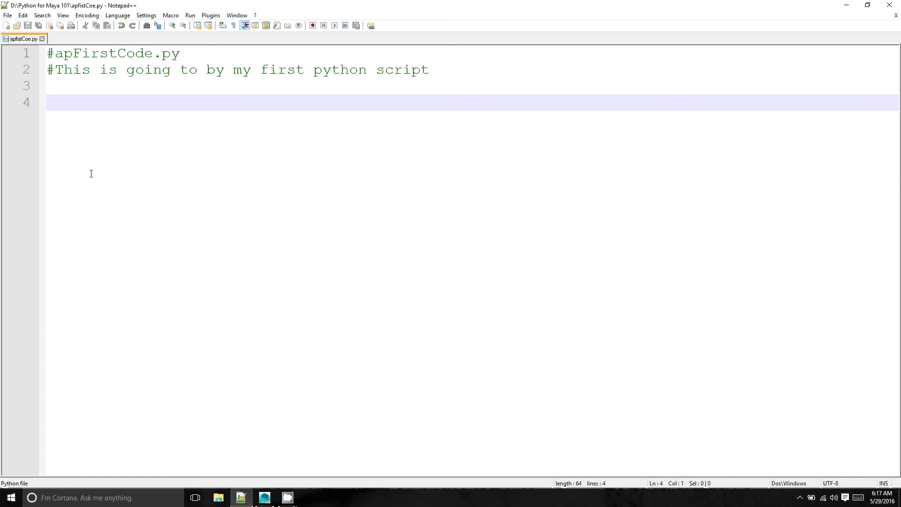
- Begin line 4 with print(" using the print autocomplete suggestion
type("p")
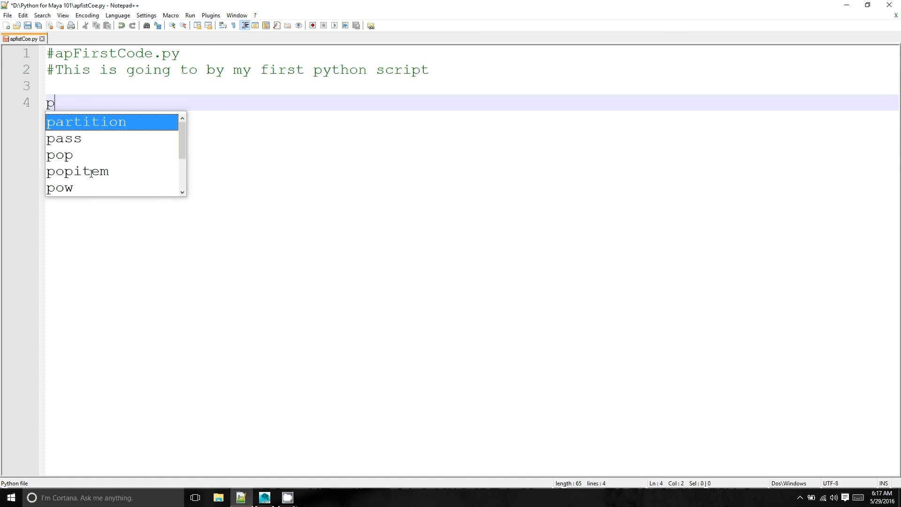
type("r")
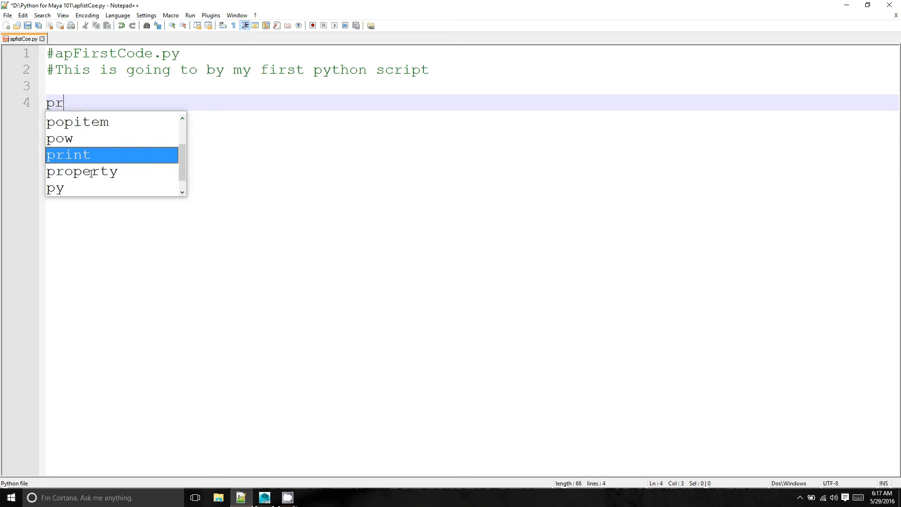
type("int")
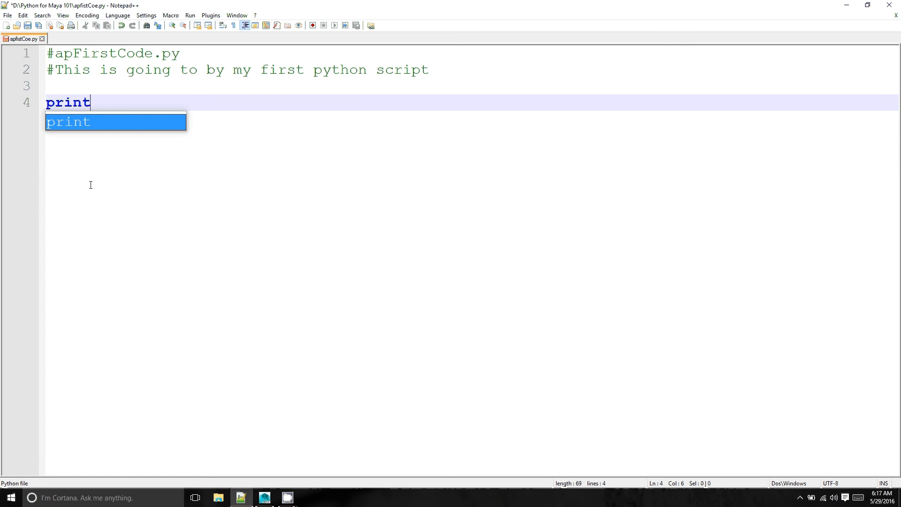
key("backspace")
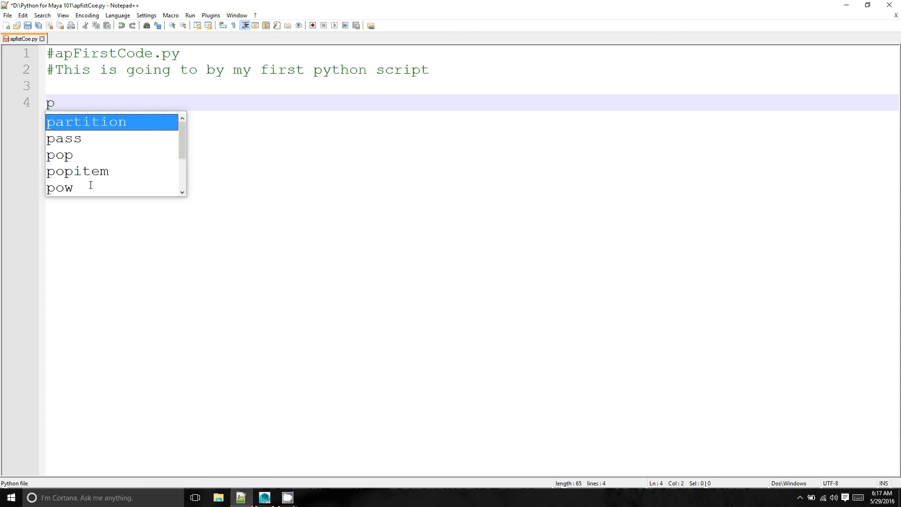
type("r")
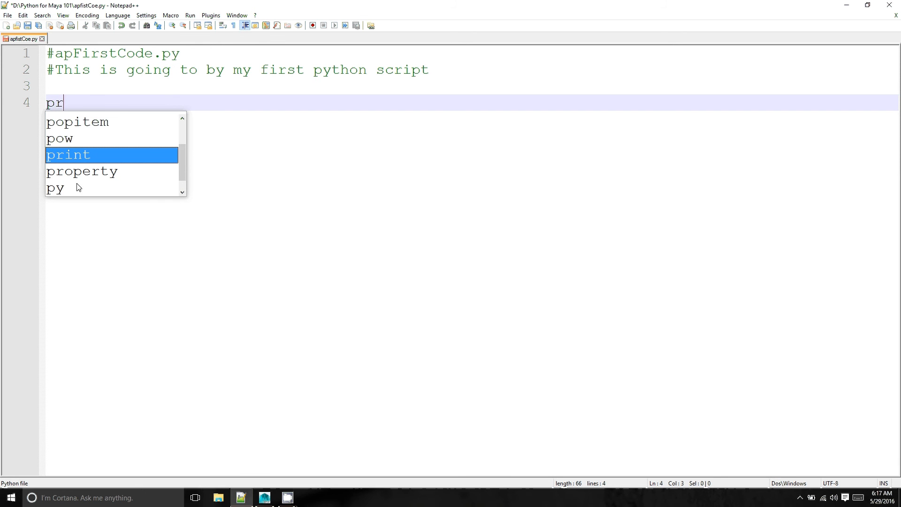
mouse_move(85, 162)
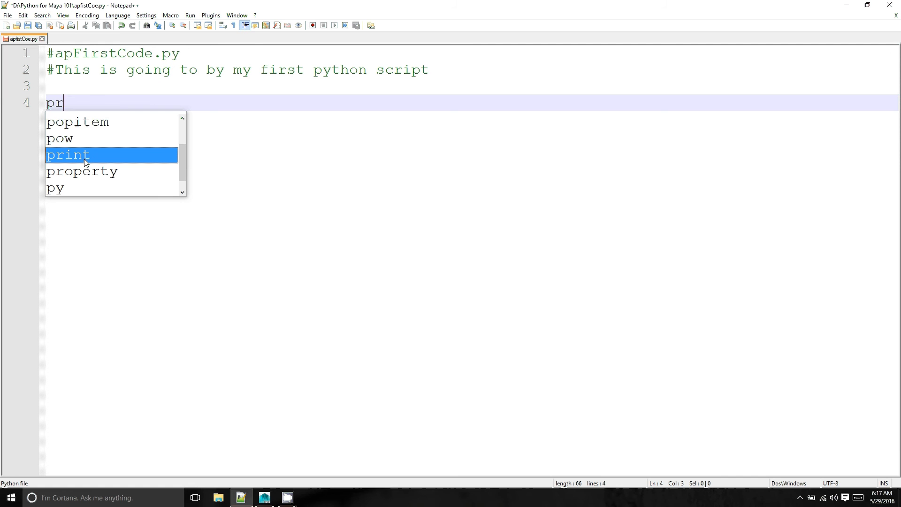
mouse_move(127, 158)
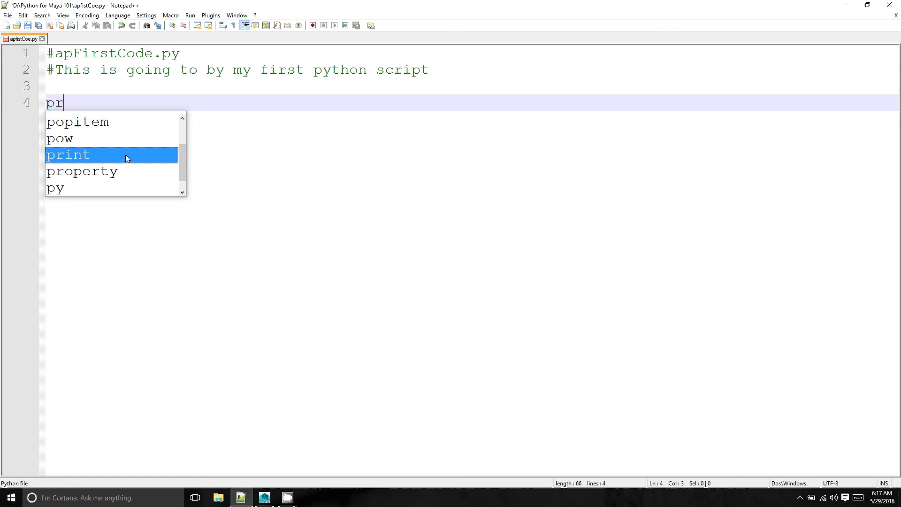
mouse_move(162, 62)
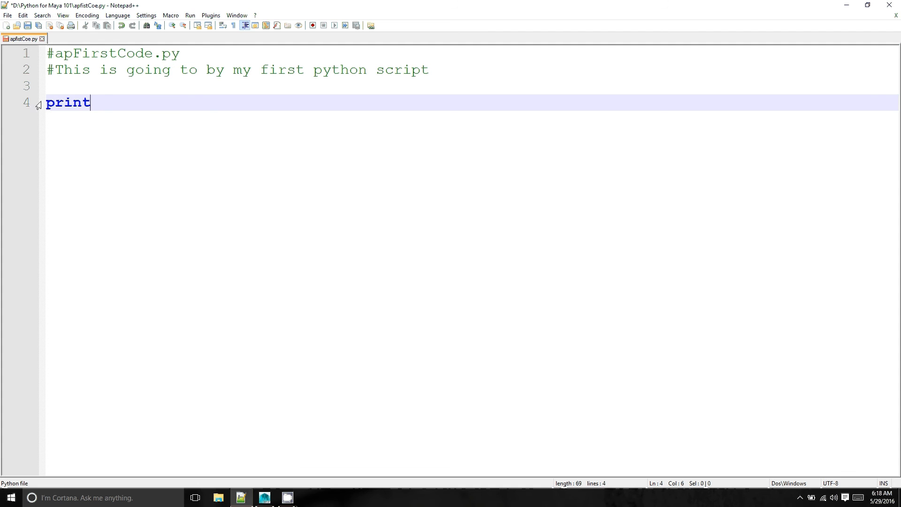
mouse_move(158, 143)
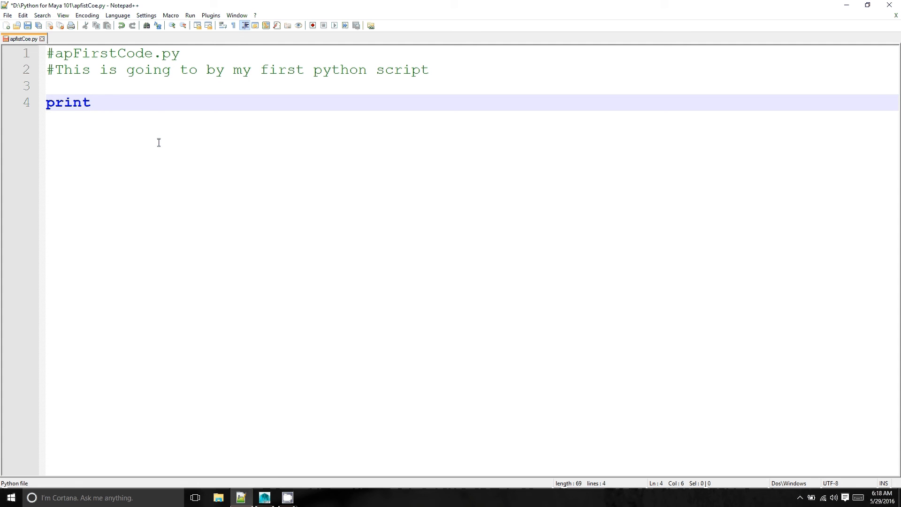
type("()")
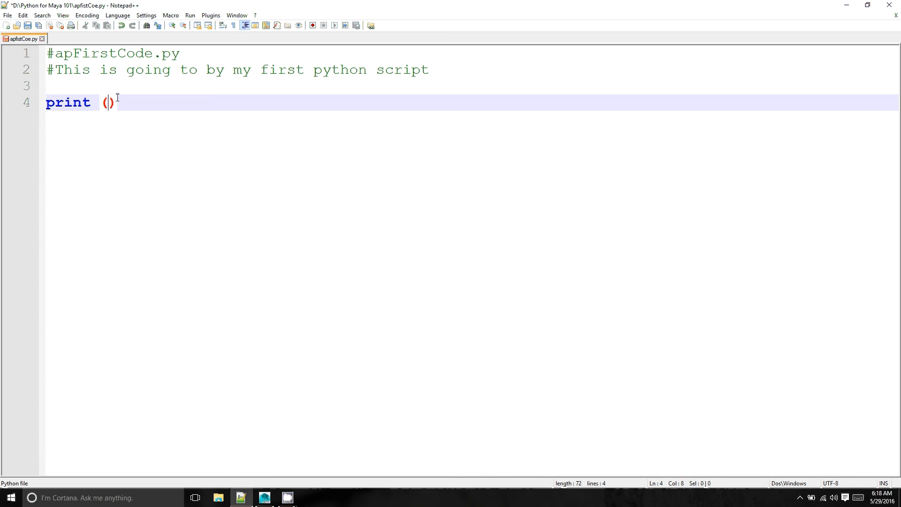
mouse_move(112, 183)
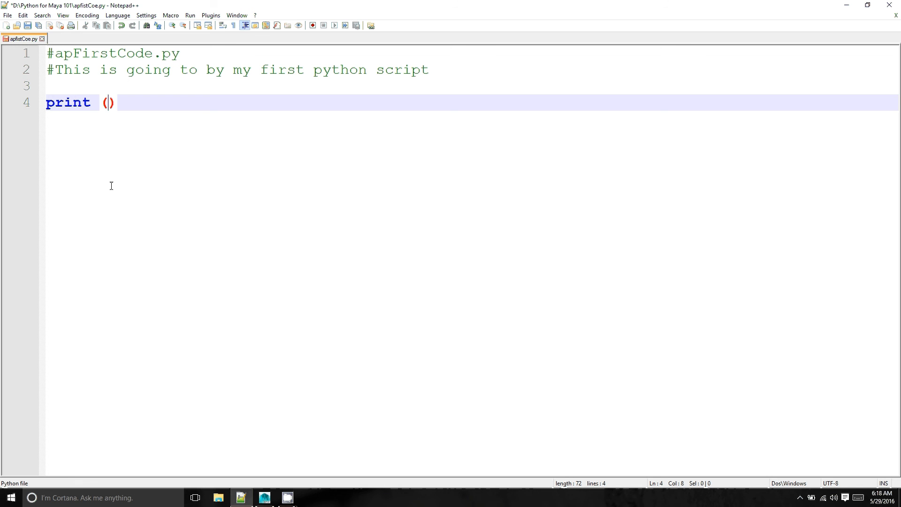
type("\"")
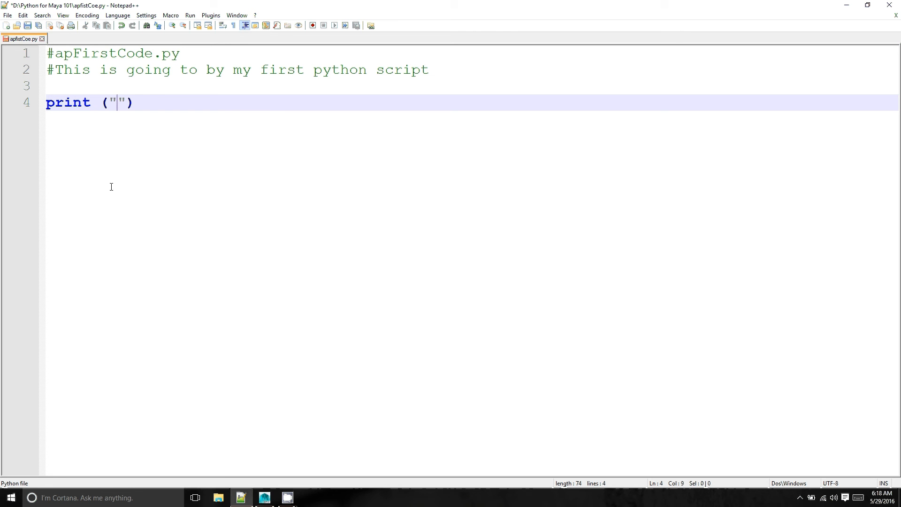
- Finish the line as print("I am an AWESOME programmer!!!") and select the whole script
type("I")
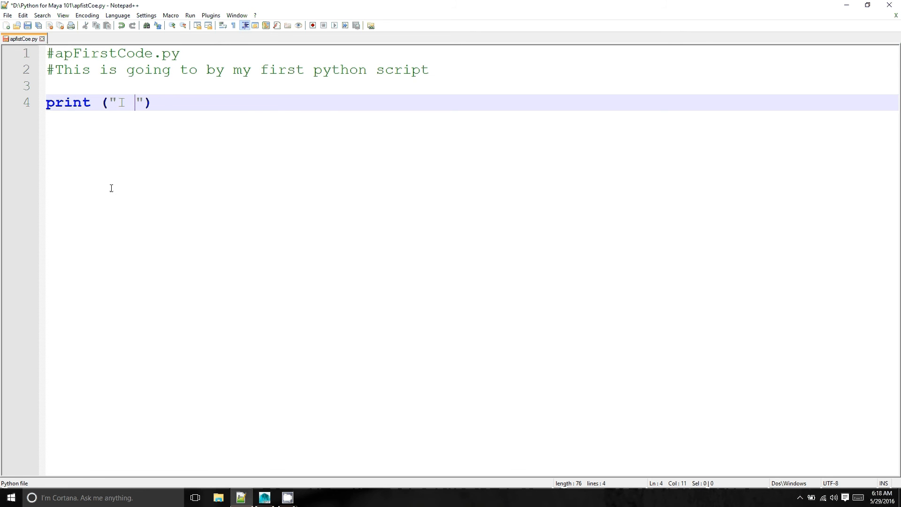
type("am an")
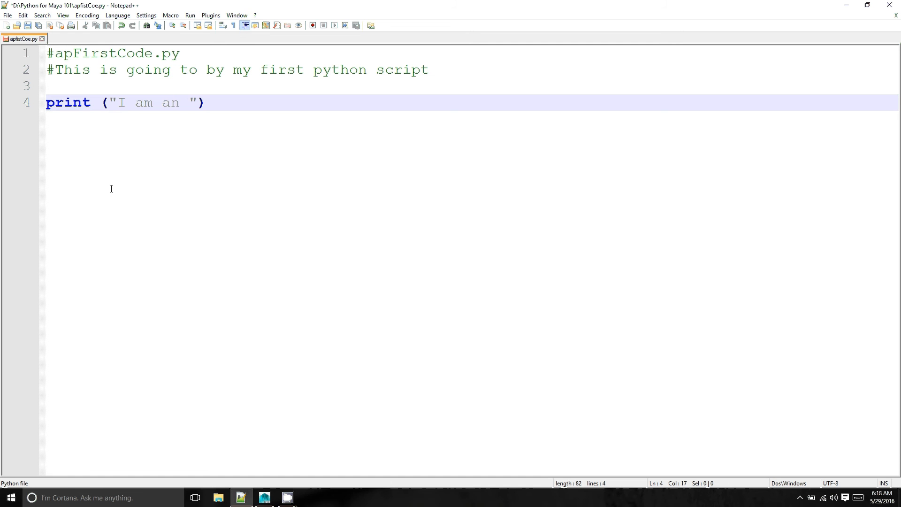
type("AWESOME")
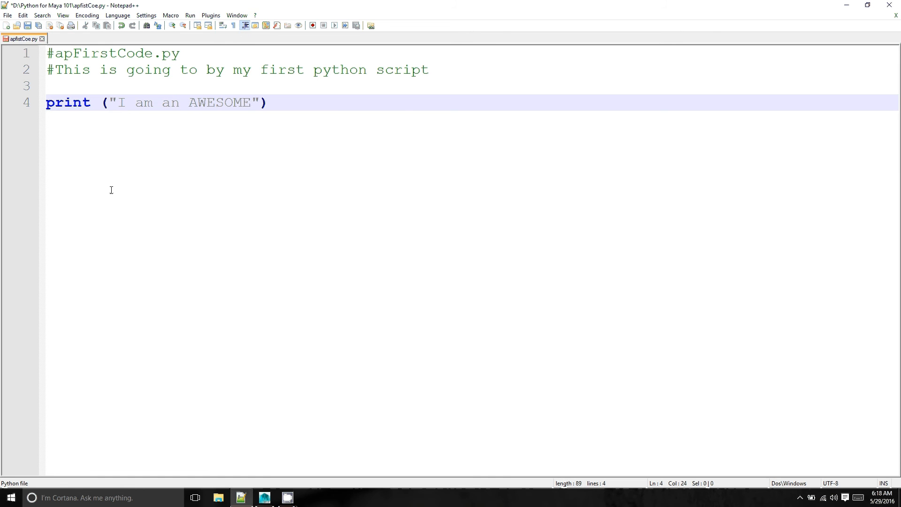
type("pro")
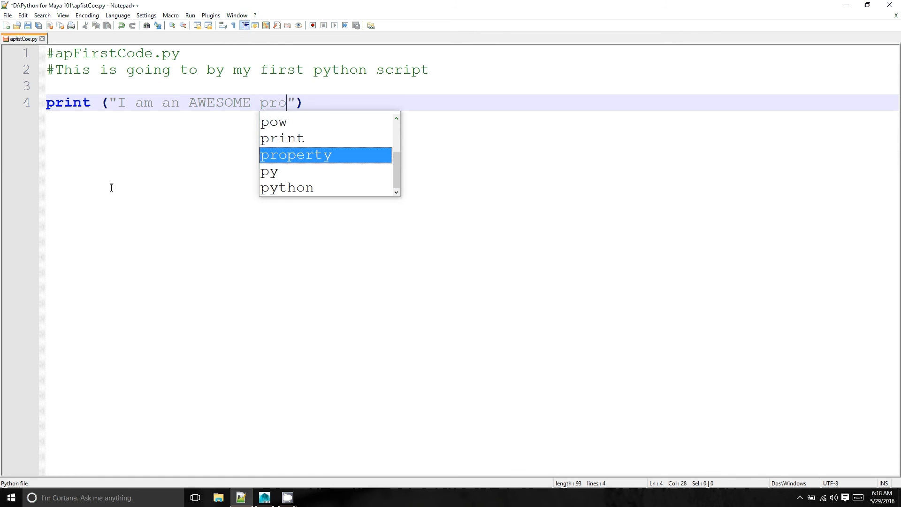
type("ga")
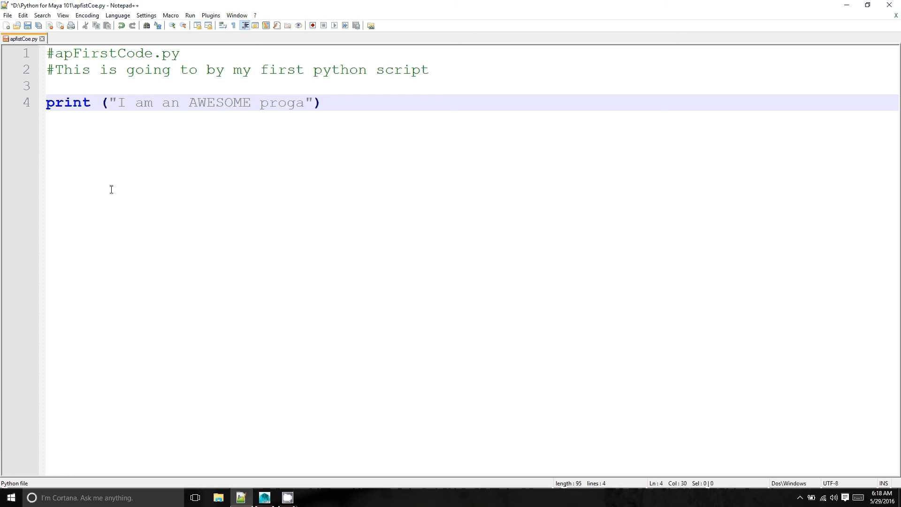
type("r")
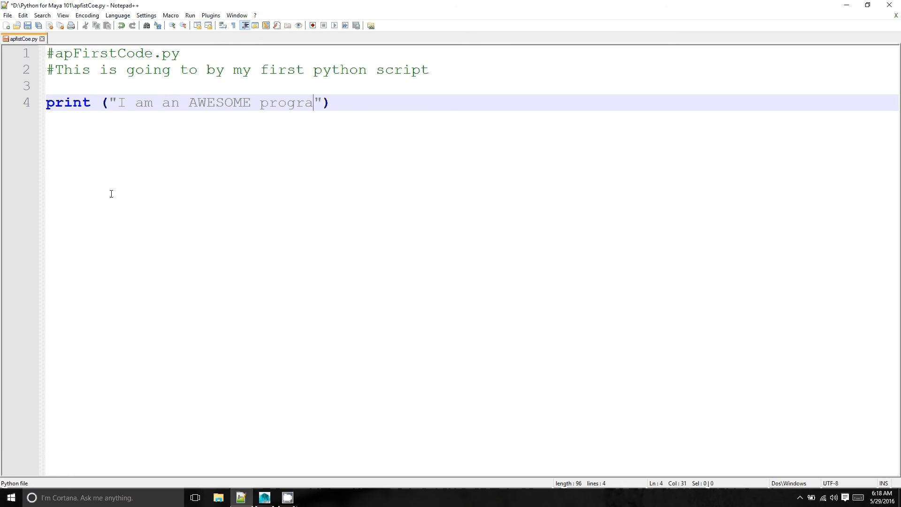
type("mmer!!")
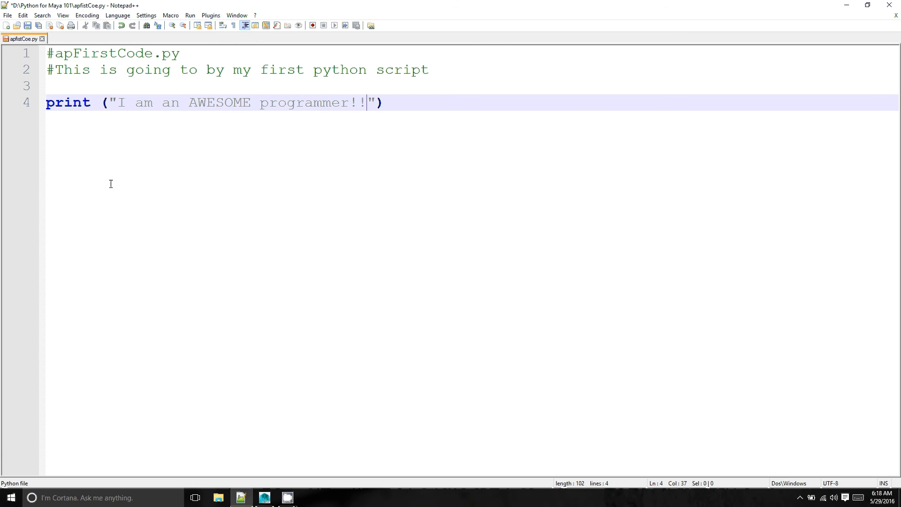
type("!")
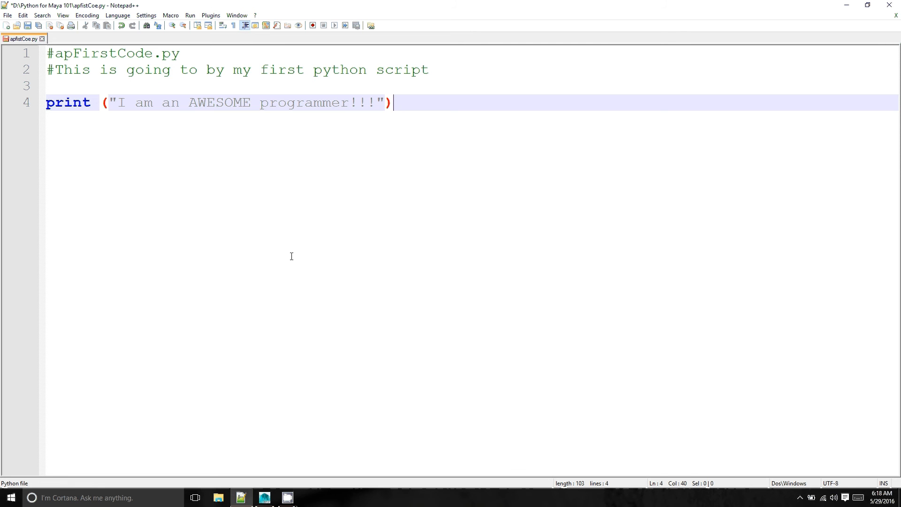
key("ctrl+a")
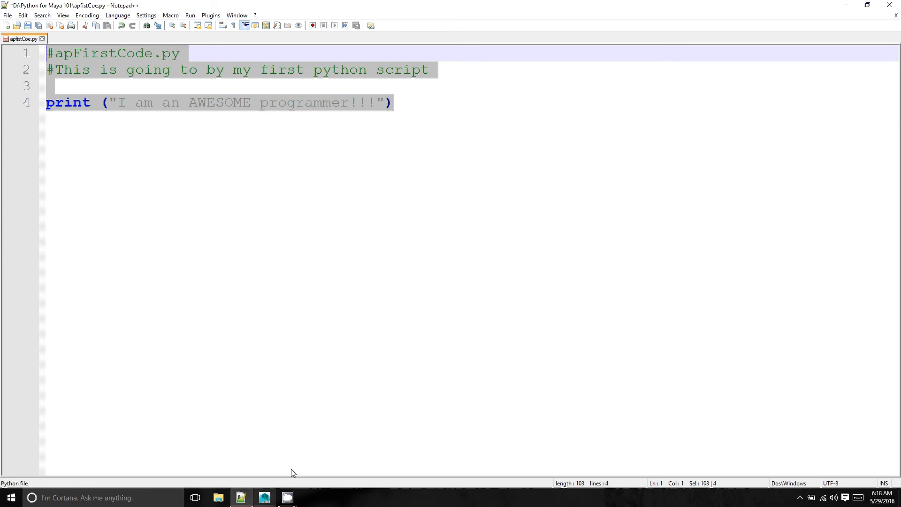
mouse_move(294, 491)
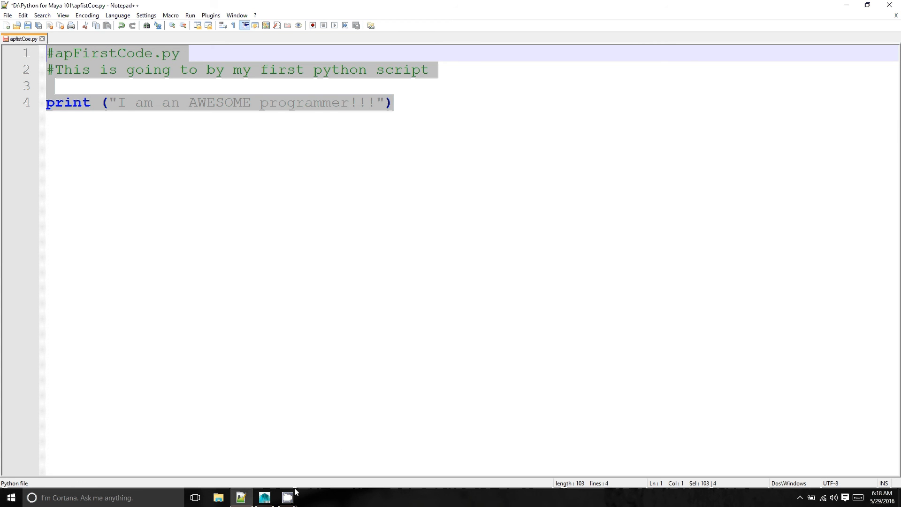
mouse_move(264, 497)
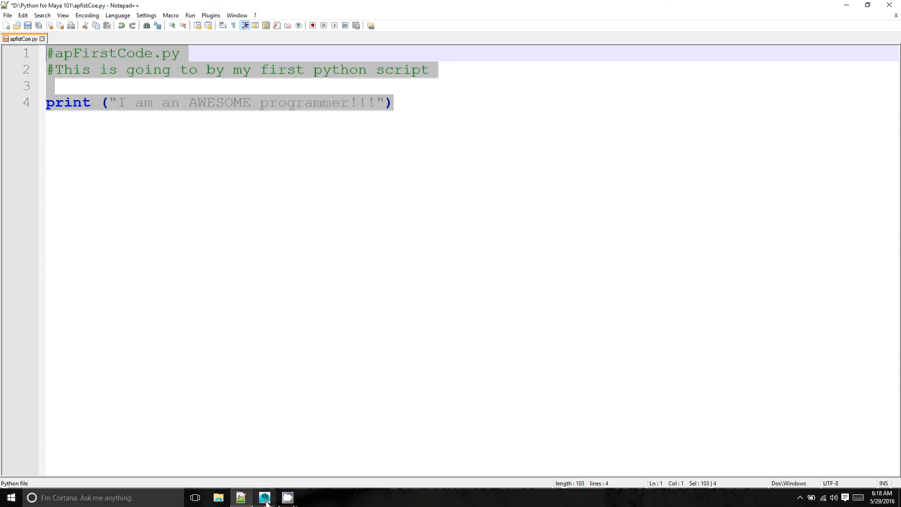
- Switch across to Maya with the copied four-line script
left_click(263, 498)
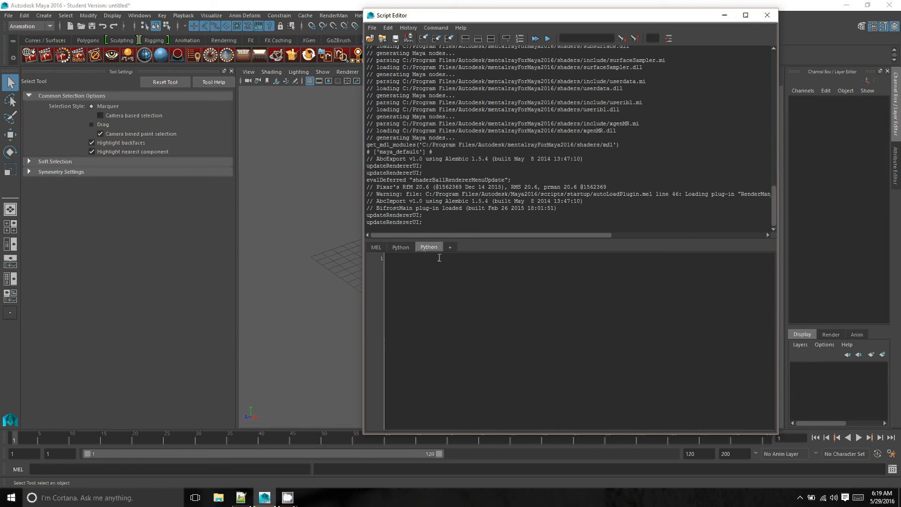
mouse_move(424, 277)
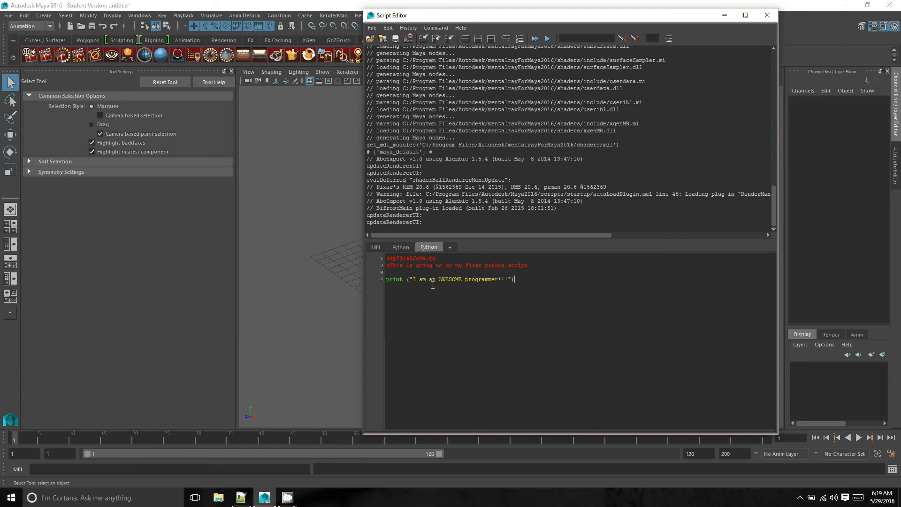
mouse_move(403, 321)
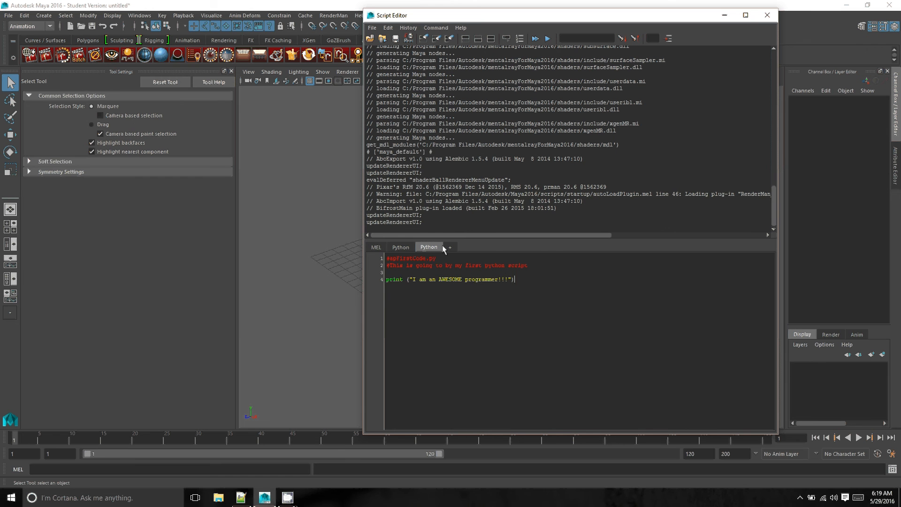
mouse_move(449, 247)
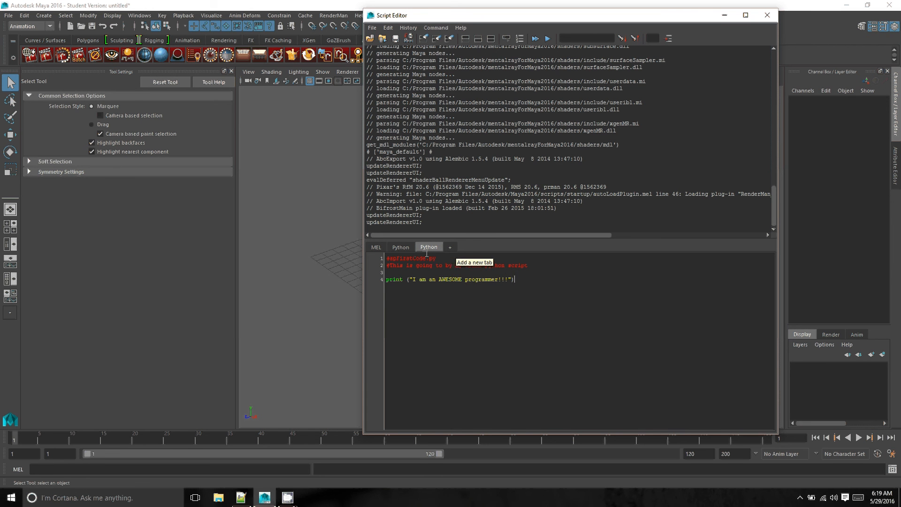
mouse_move(536, 316)
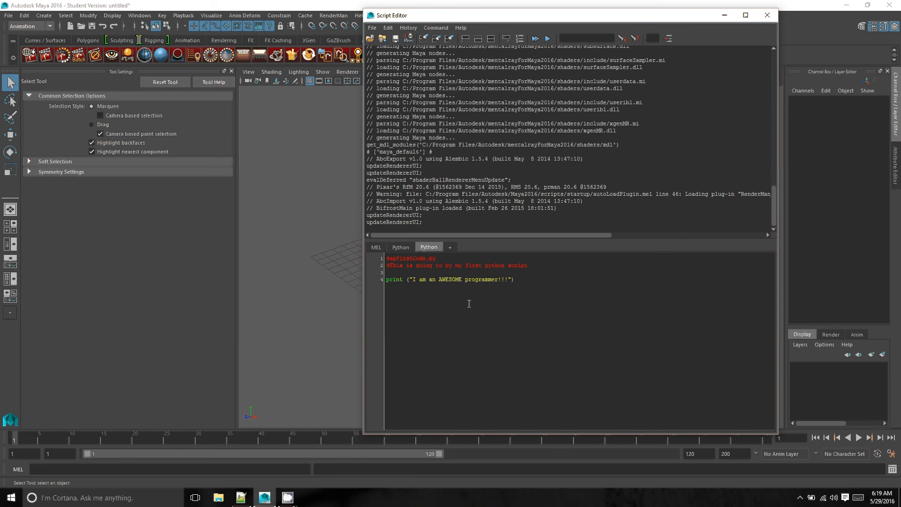
mouse_move(544, 282)
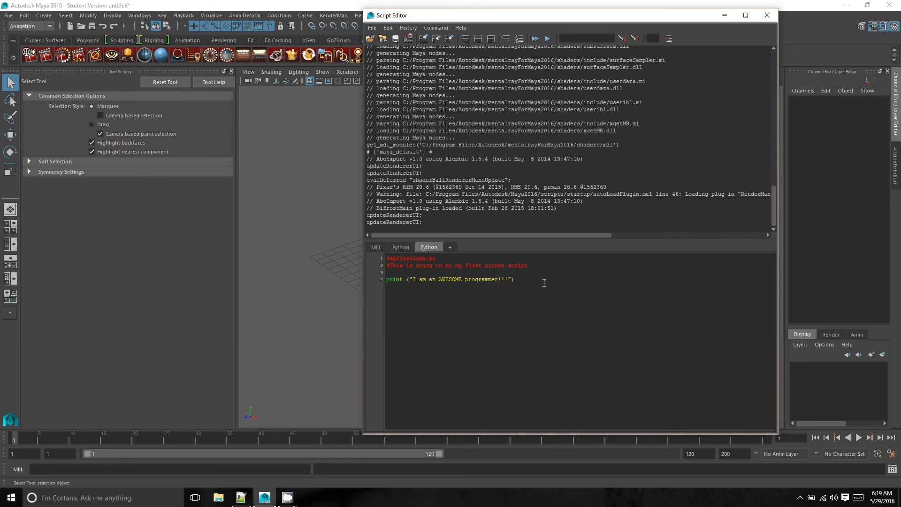
- Run the pasted script so the history prints I am an AWESOME programmer!!!, then view the history options
key("ctrl+a")
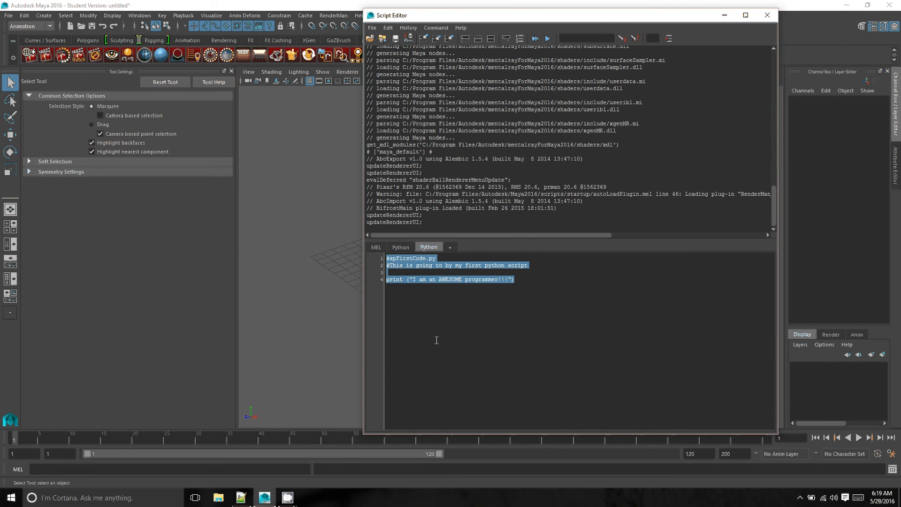
left_click(534, 39)
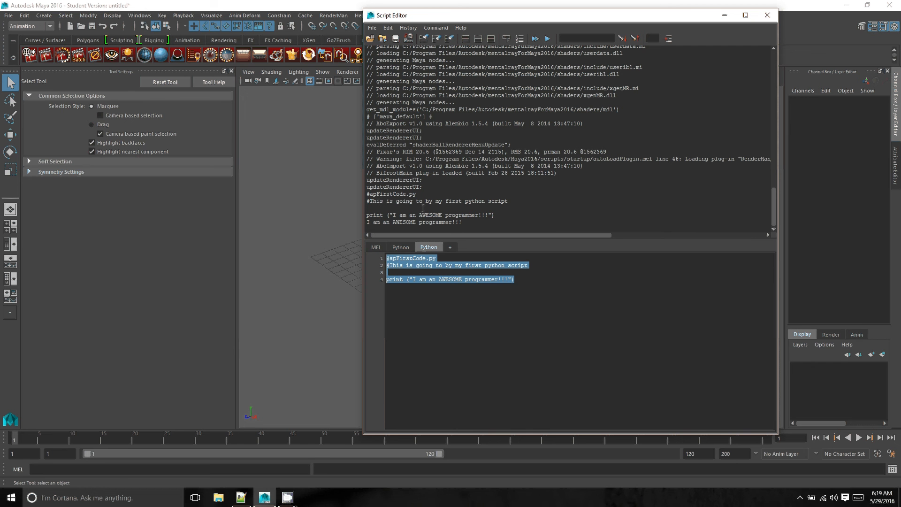
mouse_move(392, 226)
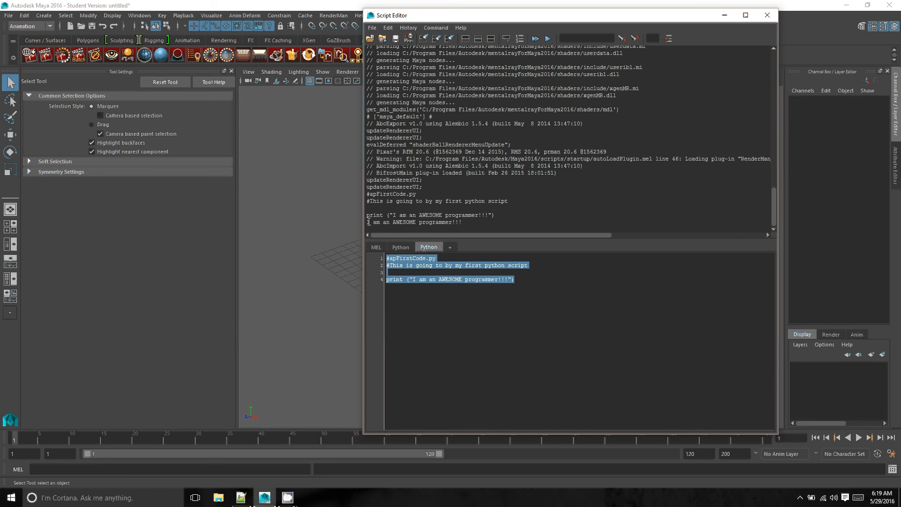
mouse_move(473, 230)
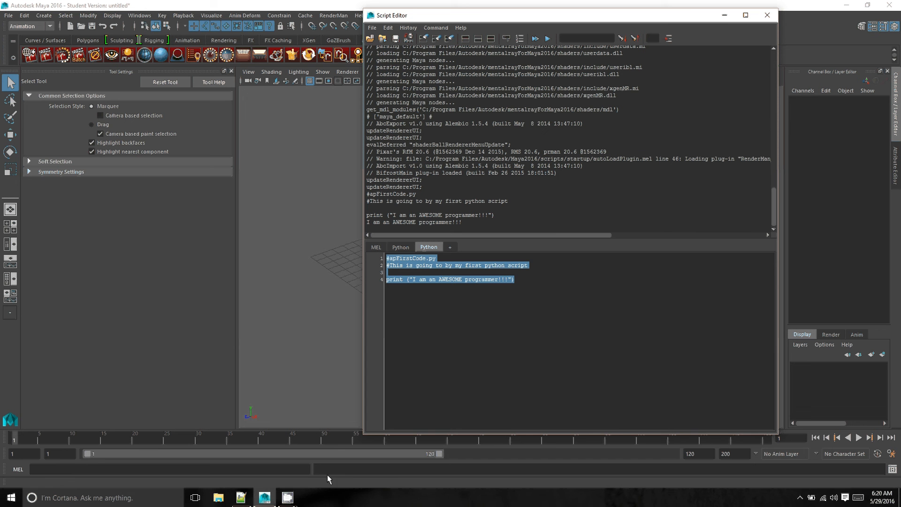
mouse_move(416, 480)
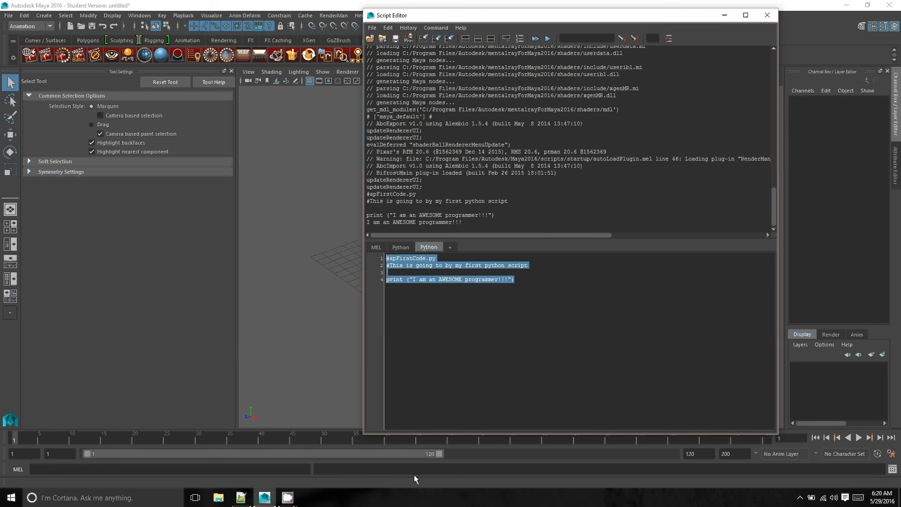
mouse_move(349, 478)
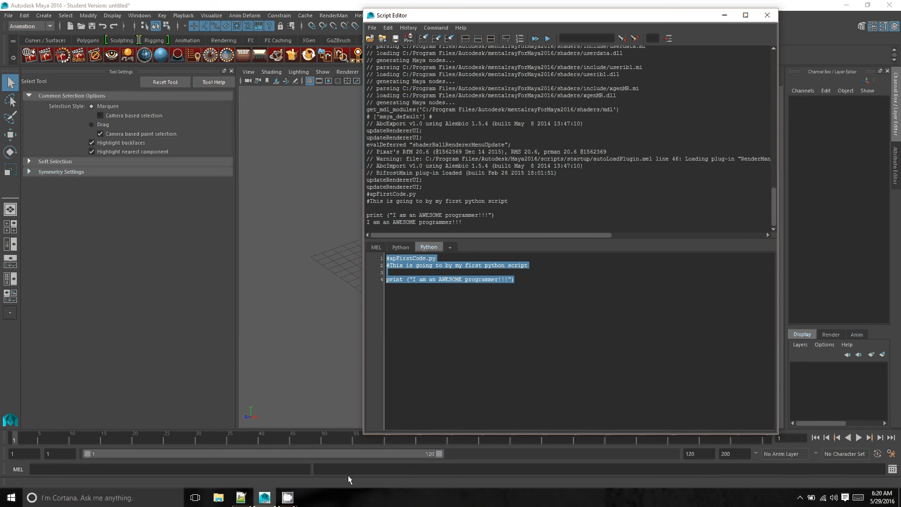
mouse_move(349, 475)
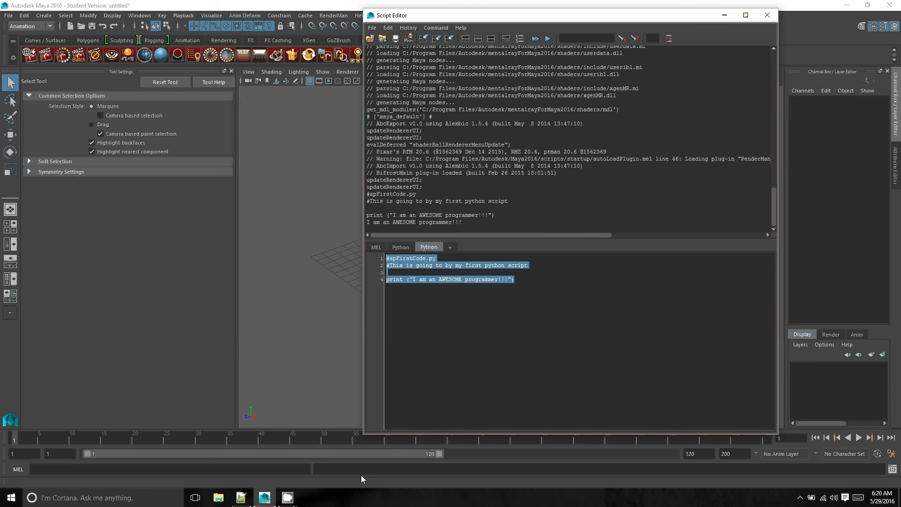
mouse_move(361, 444)
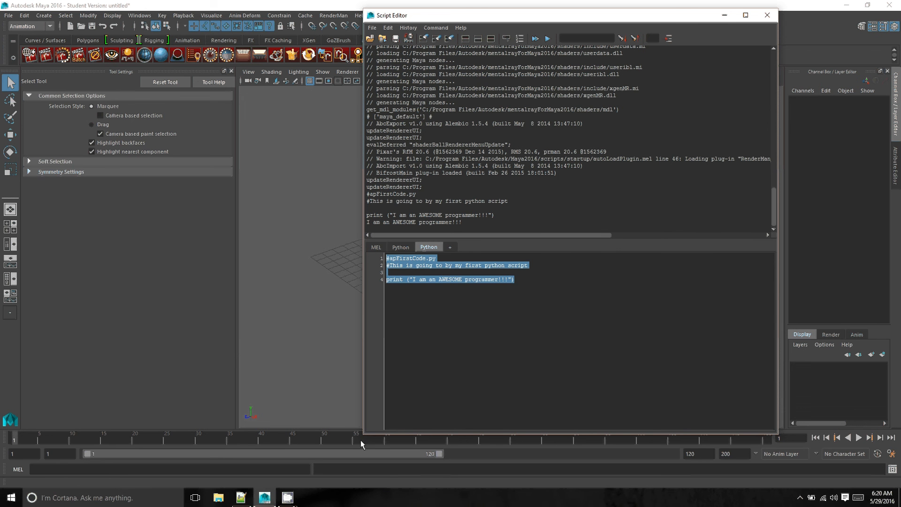
mouse_move(431, 332)
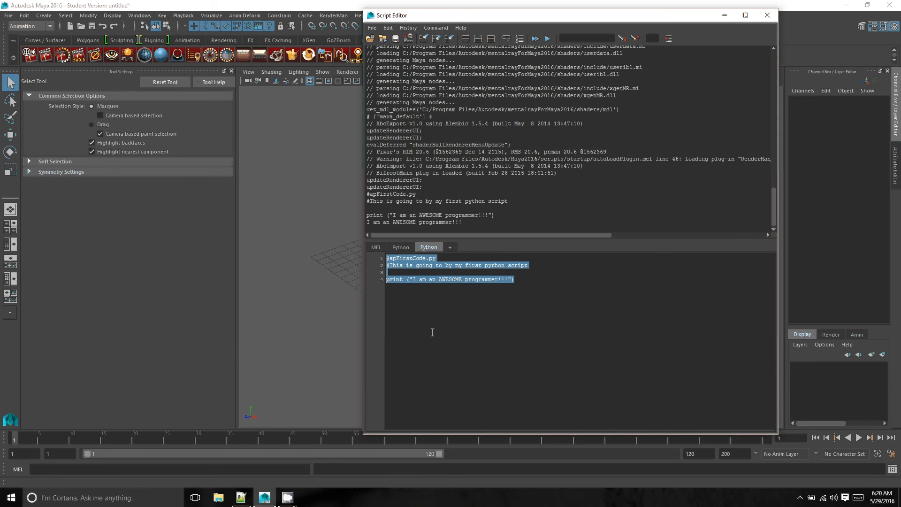
mouse_move(516, 293)
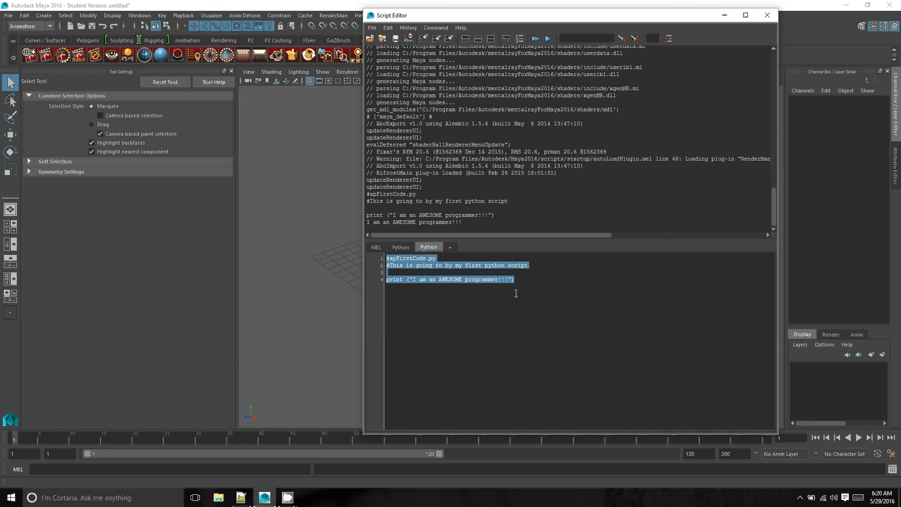
mouse_move(466, 293)
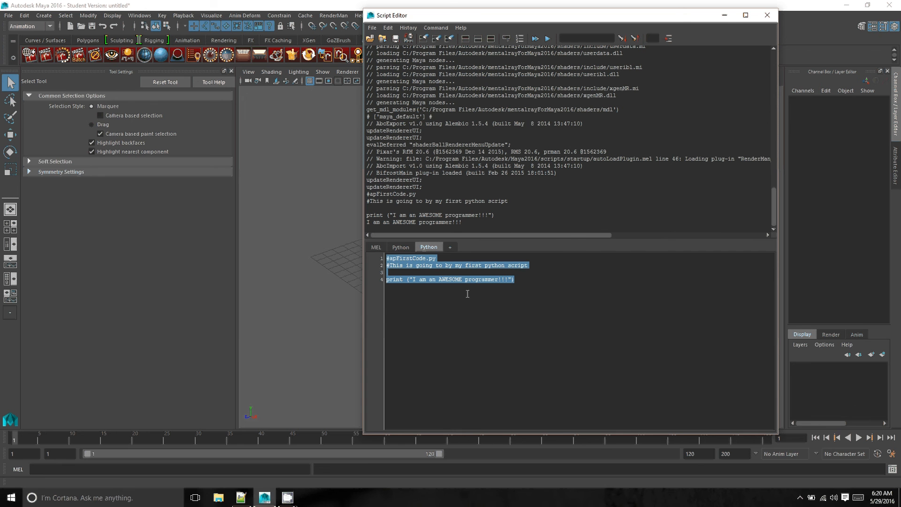
mouse_move(457, 377)
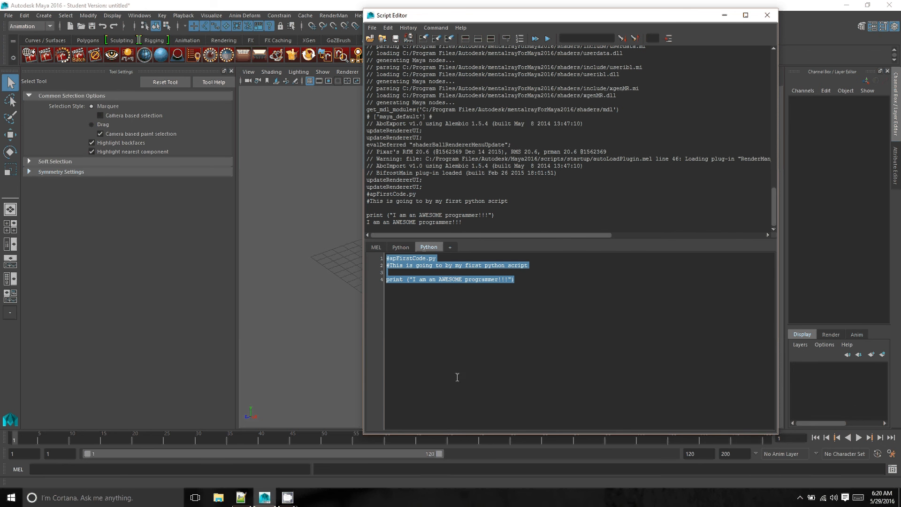
mouse_move(506, 192)
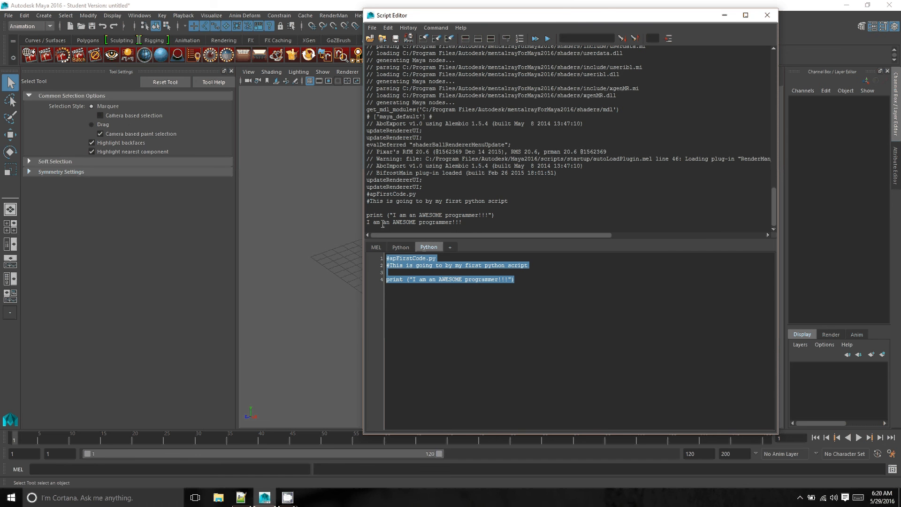
mouse_move(410, 37)
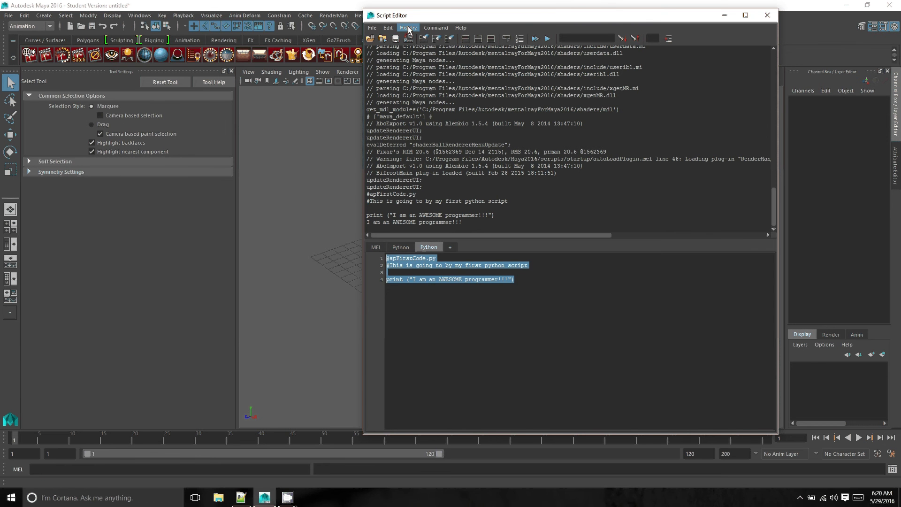
left_click(407, 27)
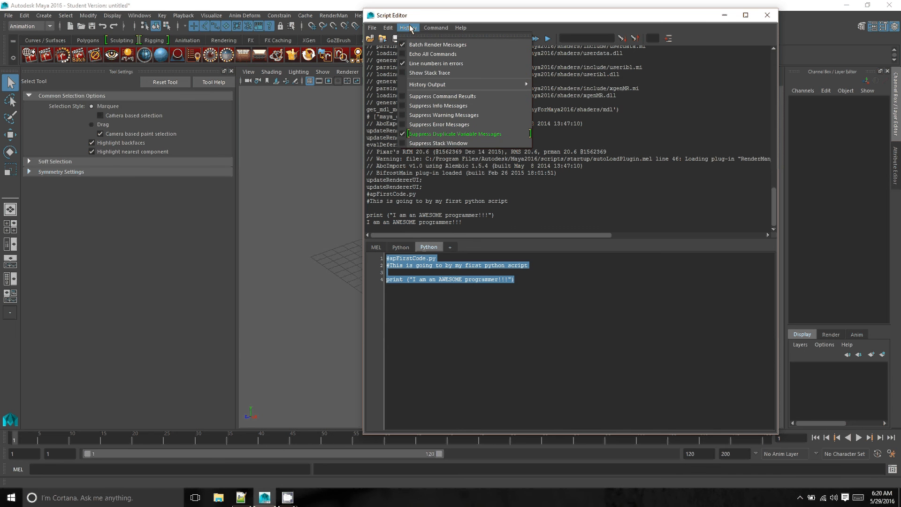
left_click(435, 27)
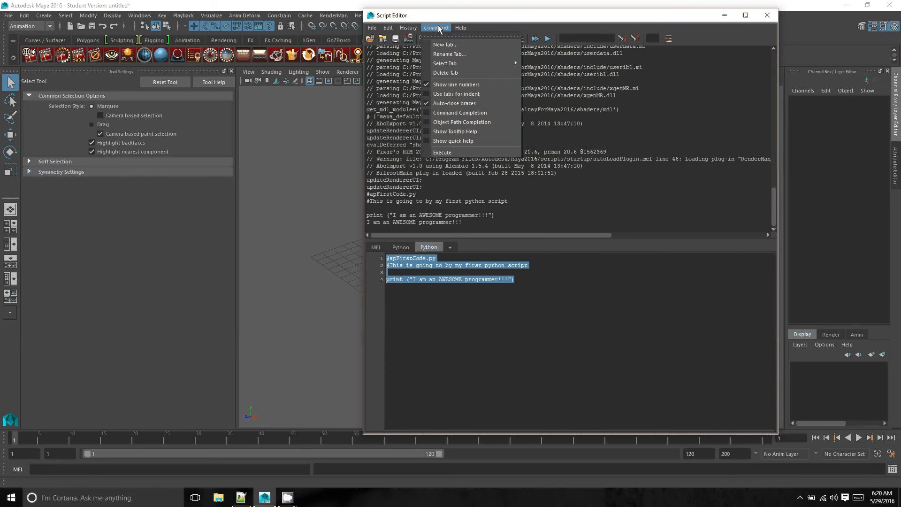
left_click(387, 28)
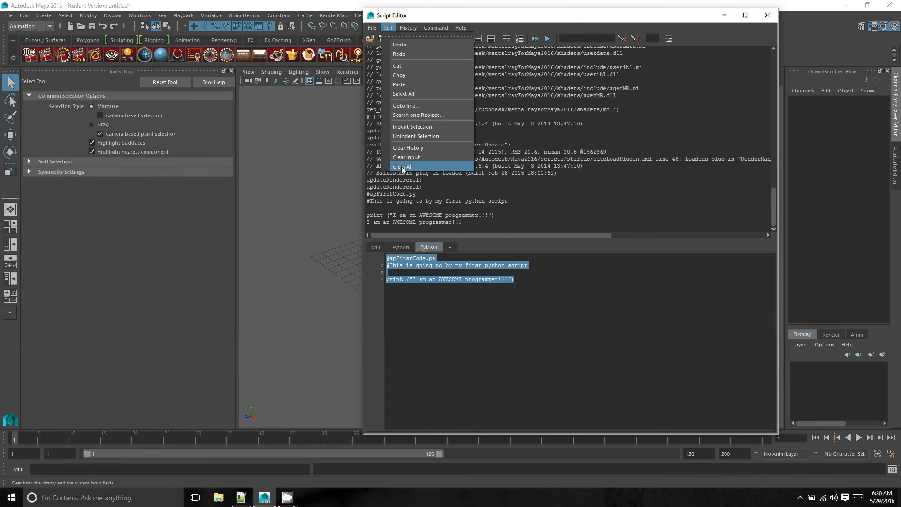
left_click(403, 167)
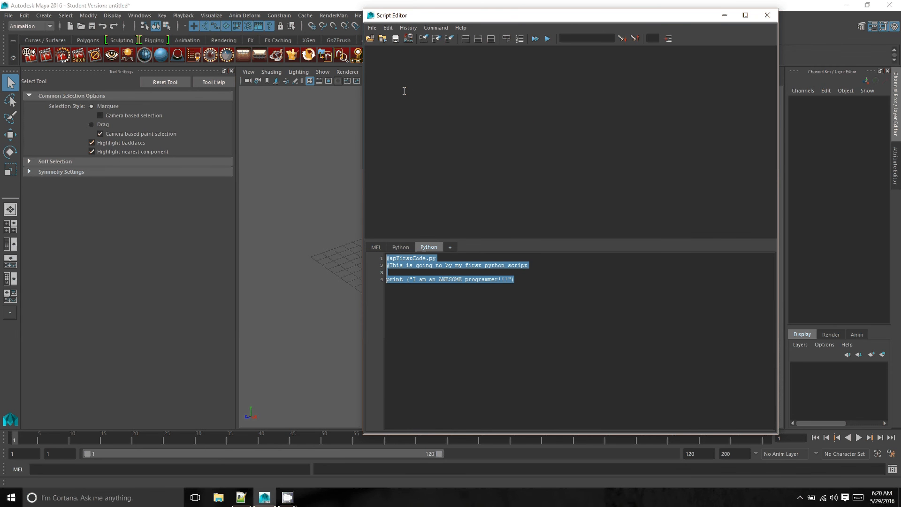
left_click(543, 280)
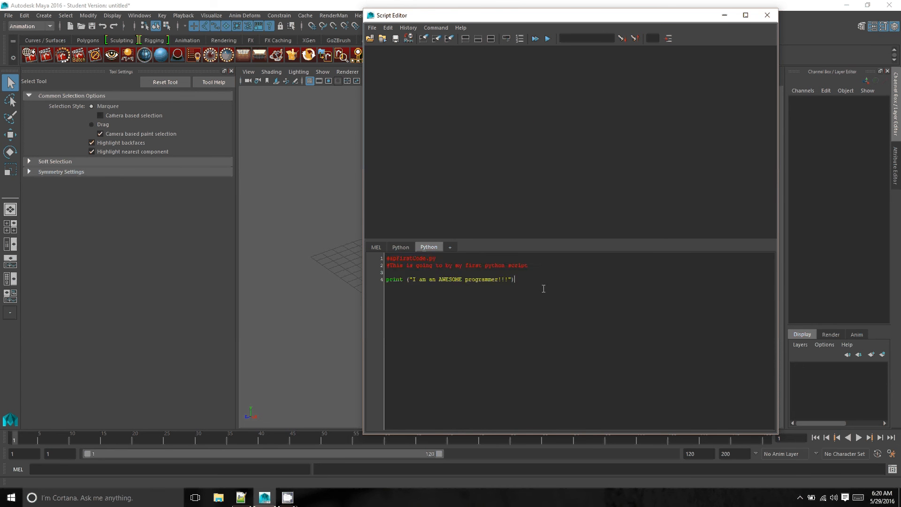
key("ctrl+a")
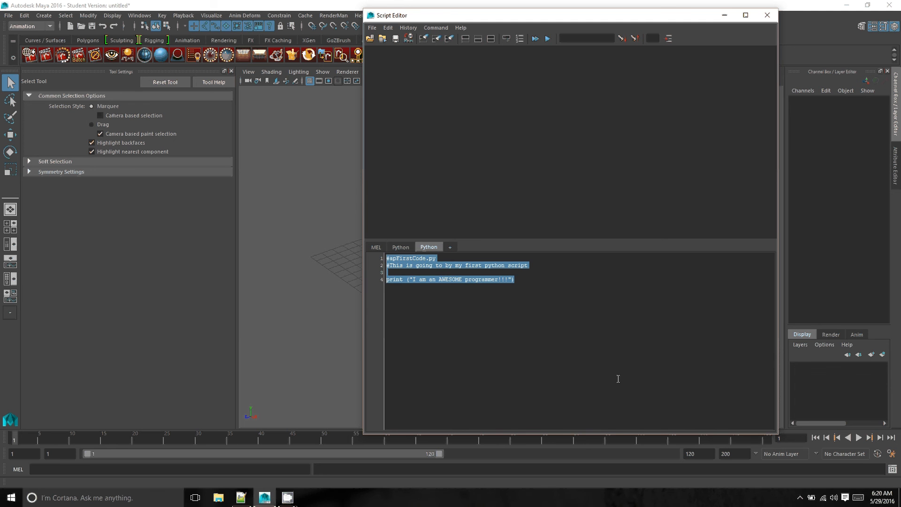
left_click(546, 39)
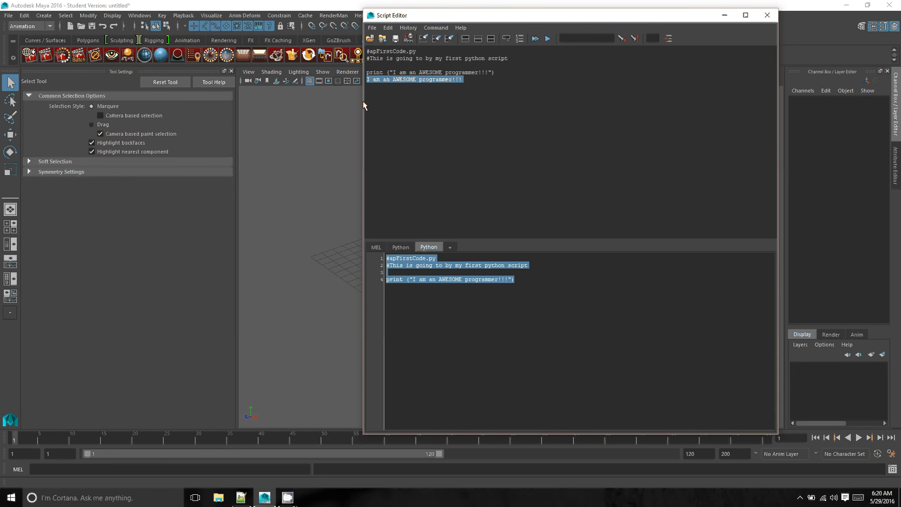
mouse_move(496, 134)
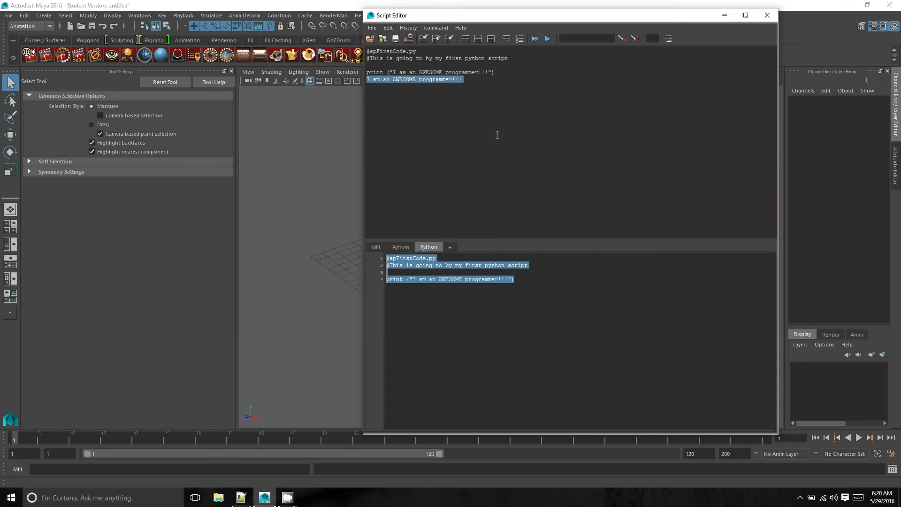
mouse_move(425, 100)
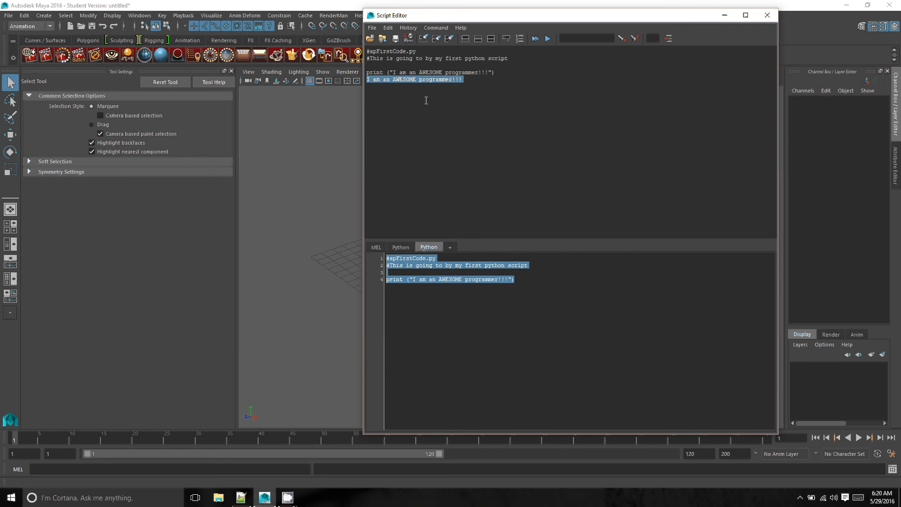
mouse_move(512, 234)
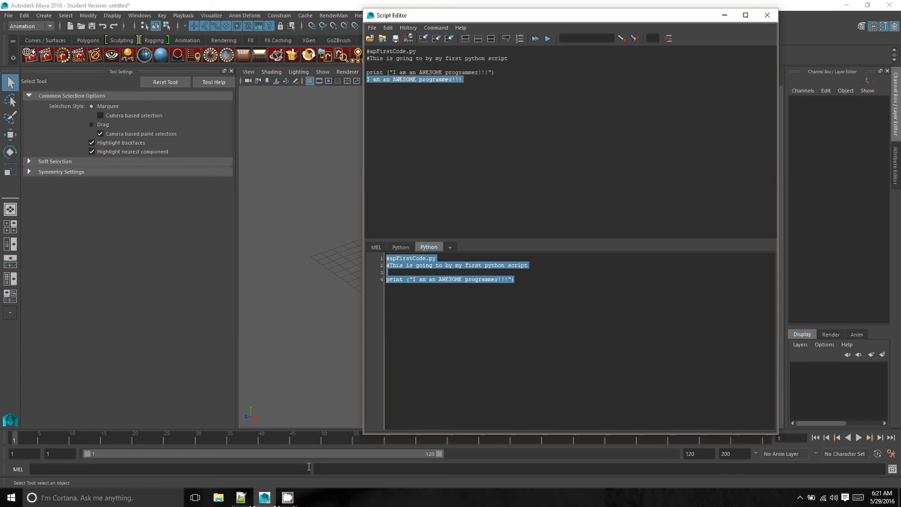
mouse_move(241, 498)
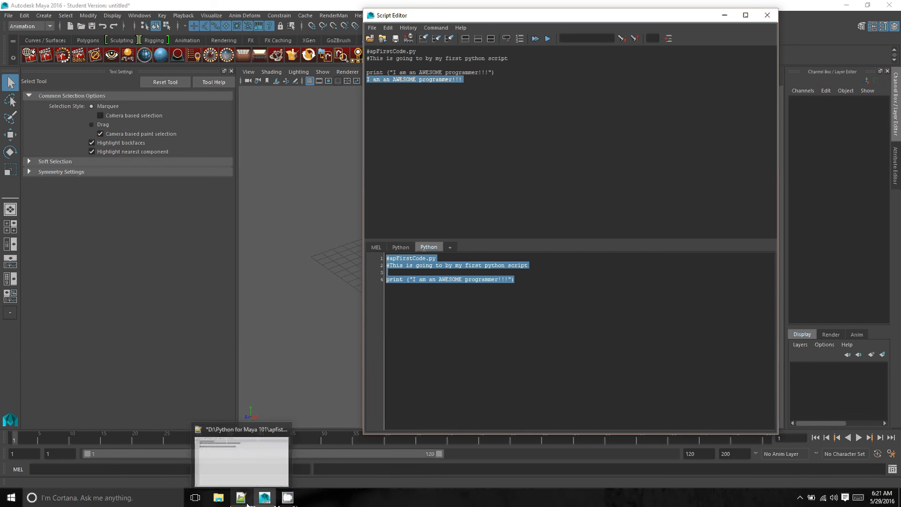
- Replace the print line with import sys and sys.stdout.write("")
left_click(240, 461)
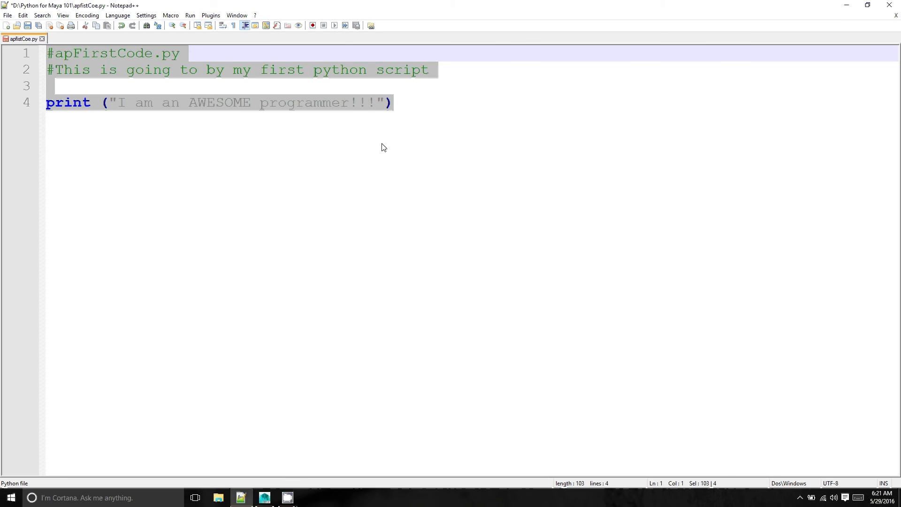
left_click(393, 103)
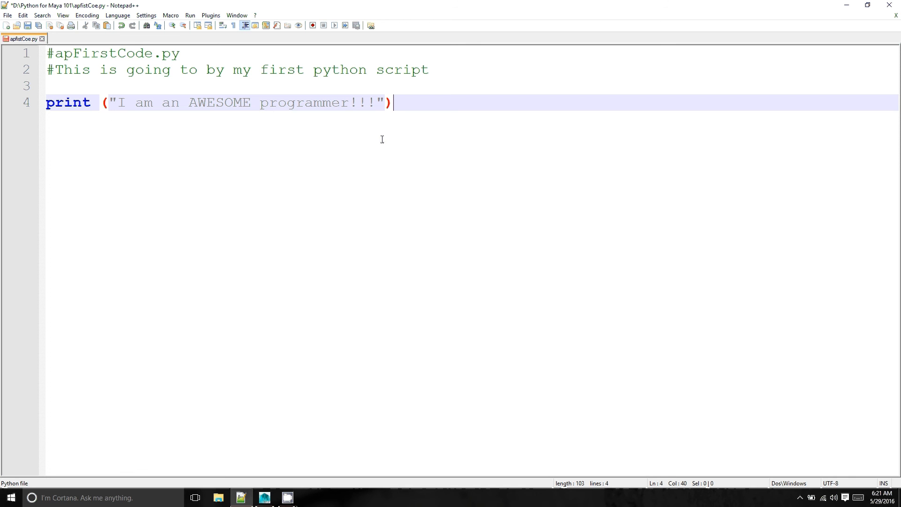
mouse_move(426, 93)
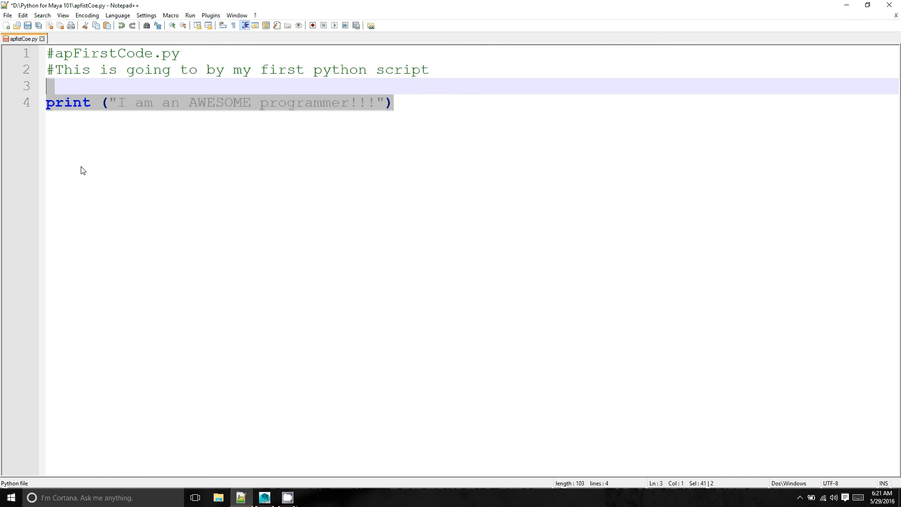
key("Delete")
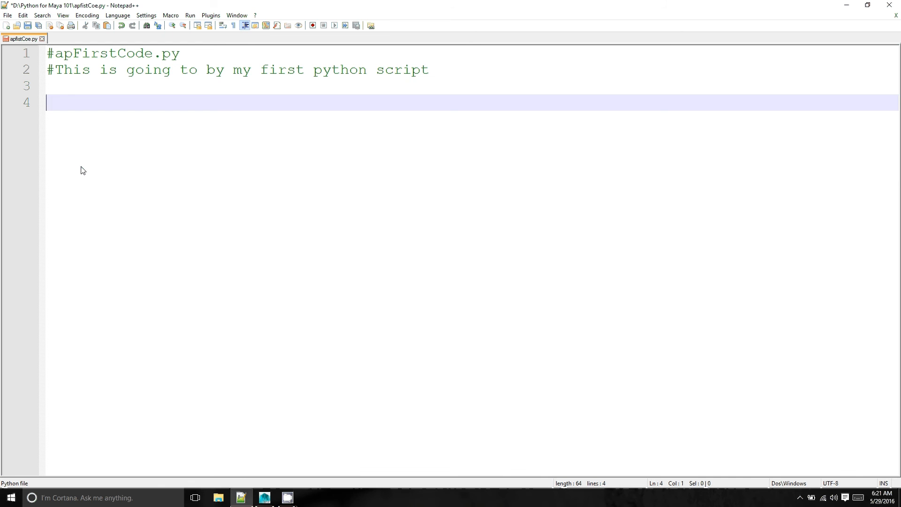
type("import")
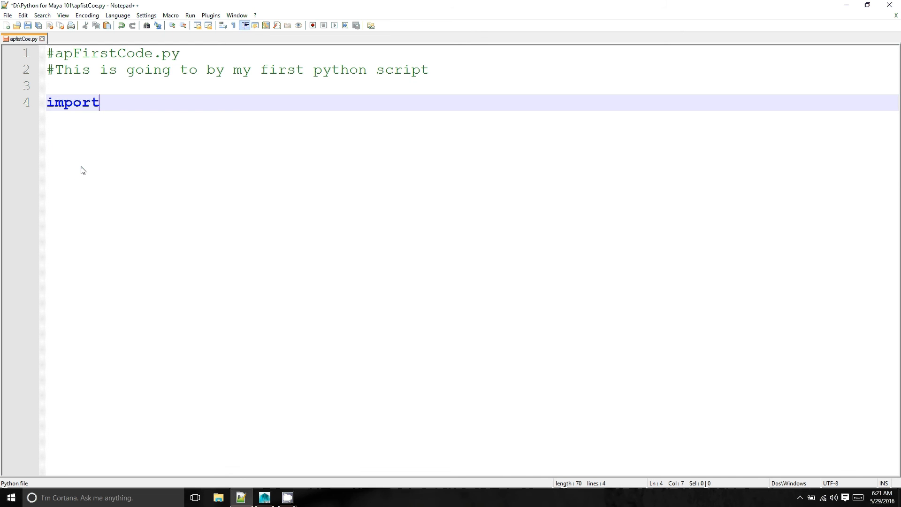
type("s")
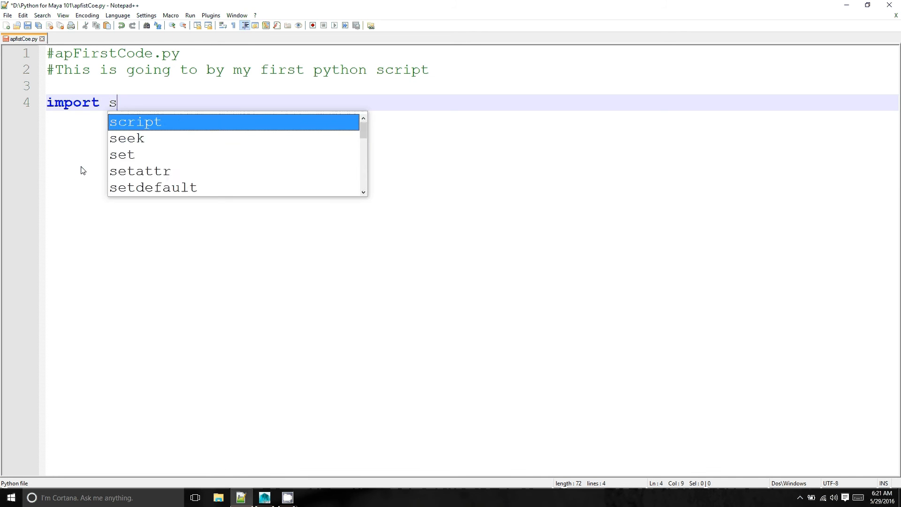
type("ys")
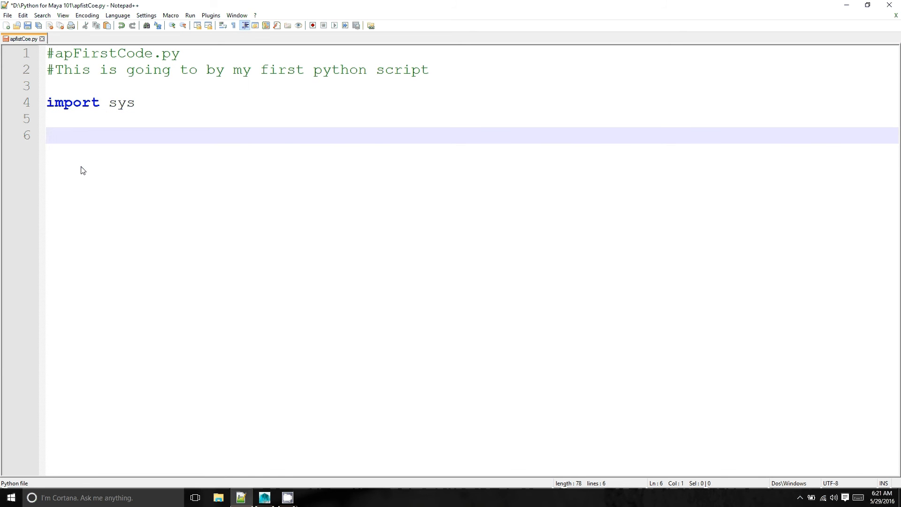
type("sys.")
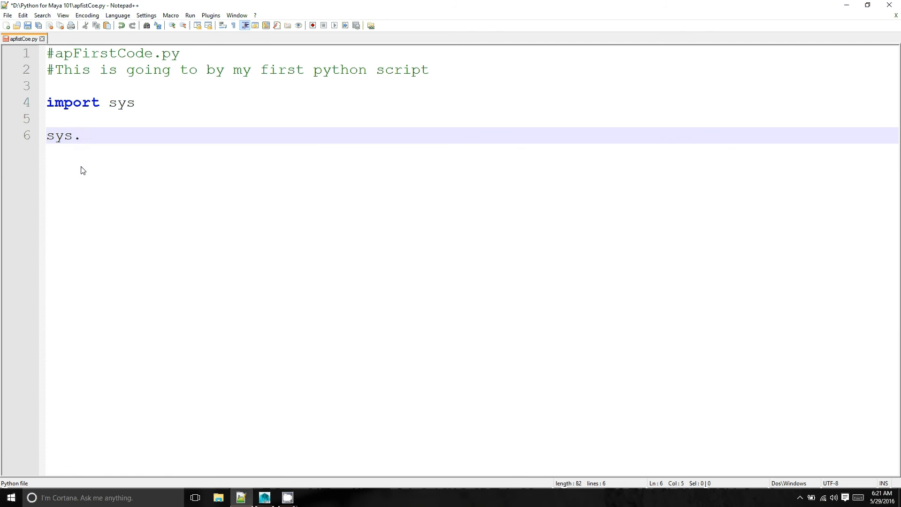
type("std")
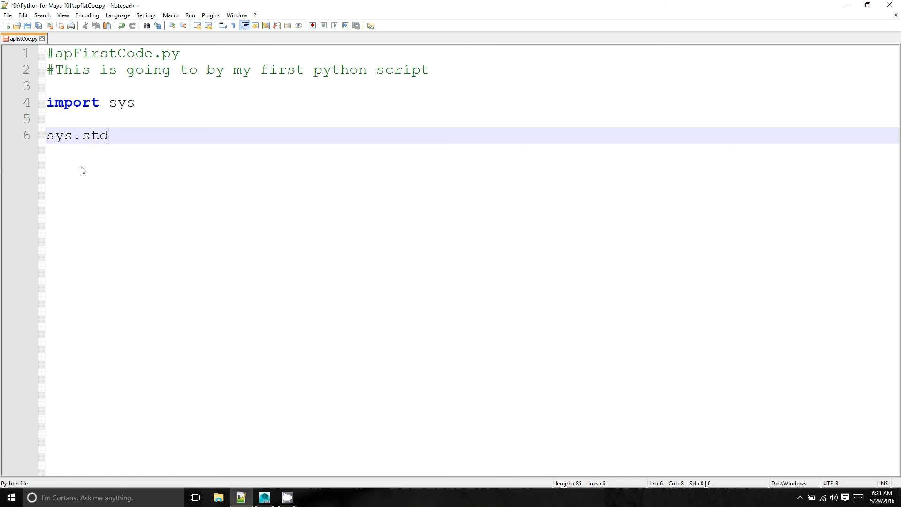
type("out")
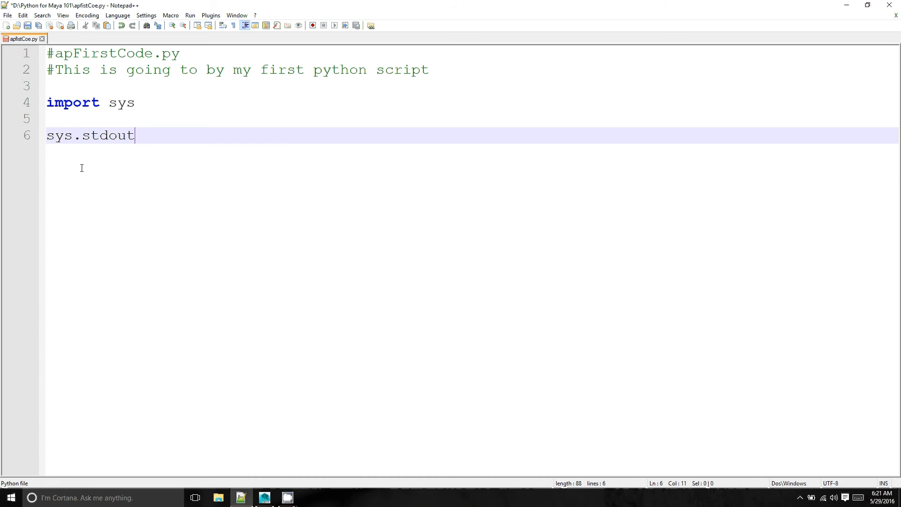
type(".write(")
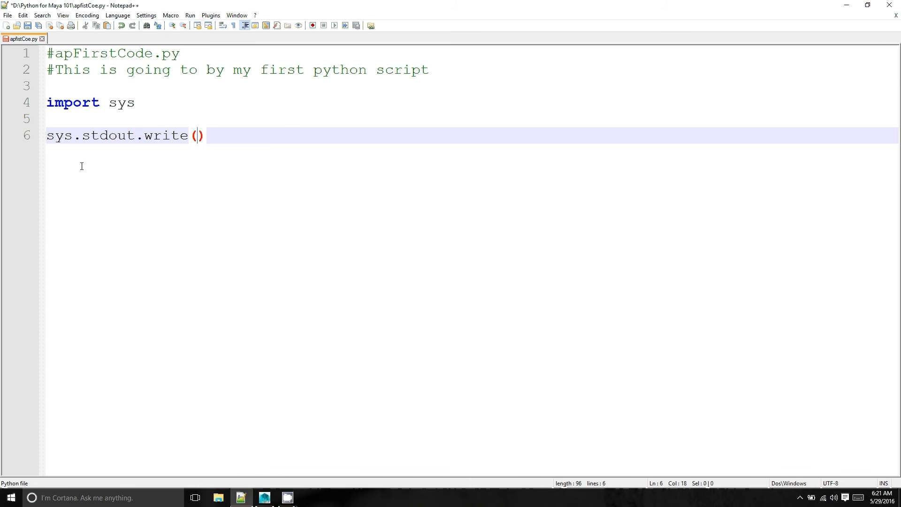
type("\"\"")
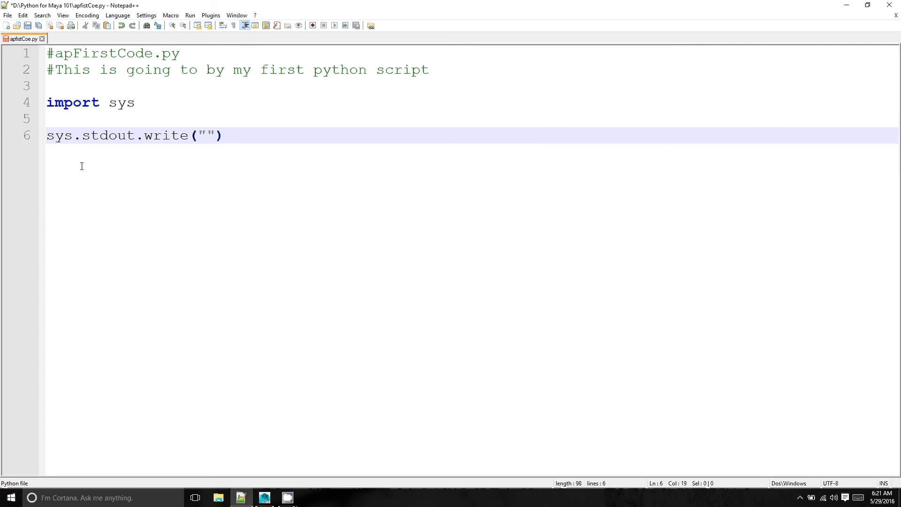
- Fill the quotes with the message I am a really AWESOME programmer!!!
left_click(205, 135)
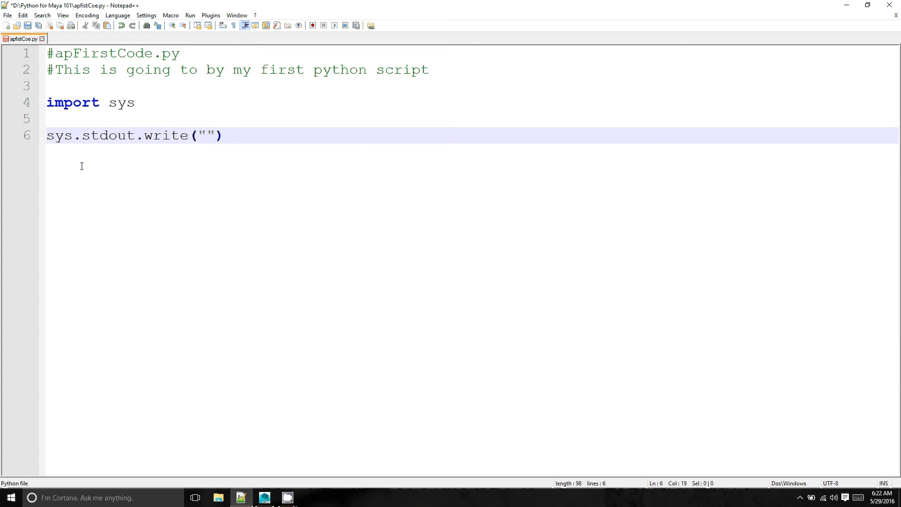
type("I a")
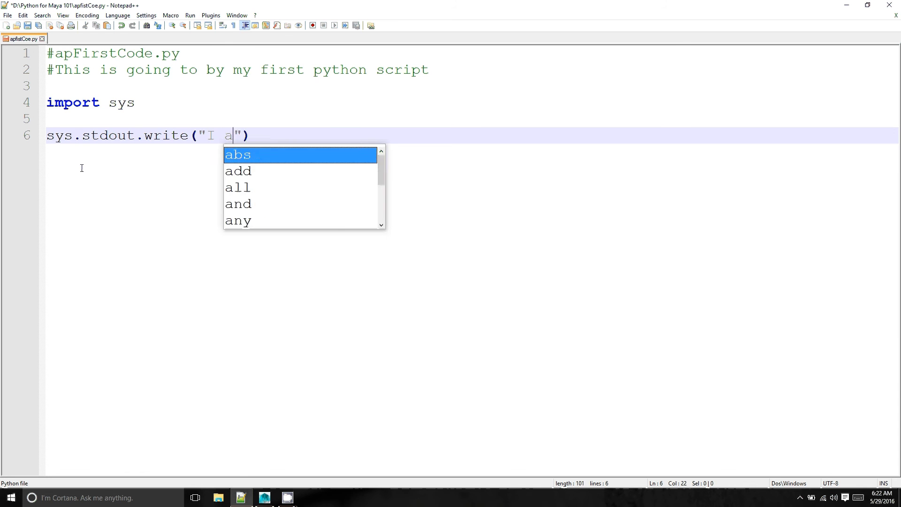
type("m a r")
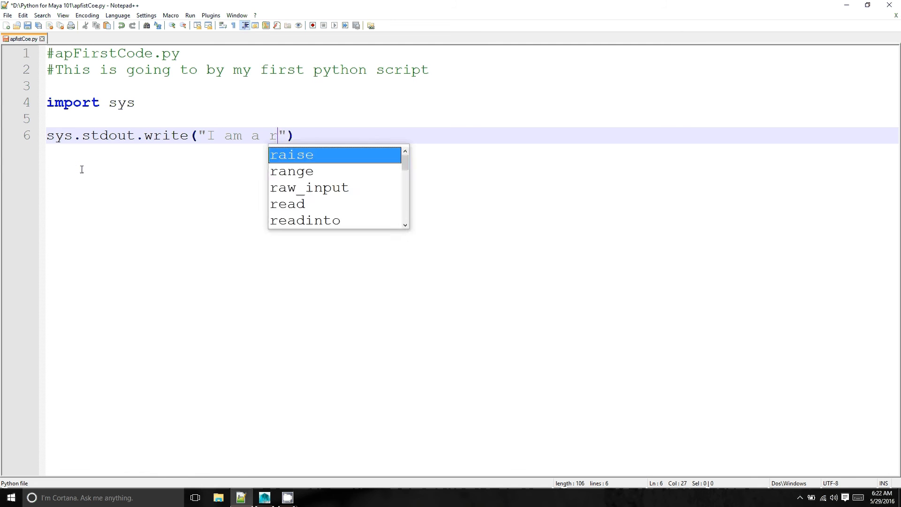
type("eally awe")
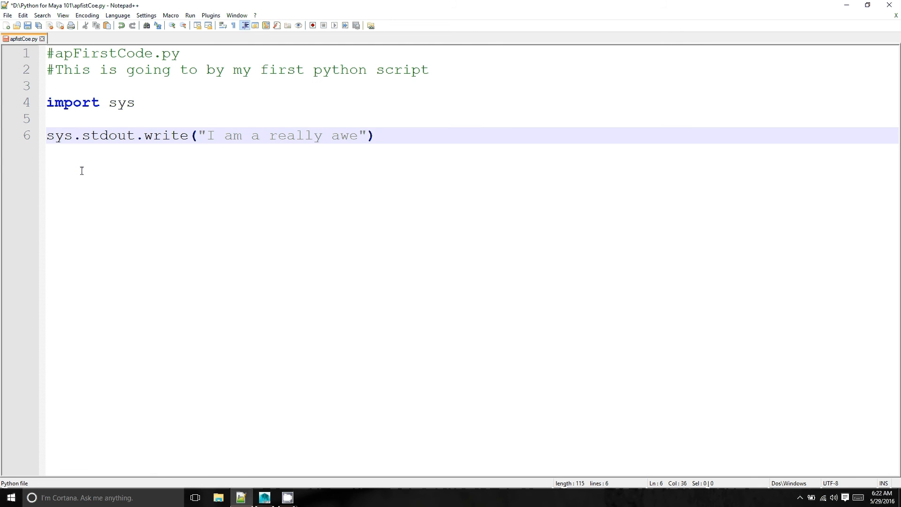
key("BackSpace")
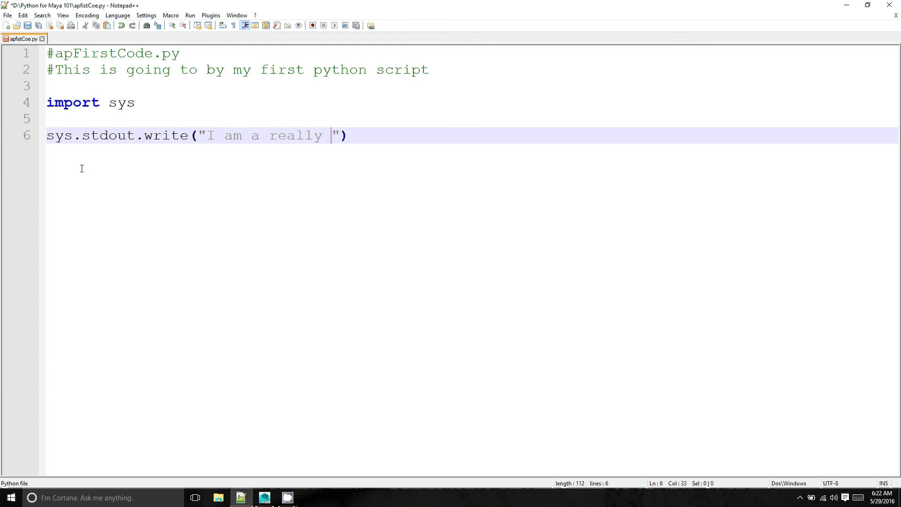
type("AWE")
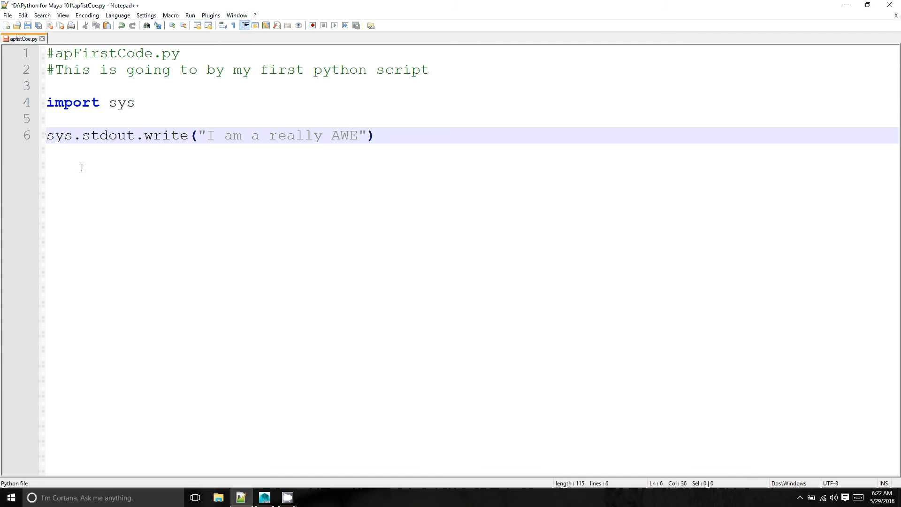
type("SOME programmer")
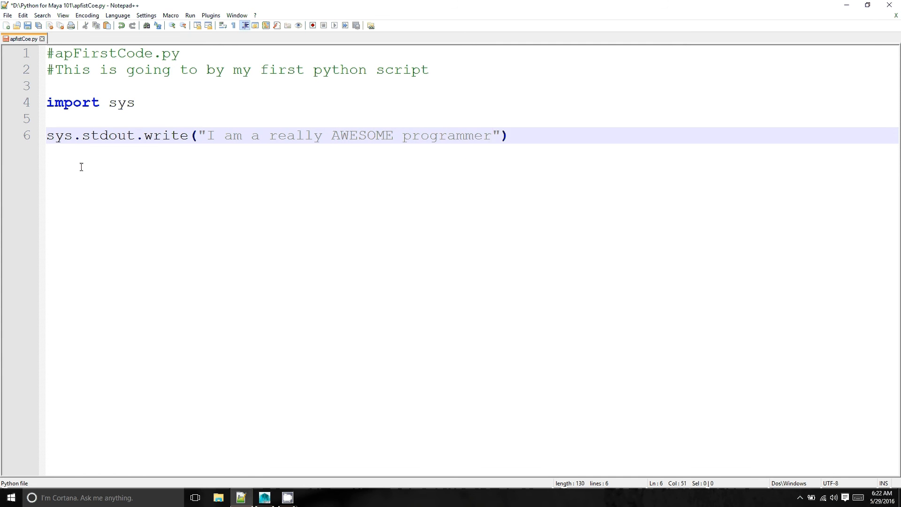
type("!!!")
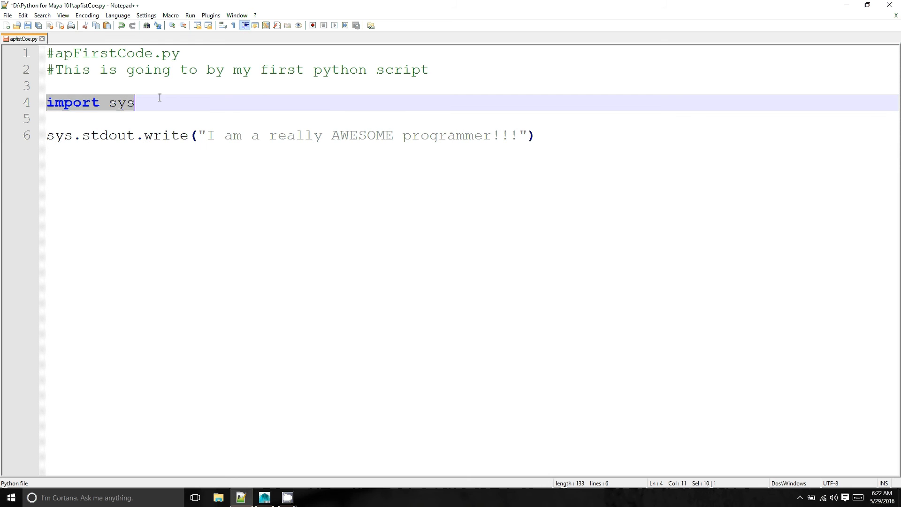
mouse_move(109, 151)
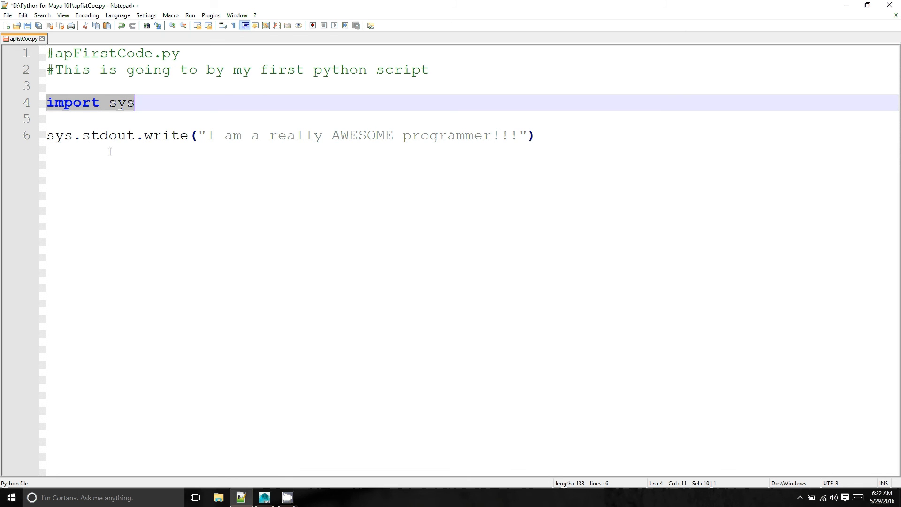
- Point out the word write on line 6 and select the whole six-line script
left_click(52, 135)
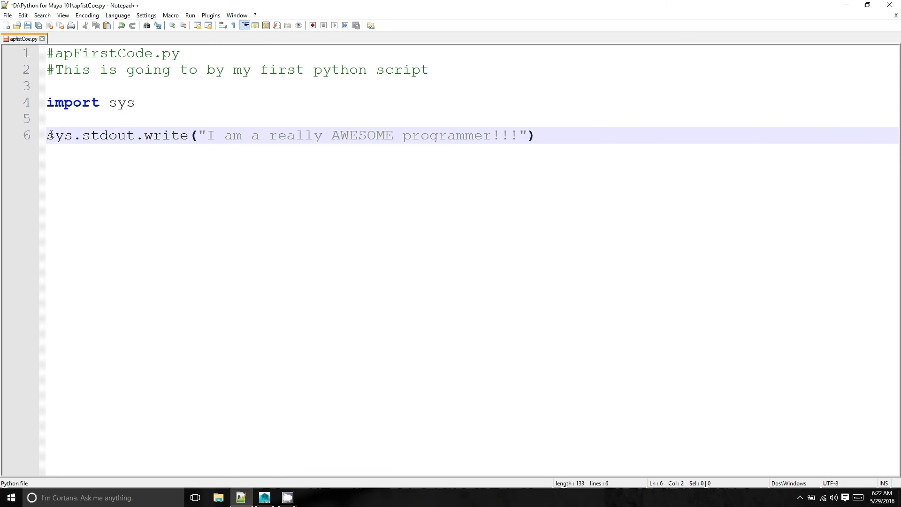
double_click(165, 136)
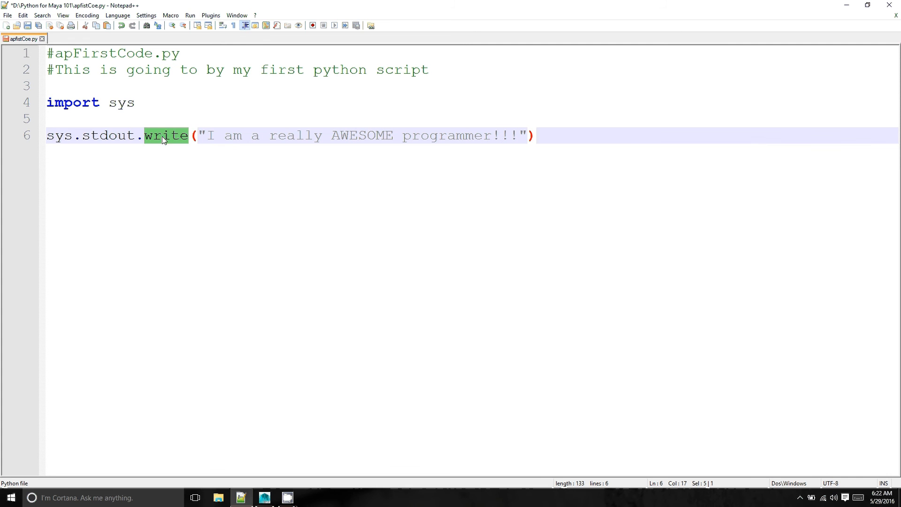
mouse_move(213, 175)
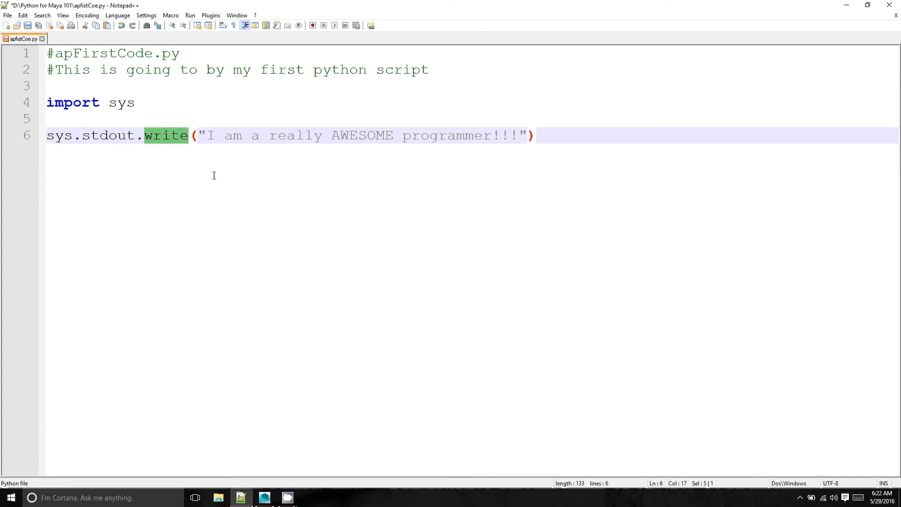
mouse_move(64, 151)
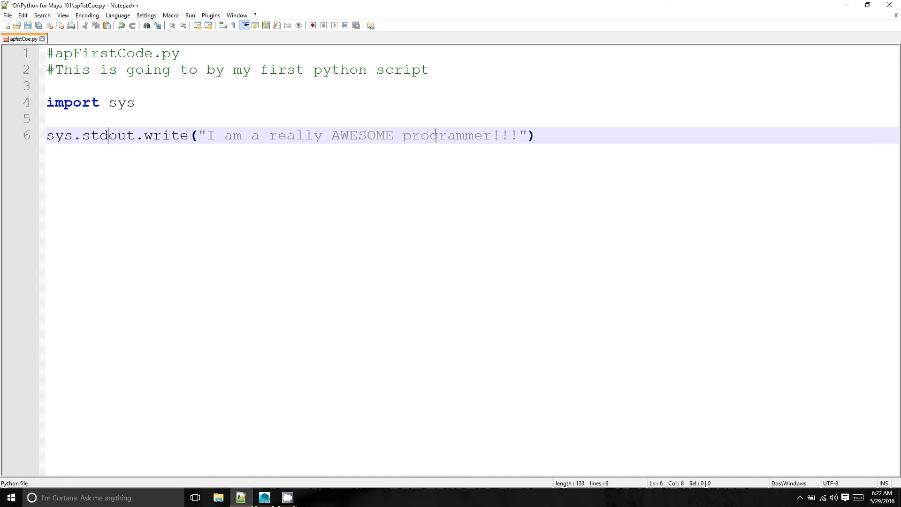
mouse_move(561, 137)
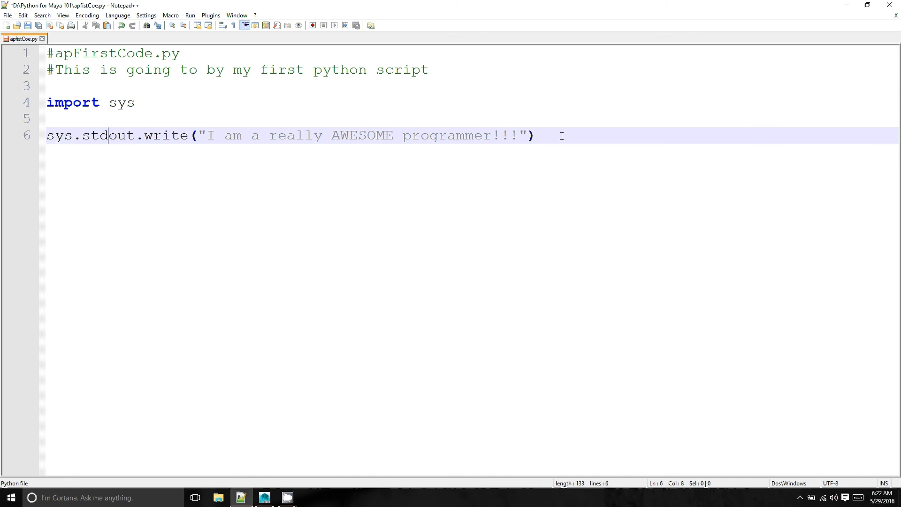
key("ctrl+a")
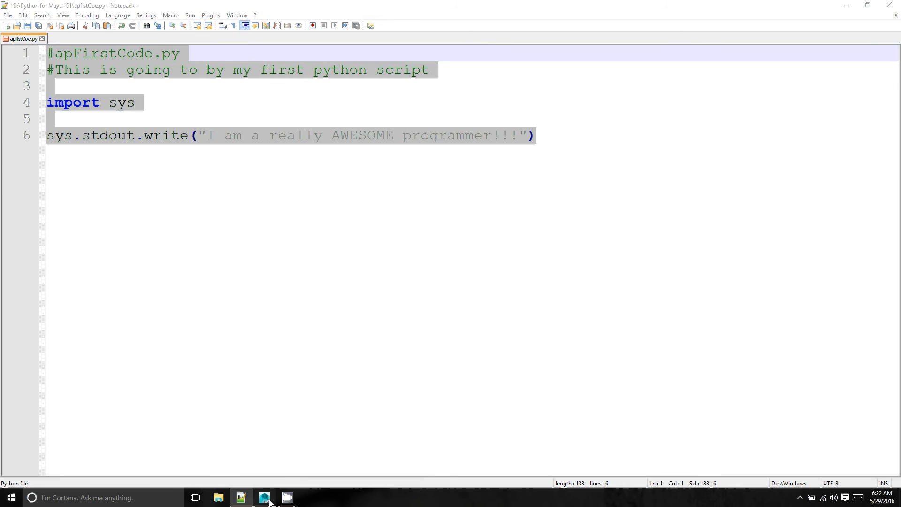
- Execute the selected sys.stdout.write script so "I am a really AWESOME programmer!!!" prints to history
left_click(264, 497)
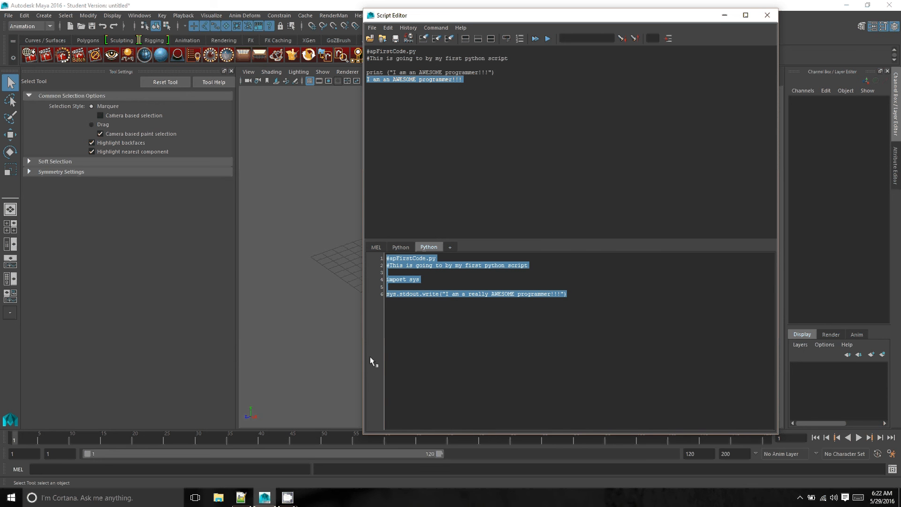
left_click(534, 39)
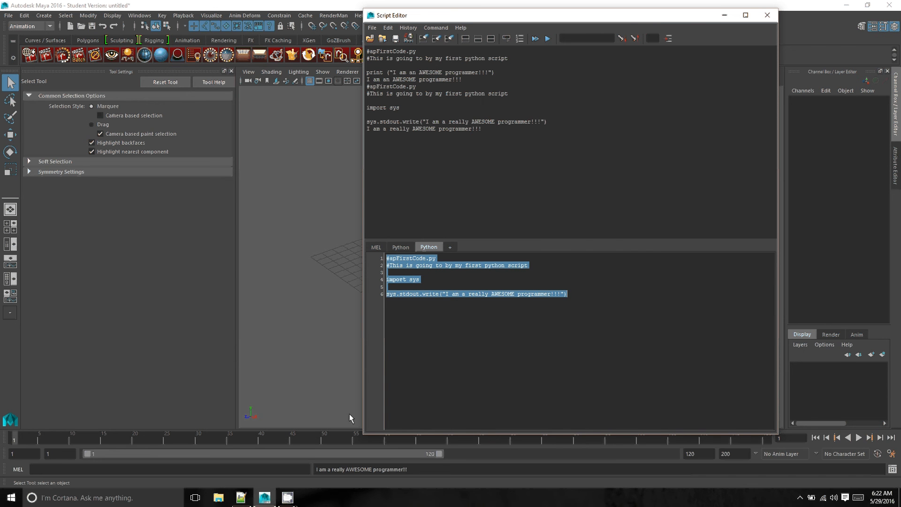
mouse_move(335, 493)
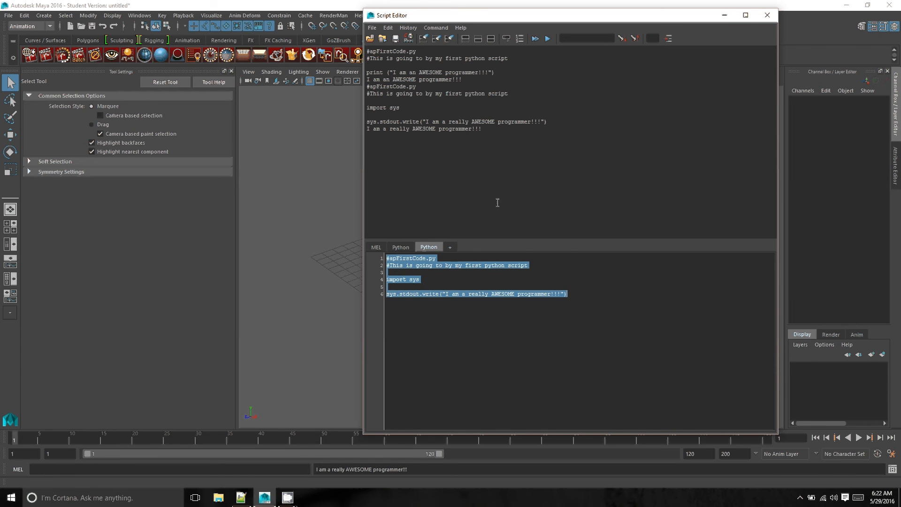
mouse_move(423, 297)
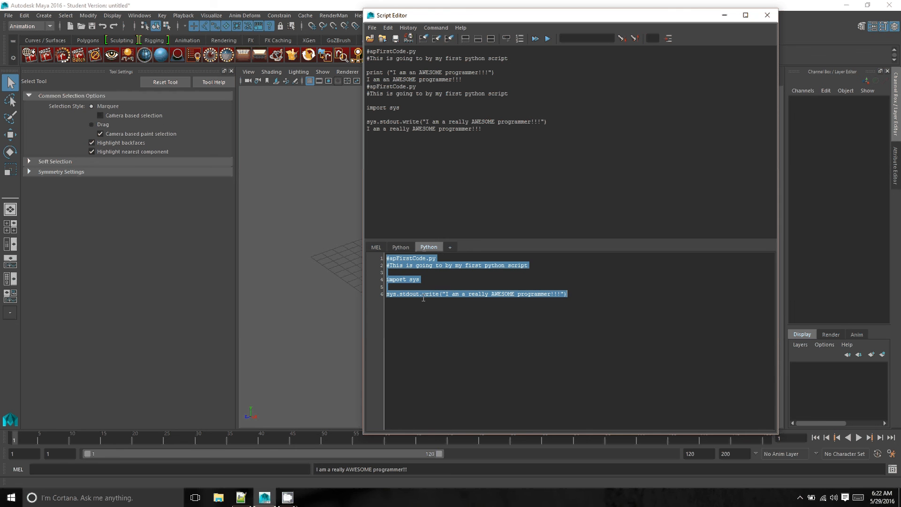
mouse_move(385, 453)
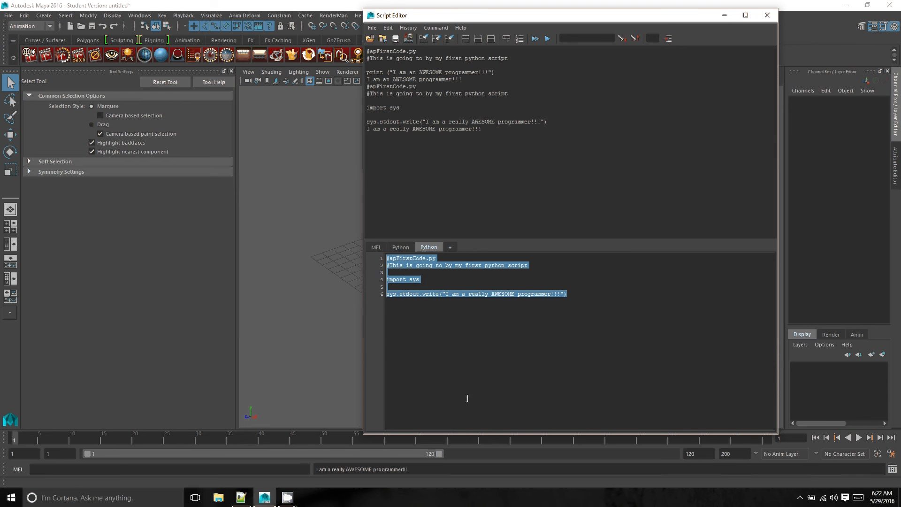
mouse_move(557, 287)
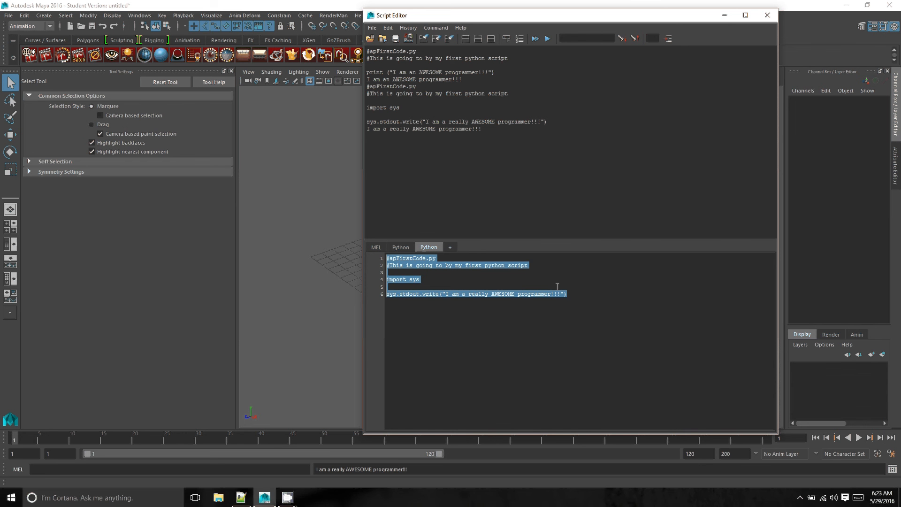
mouse_move(617, 270)
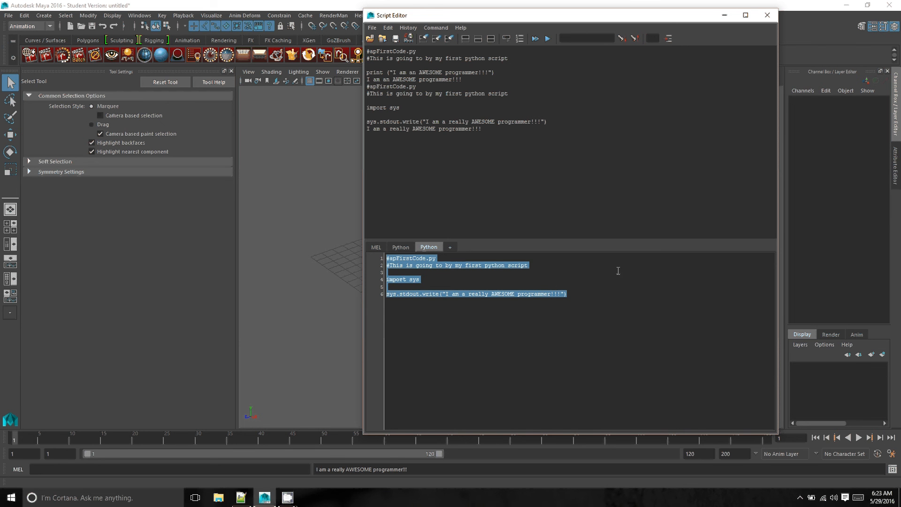
mouse_move(597, 299)
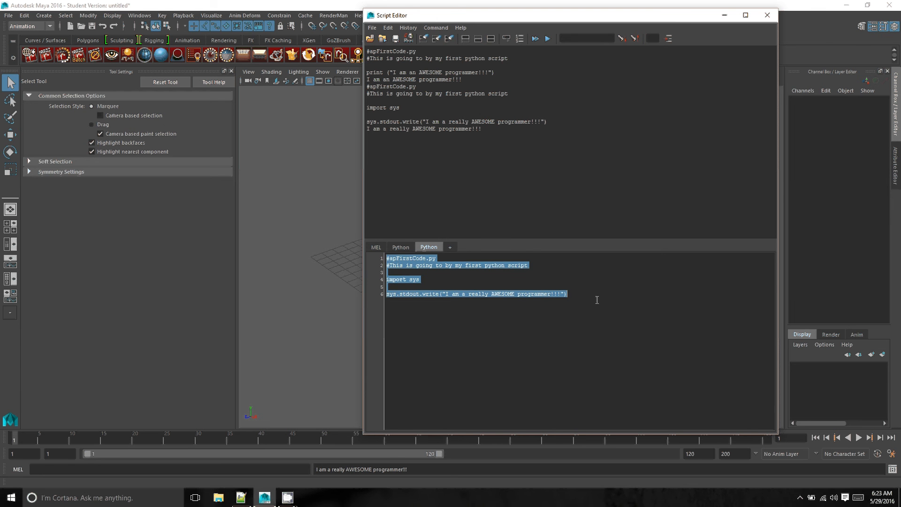
mouse_move(480, 318)
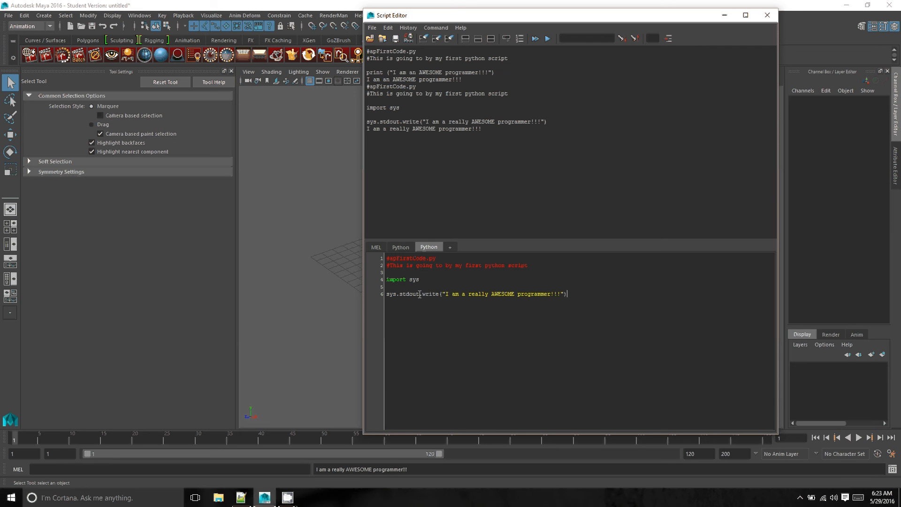
mouse_move(297, 293)
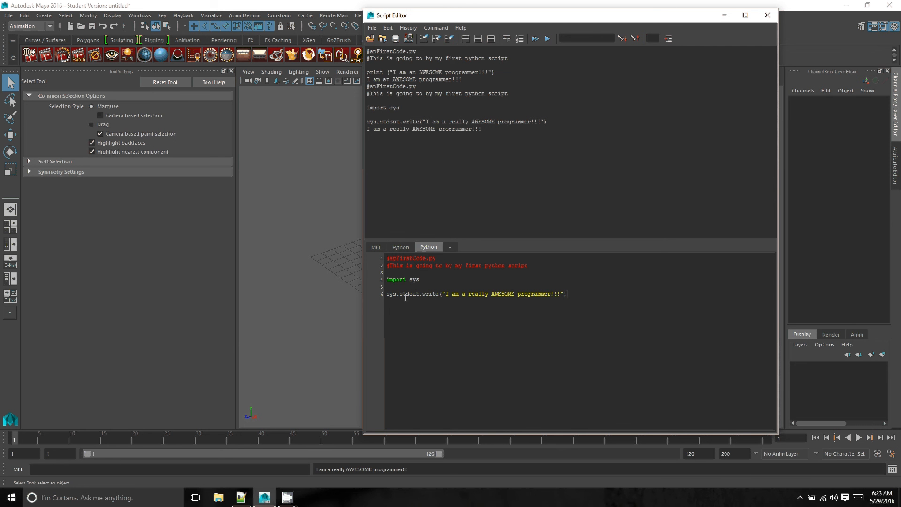
mouse_move(521, 308)
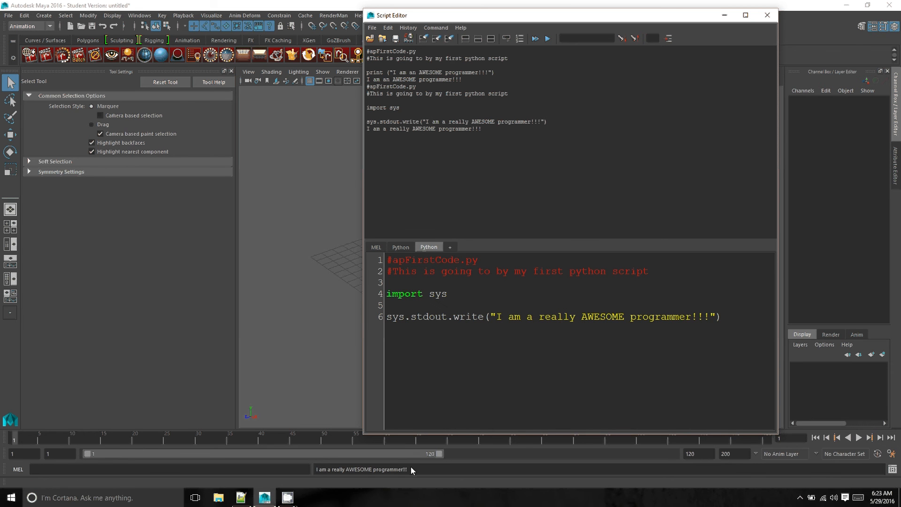
- Indent the sys.stdout.write line and execute to trigger an unexpected indent error
left_click(722, 316)
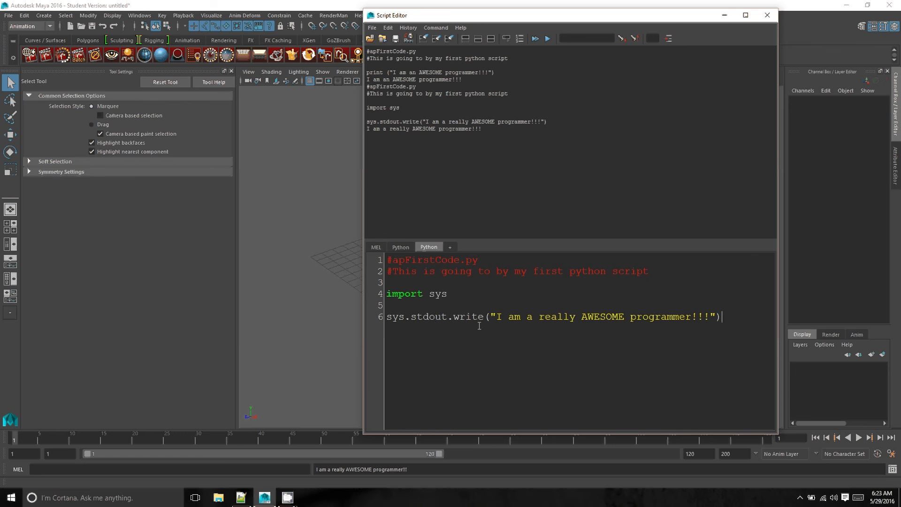
mouse_move(518, 326)
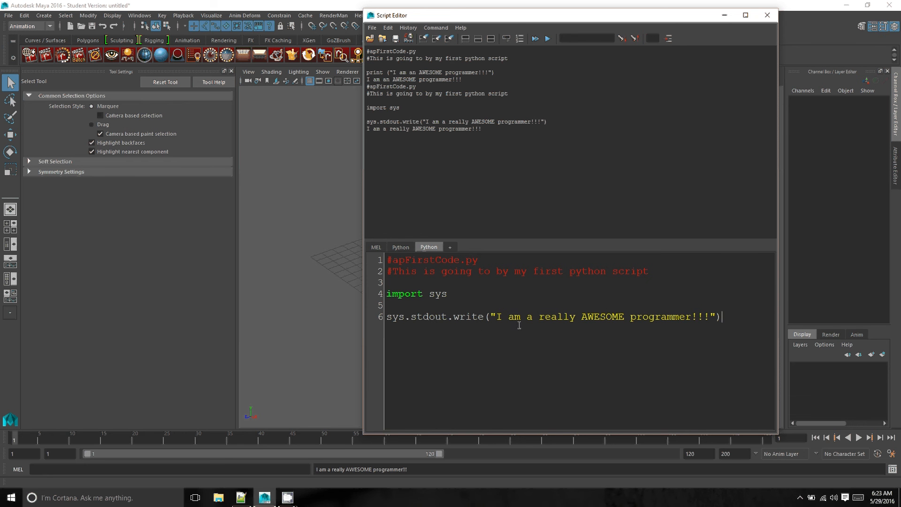
mouse_move(708, 308)
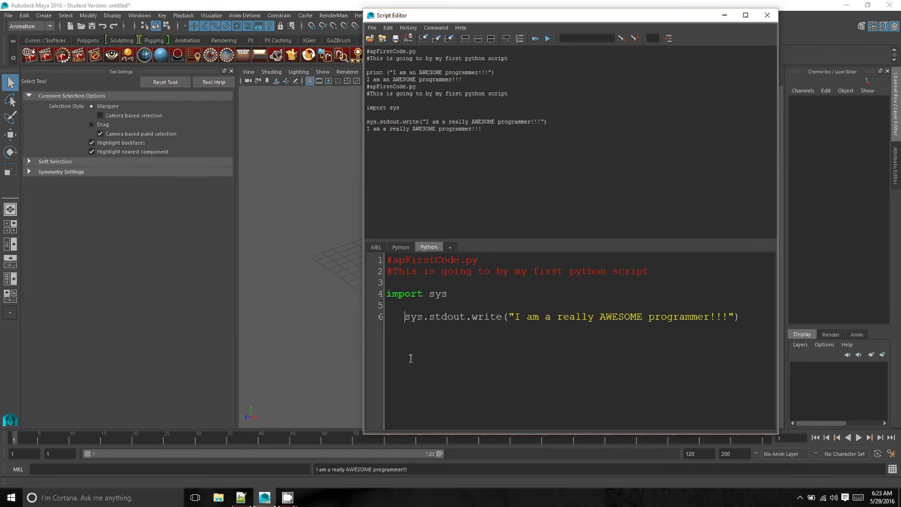
left_click(546, 39)
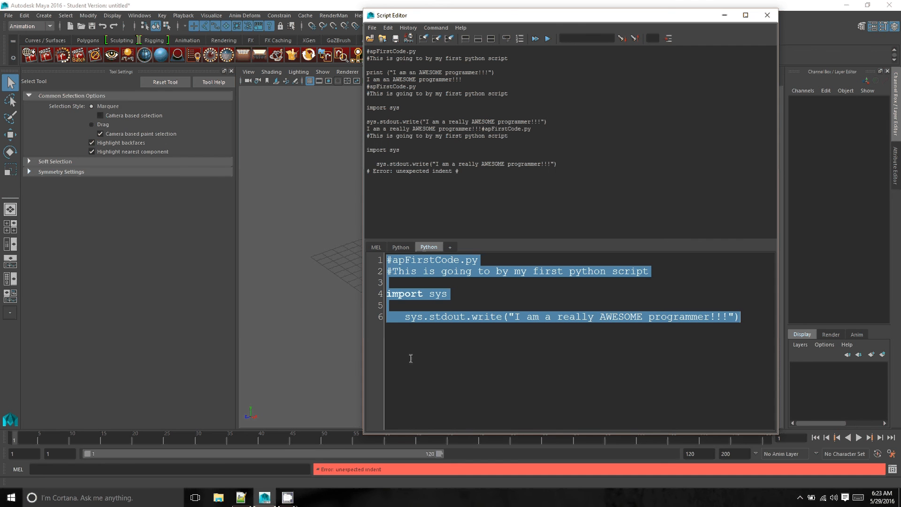
mouse_move(396, 494)
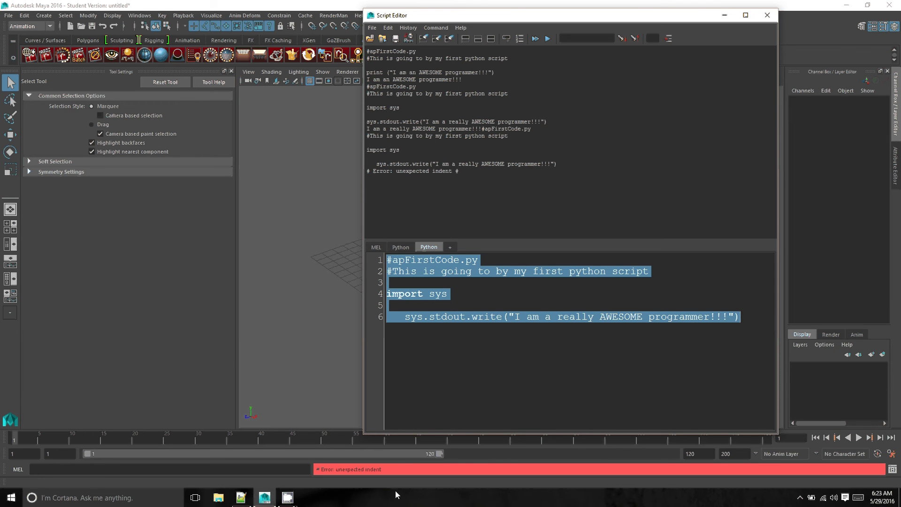
- Remove the indent, select the whole script and execute it cleanly again
left_click(406, 320)
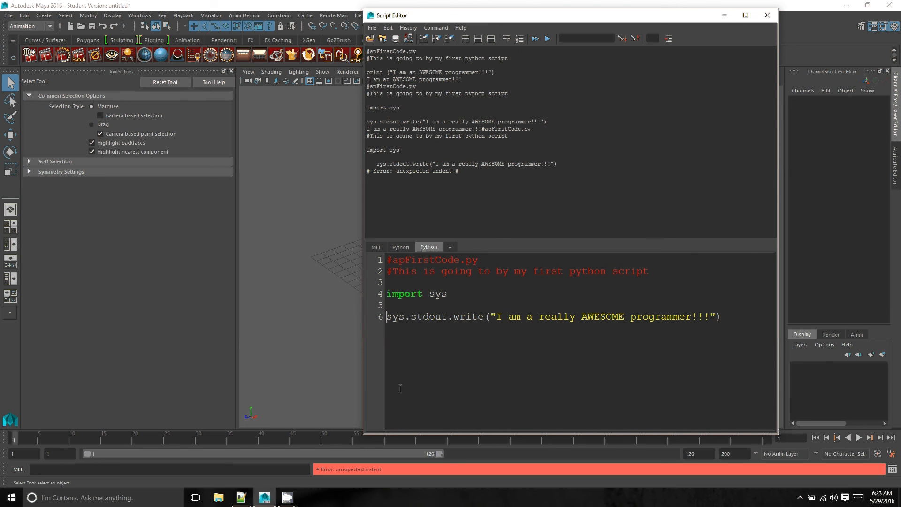
key("ctrl+a")
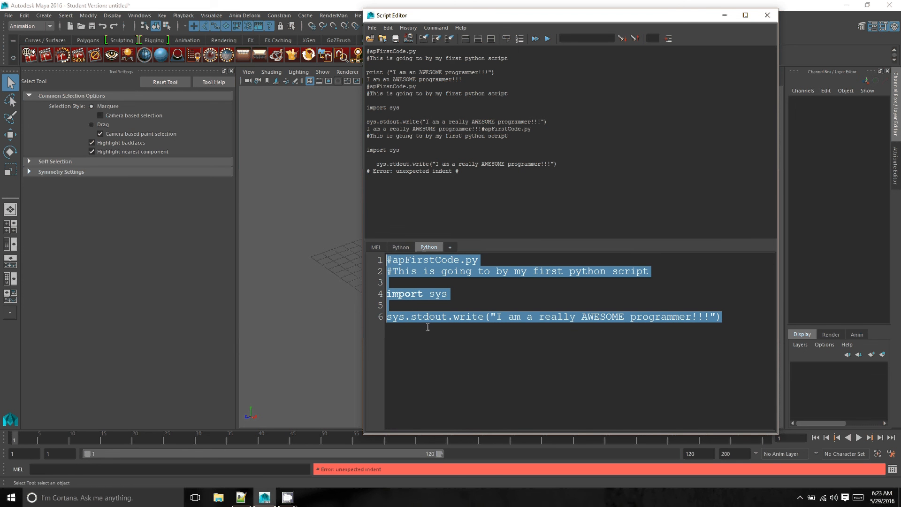
mouse_move(807, 311)
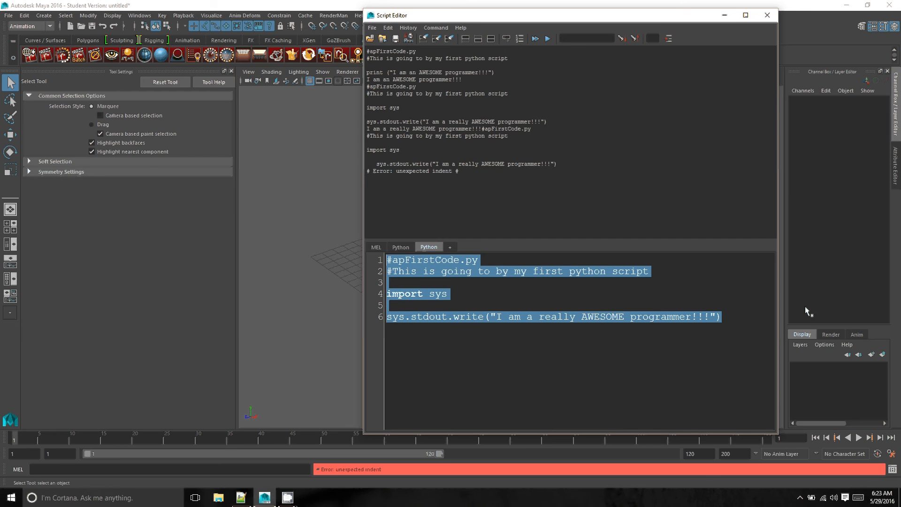
left_click(546, 38)
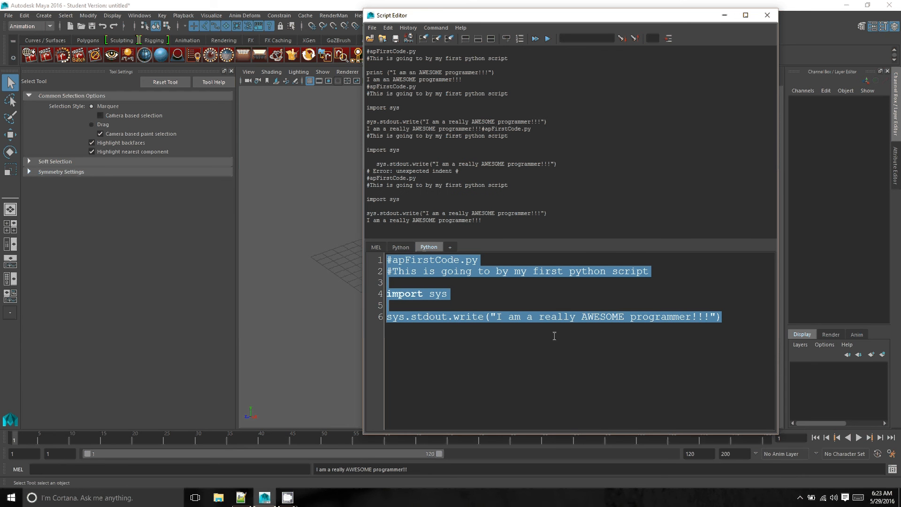
mouse_move(368, 393)
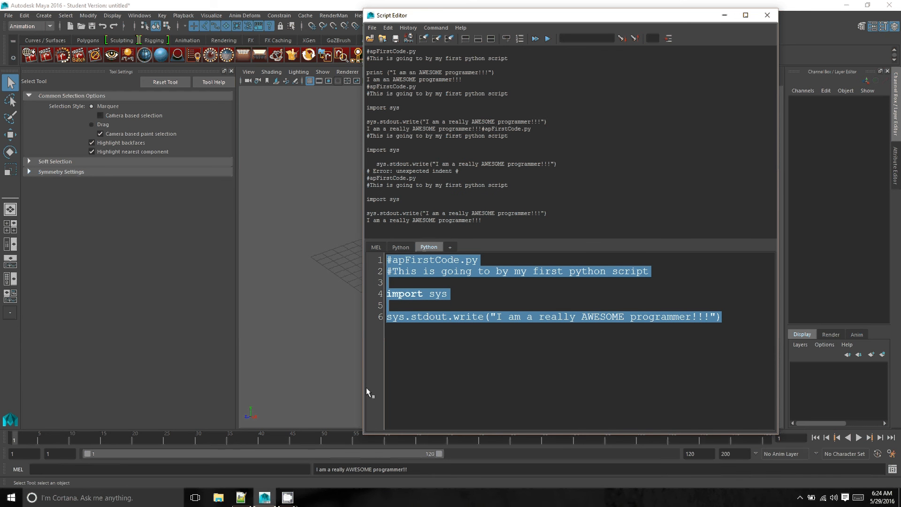
mouse_move(464, 360)
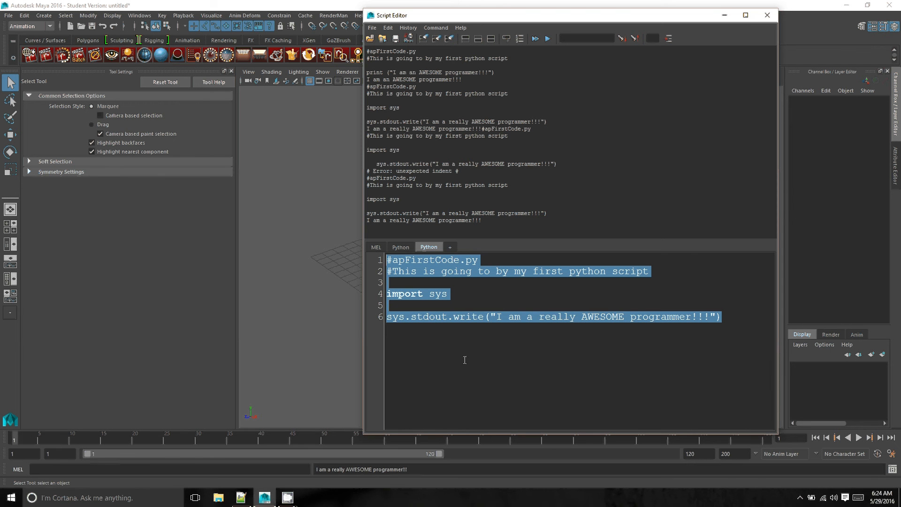
mouse_move(720, 369)
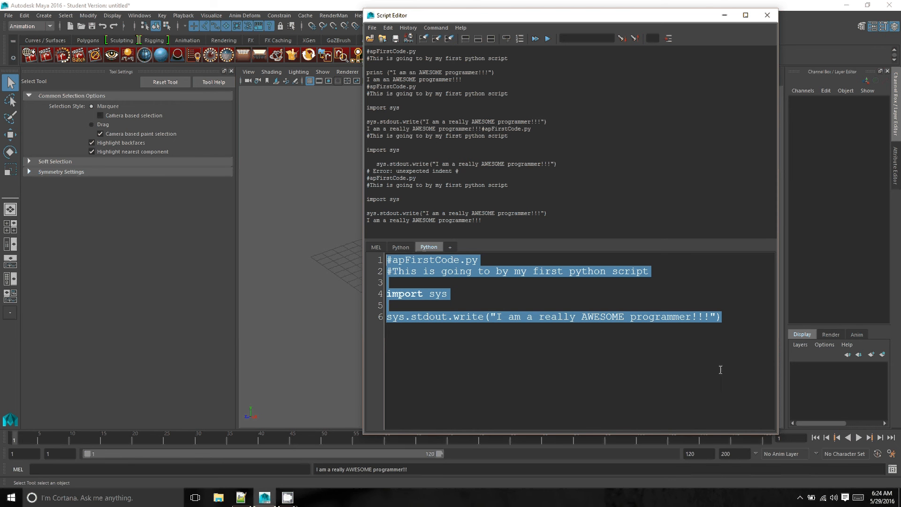